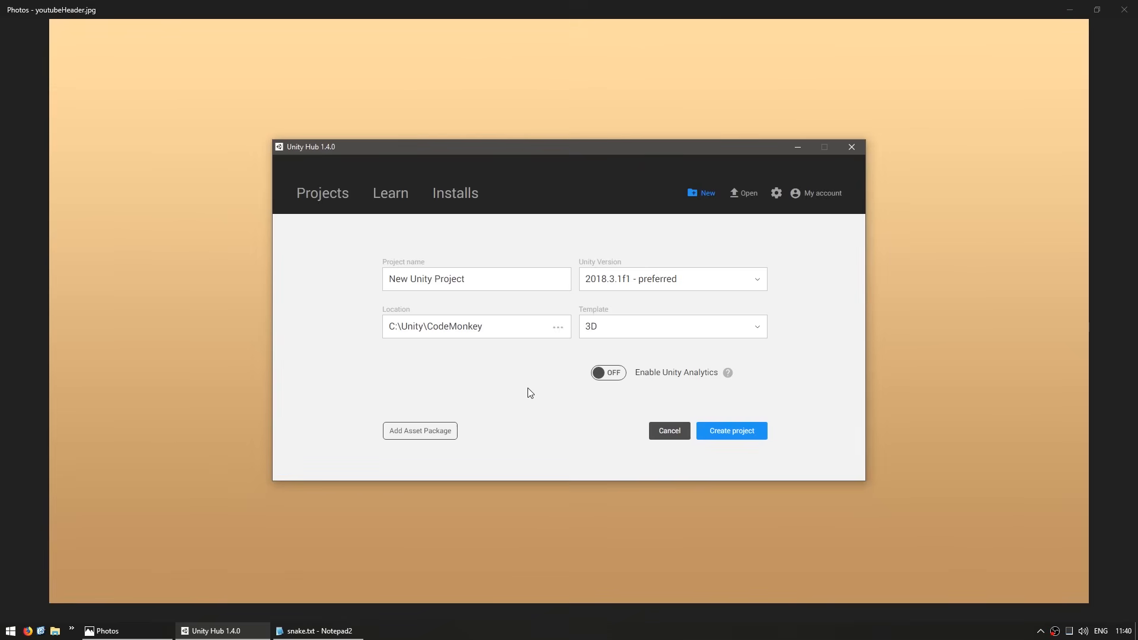
# - Create a new 2D project named Snake from the Unity Hub form
pyautogui.tripleClick(477, 279)
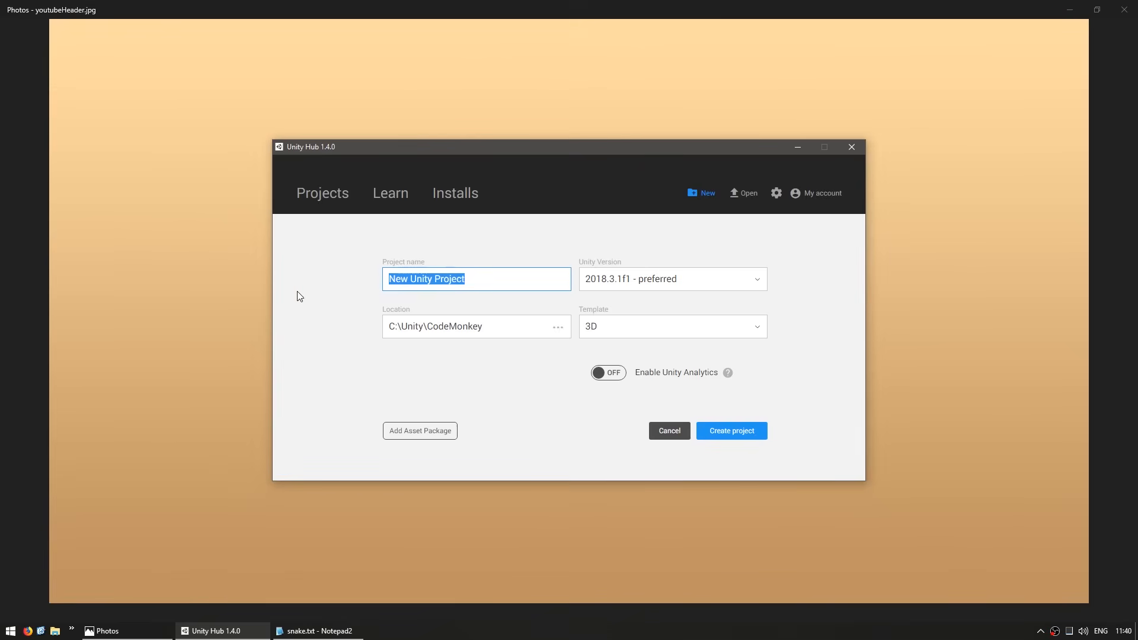
pyautogui.write('Snake')
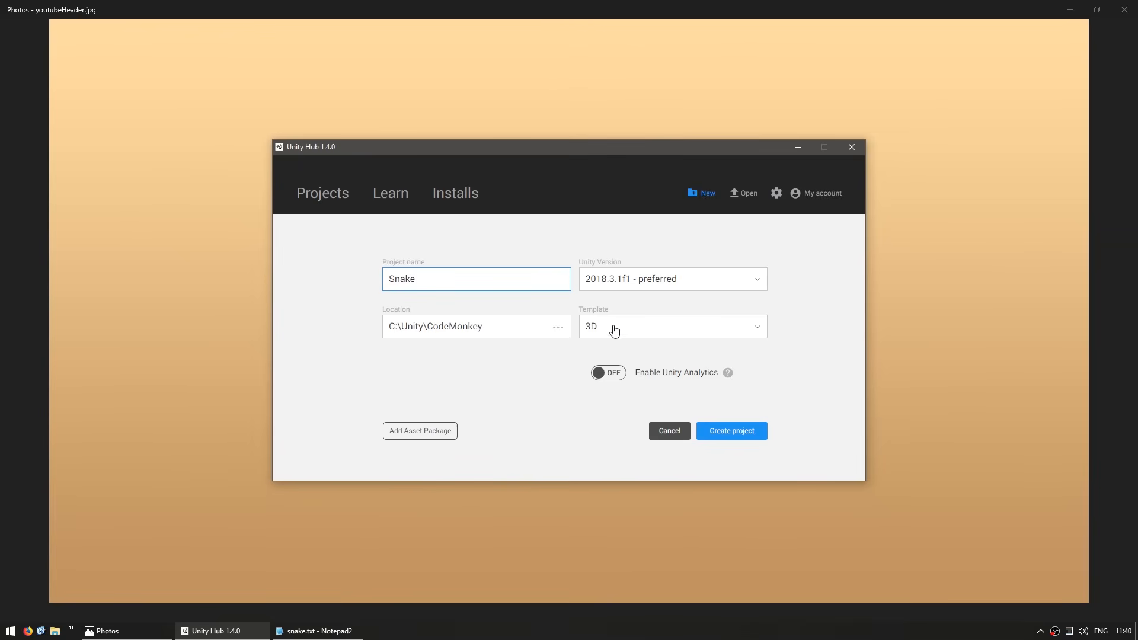
pyautogui.click(671, 327)
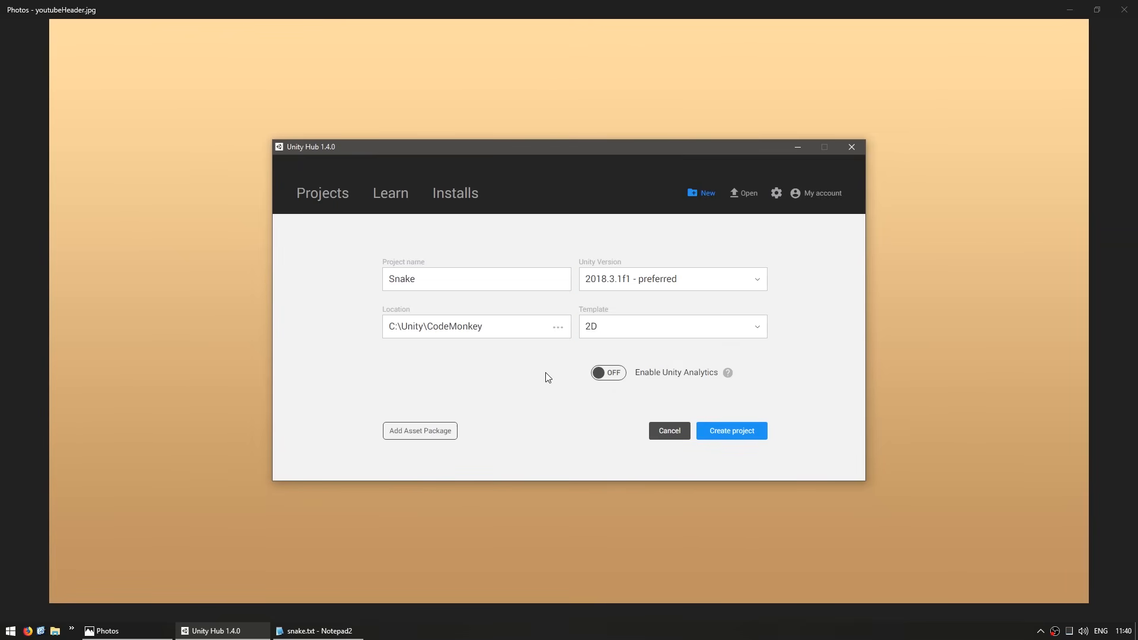
pyautogui.click(731, 431)
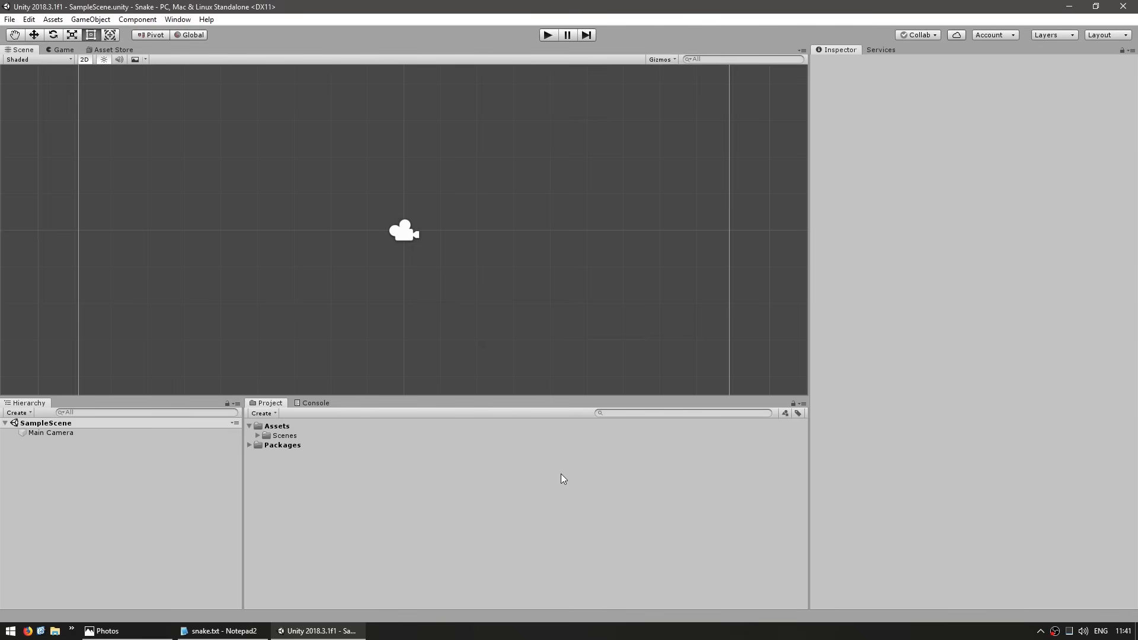
pyautogui.moveTo(549, 477)
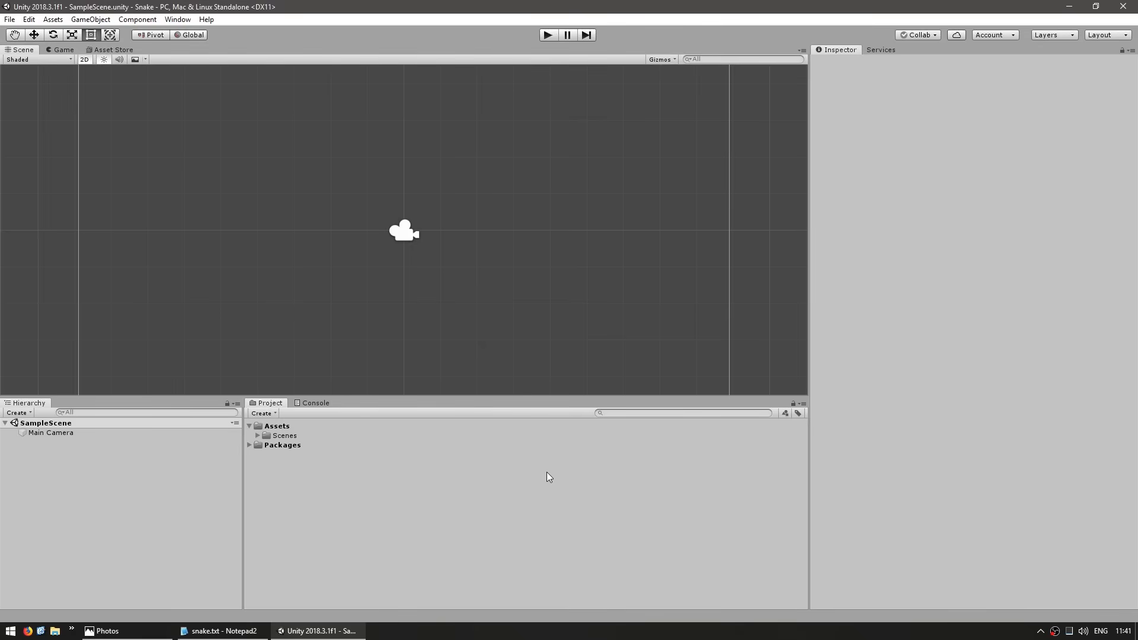
# - Expand the Scenes folder to reveal SampleScene for renaming
pyautogui.click(286, 435)
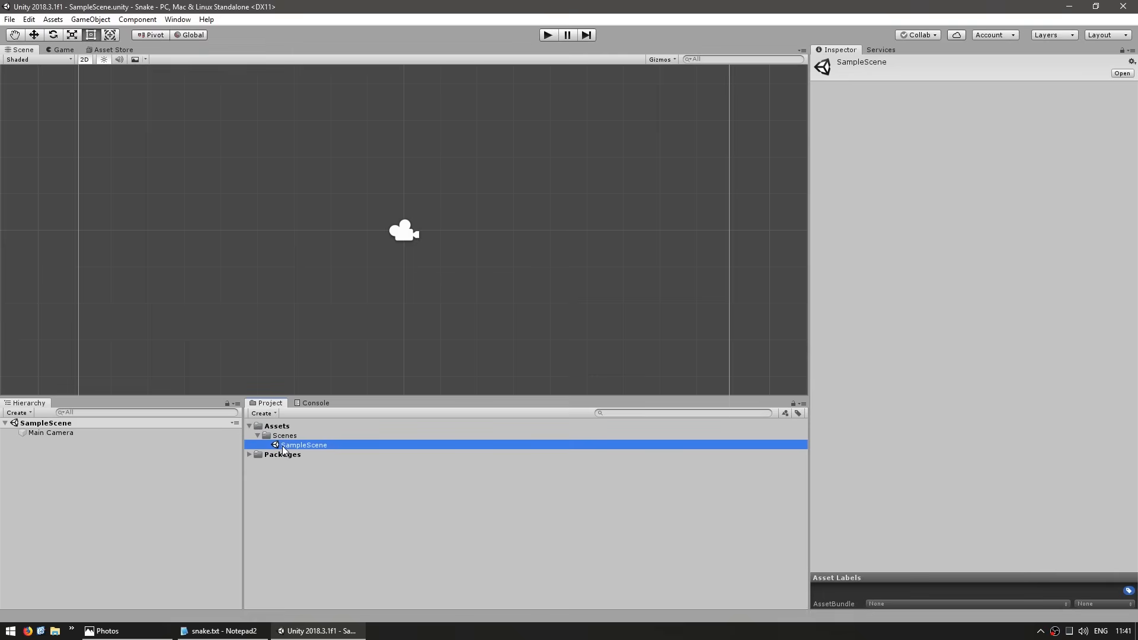
pyautogui.moveTo(434, 522)
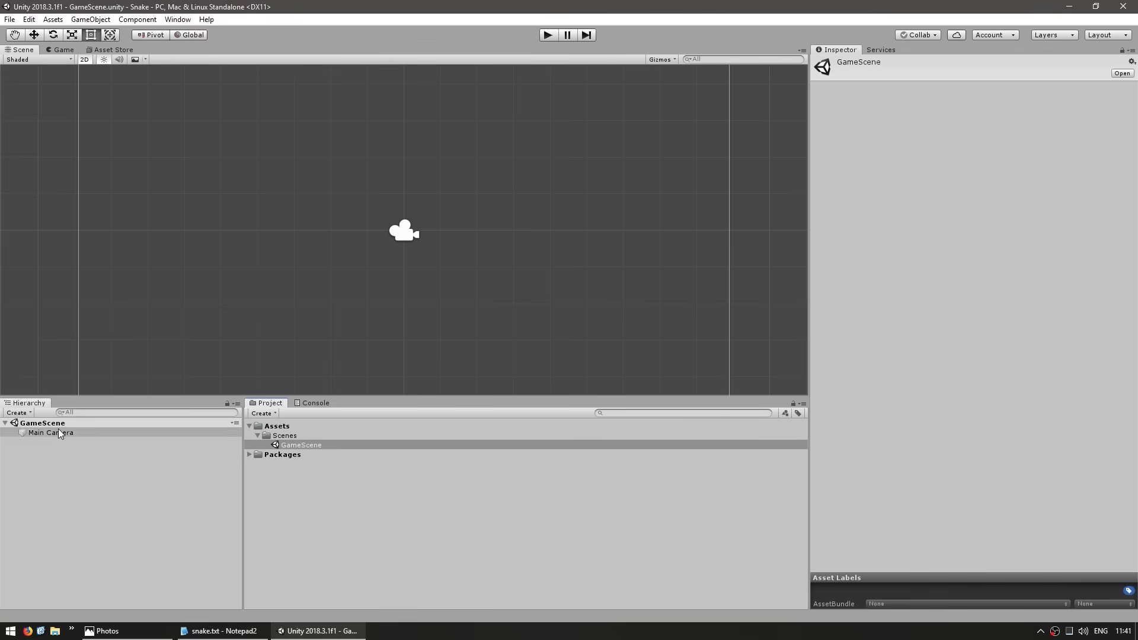
# - Keep Main Camera orthographic and enlarge its size to 50
pyautogui.click(49, 433)
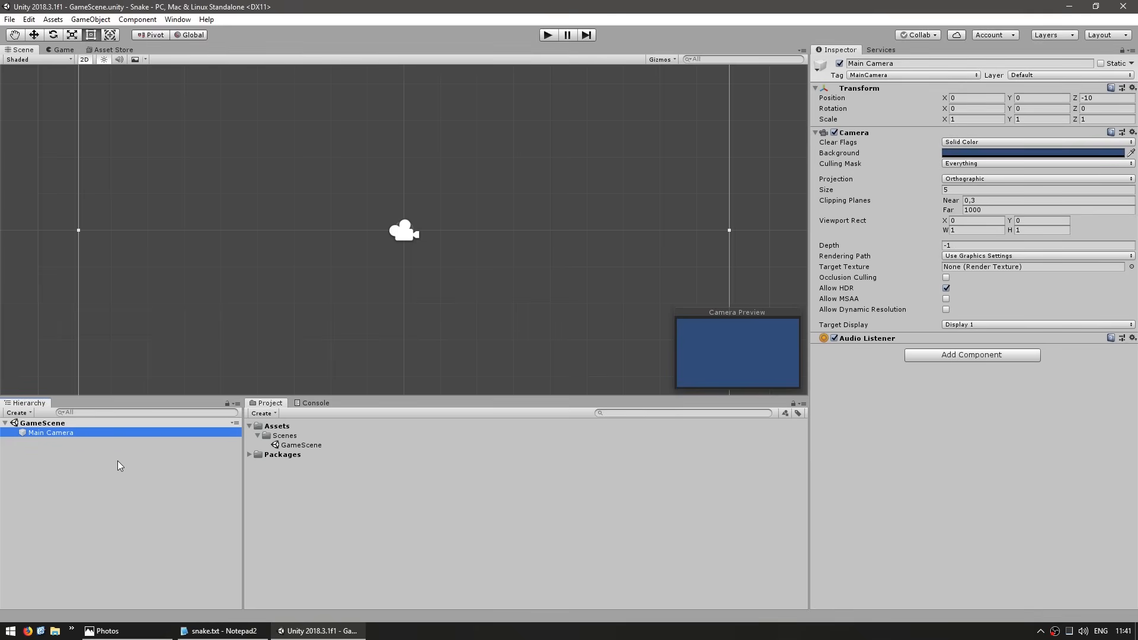
pyautogui.click(1034, 179)
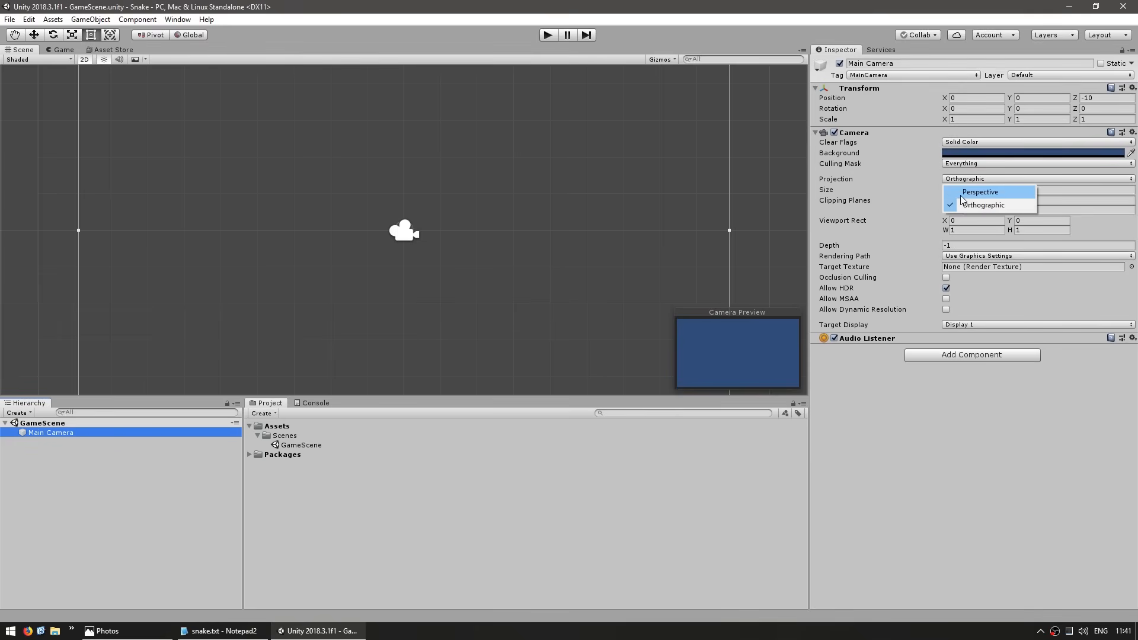
pyautogui.click(985, 205)
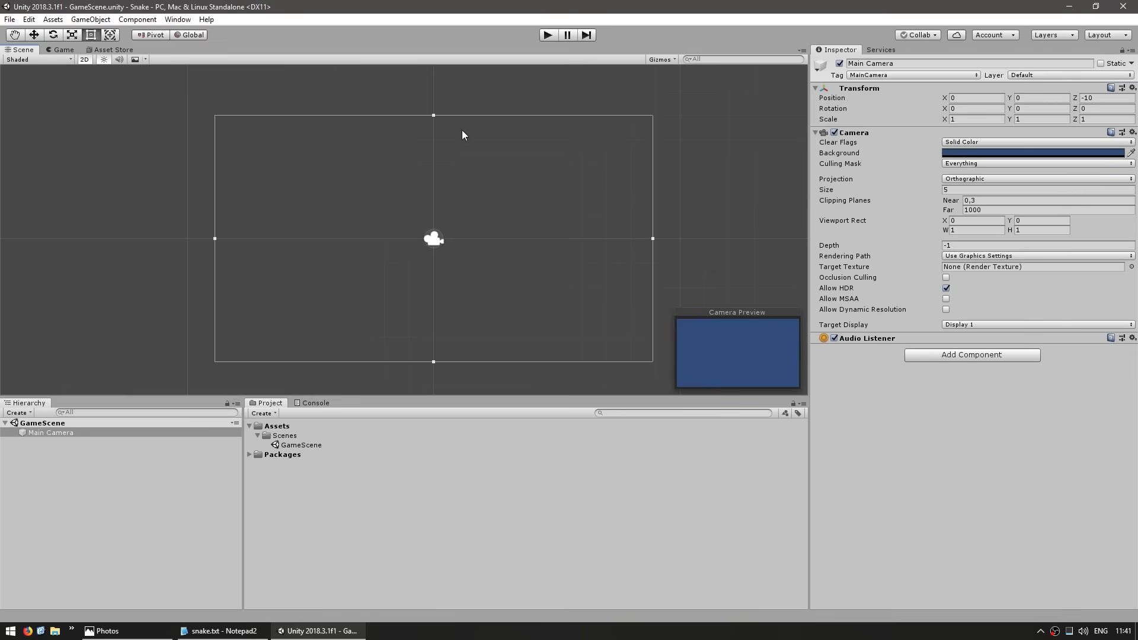
pyautogui.moveTo(821, 201)
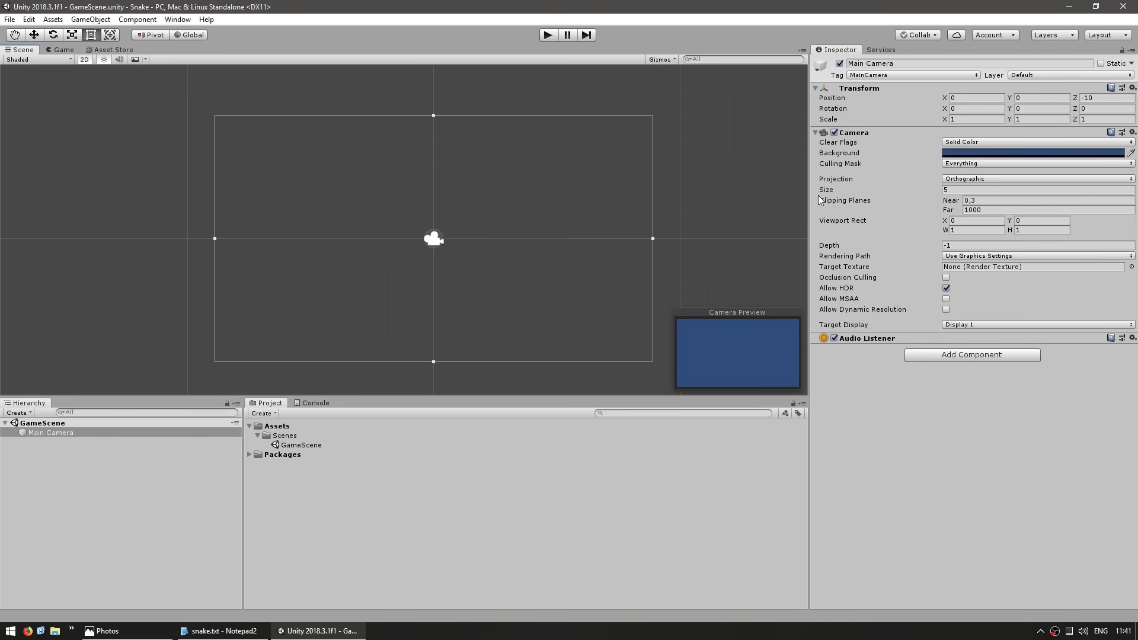
pyautogui.moveTo(455, 377)
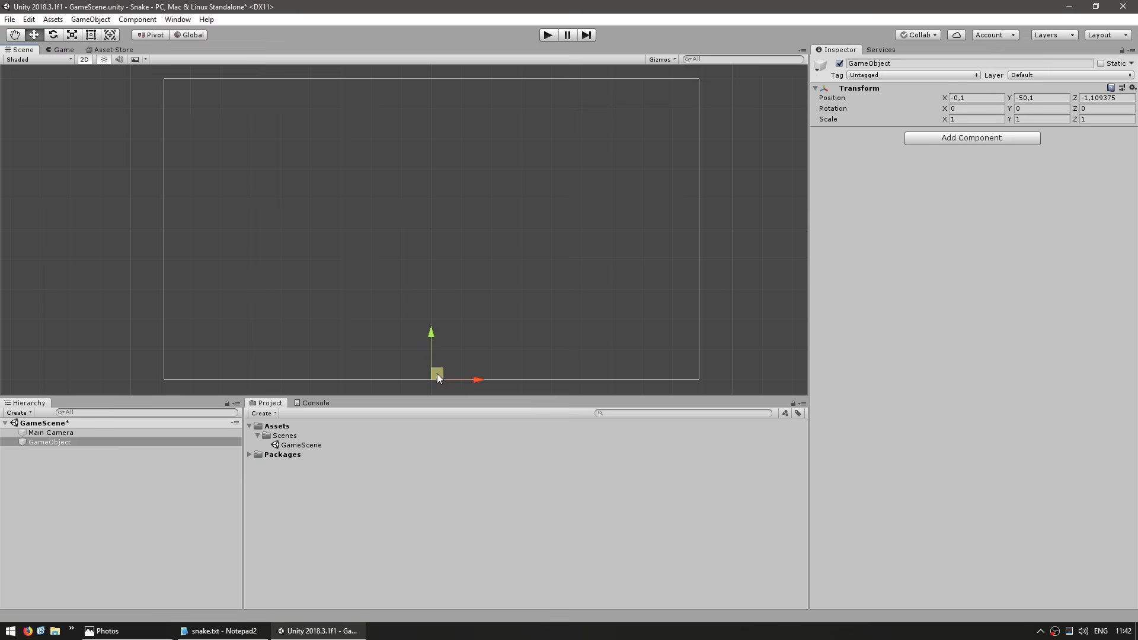
pyautogui.moveTo(430, 332); pyautogui.dragTo(431, 78)
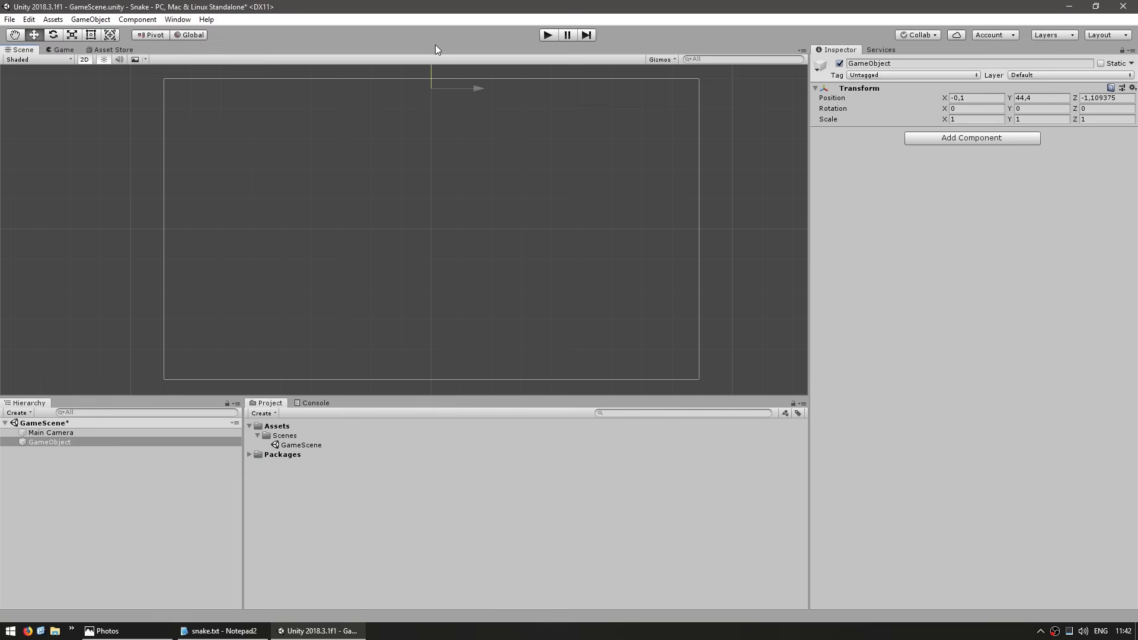
pyautogui.click(51, 433)
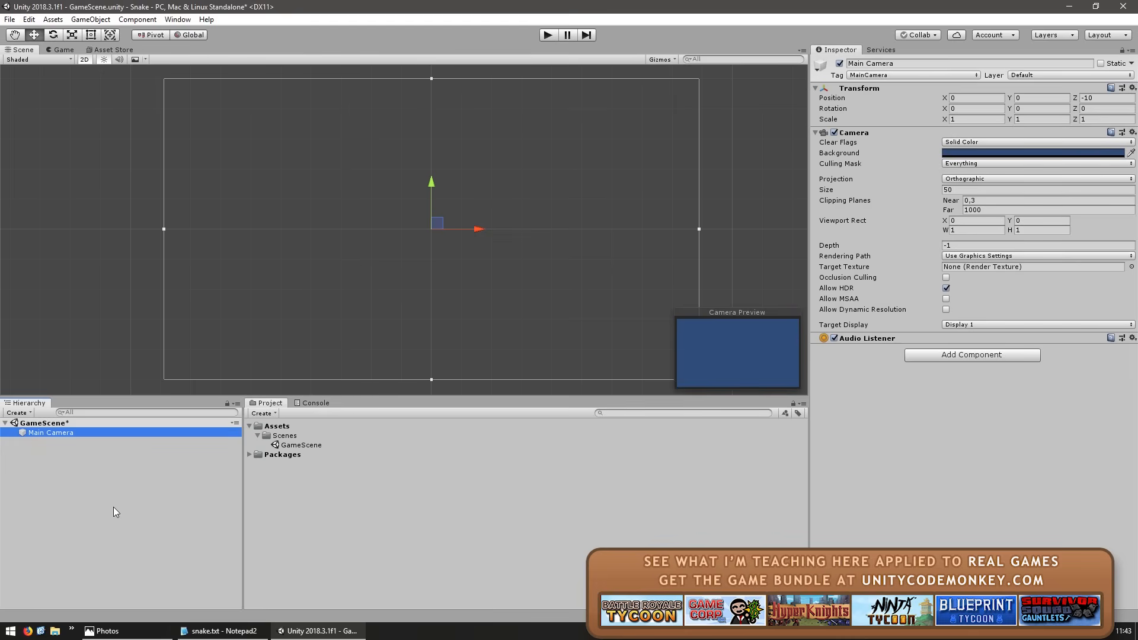
# - Create an empty GameHandler object in the Hierarchy with Main Camera nested under it
pyautogui.rightClick(115, 510)
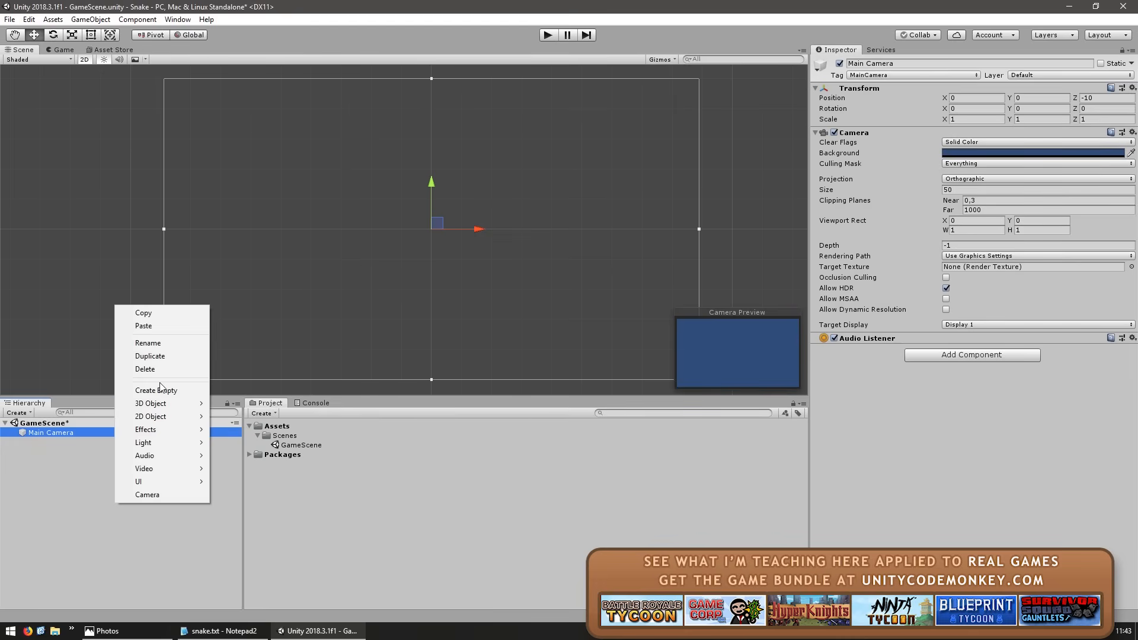
pyautogui.click(156, 390)
pyautogui.write('GameHandler')
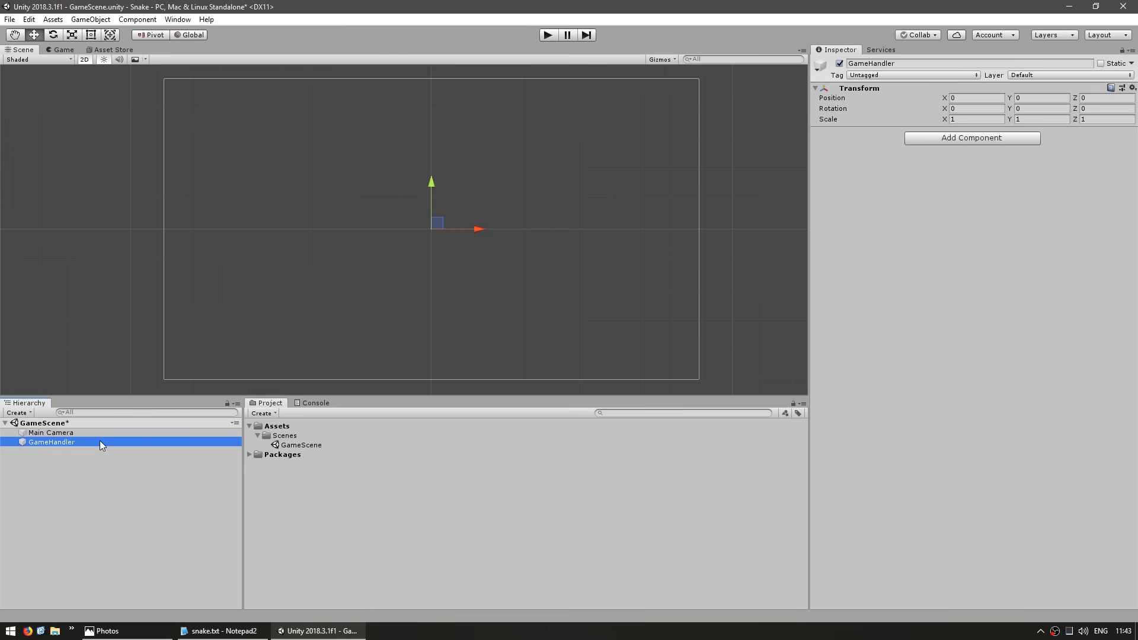
pyautogui.click(51, 433)
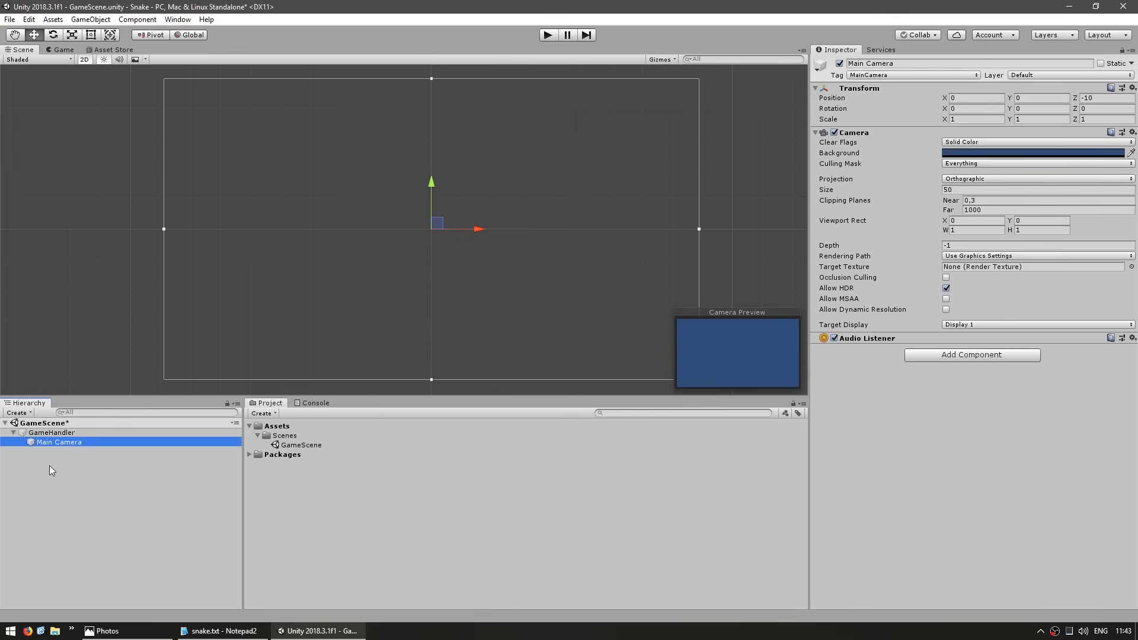
pyautogui.moveTo(81, 464)
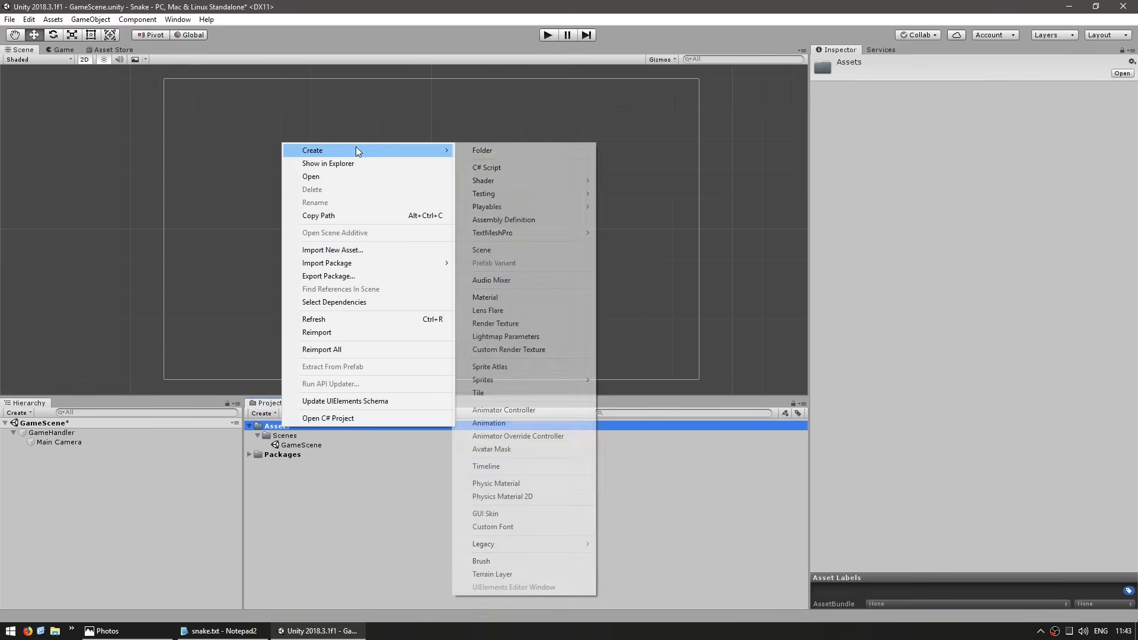
# - Add a Scripts folder under Assets and start creating the GameHandler C# script in it
pyautogui.click(483, 151)
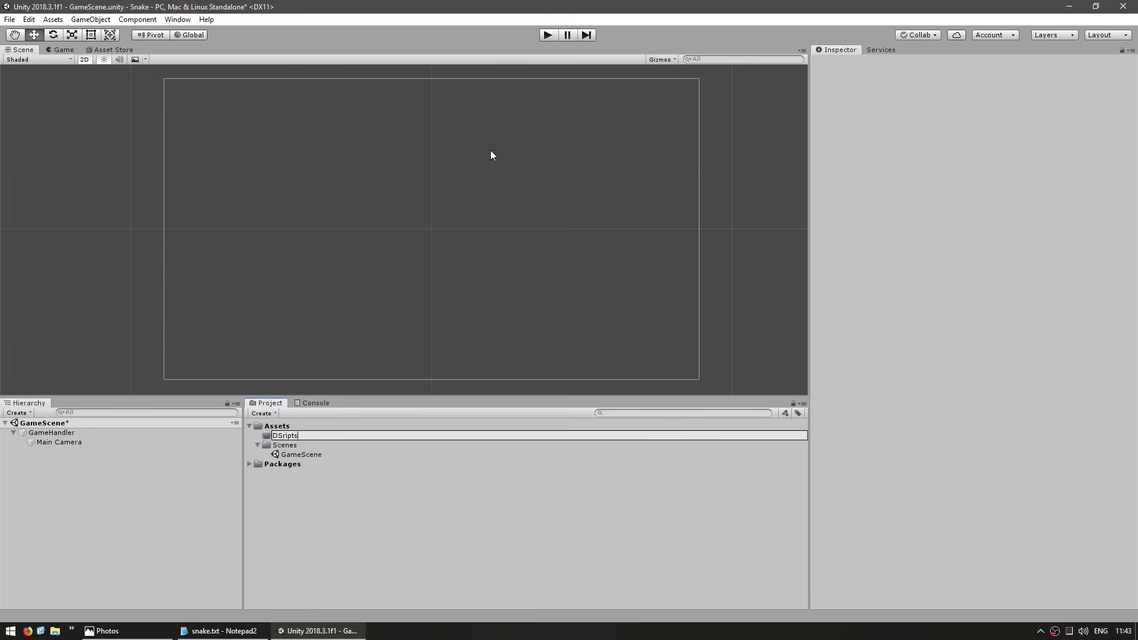
pyautogui.rightClick(283, 454)
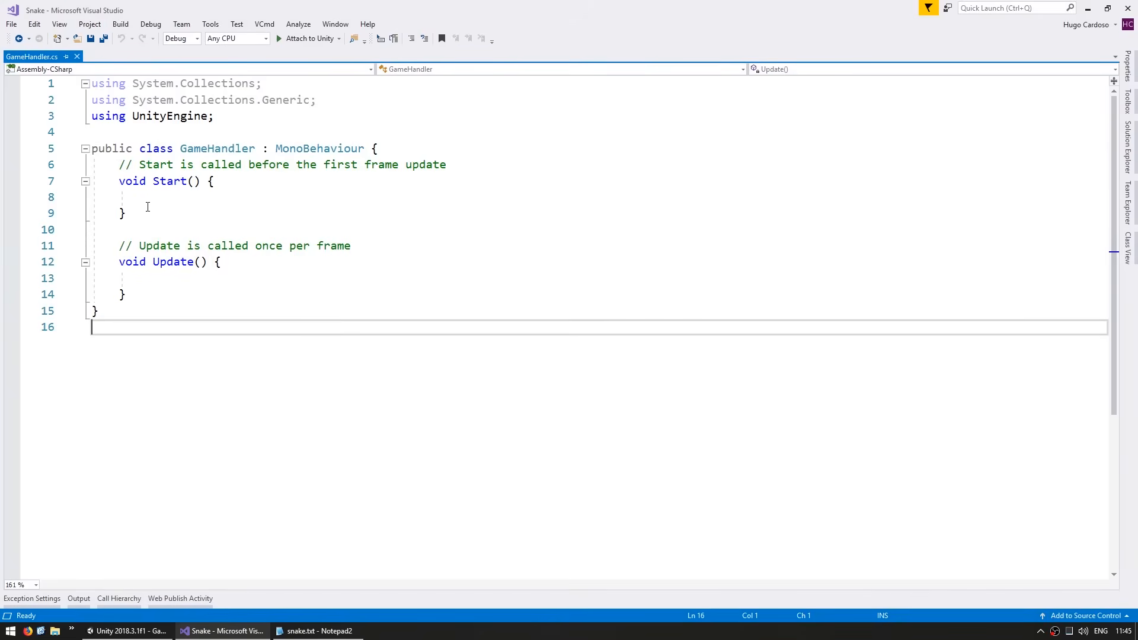
# - Add Debug.Log("GameHandler.Start"); inside GameHandler's Start method
pyautogui.write('De')
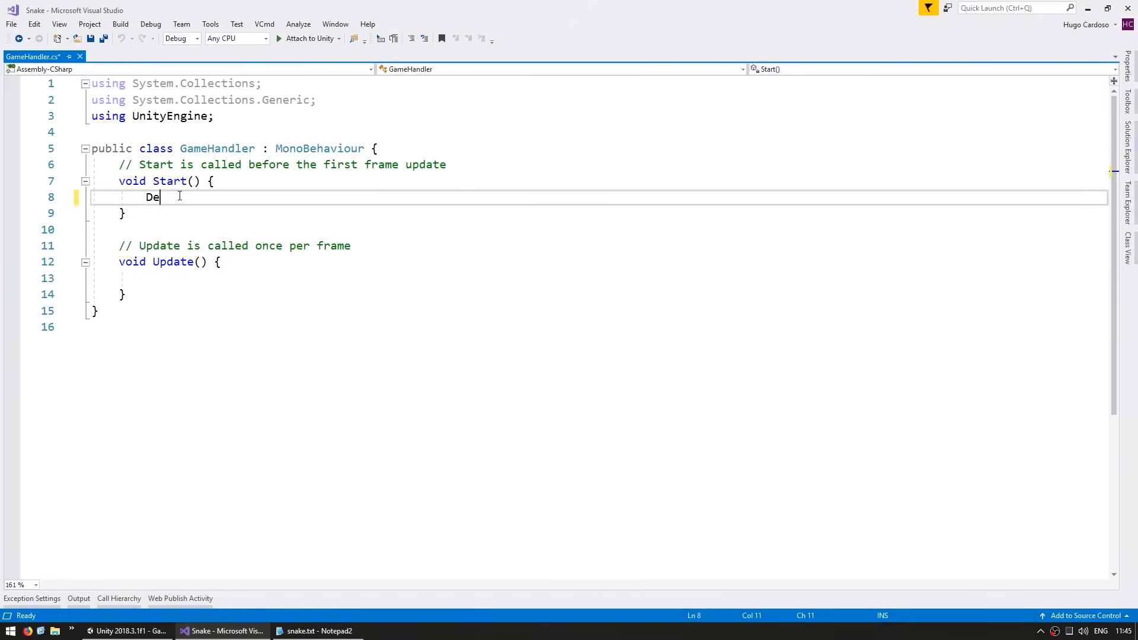
pyautogui.write('bug.Log("G");')
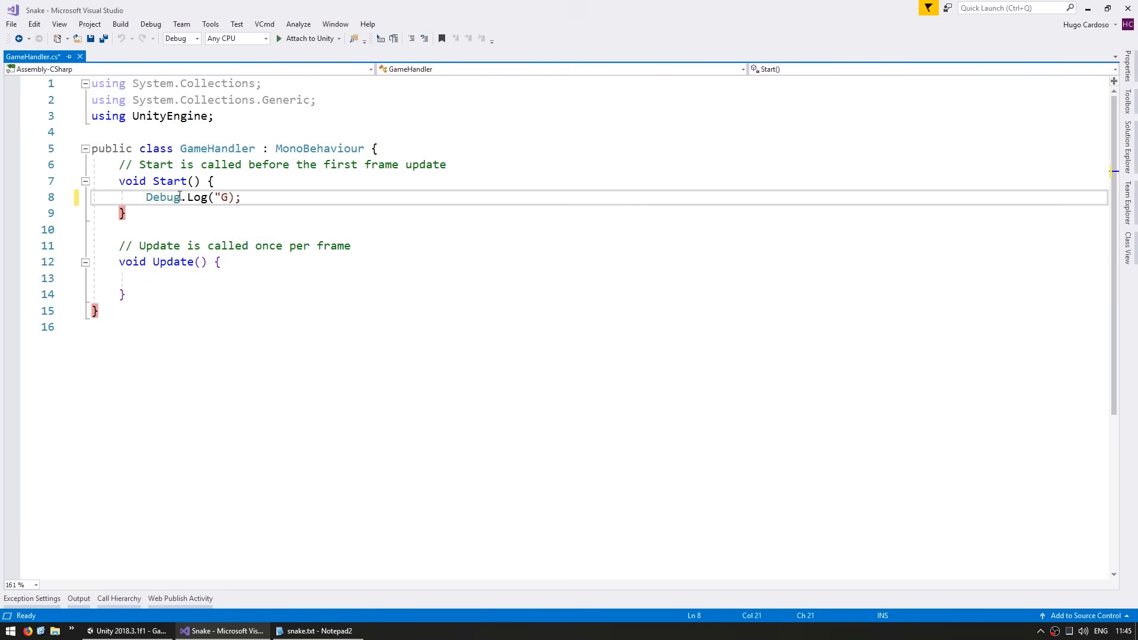
pyautogui.write('ameHandler.Start"')
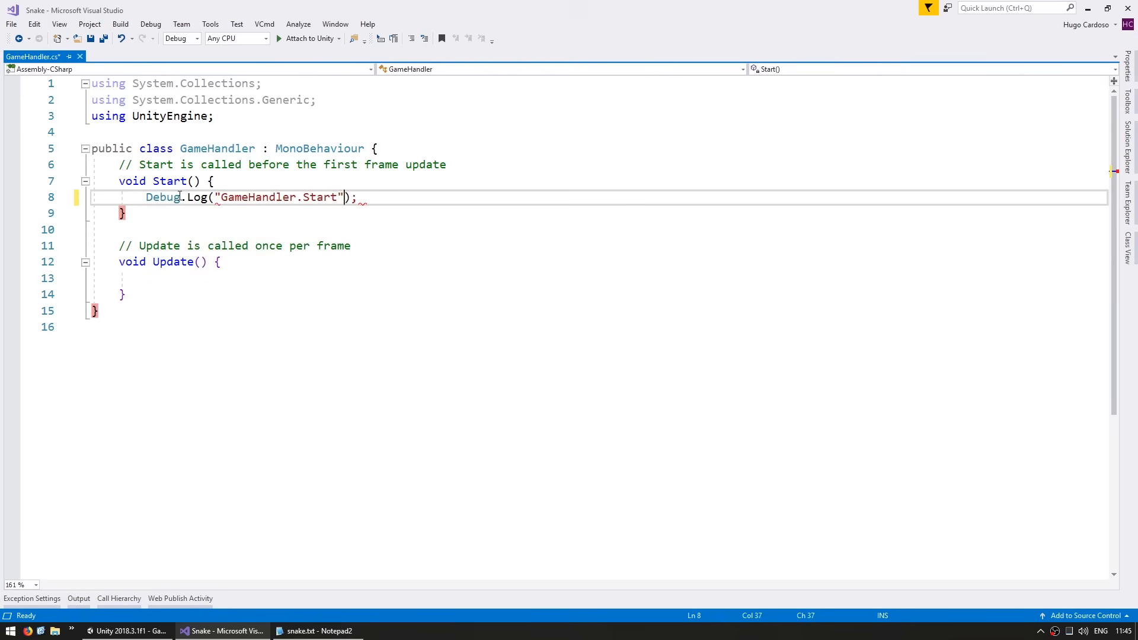
pyautogui.click(127, 631)
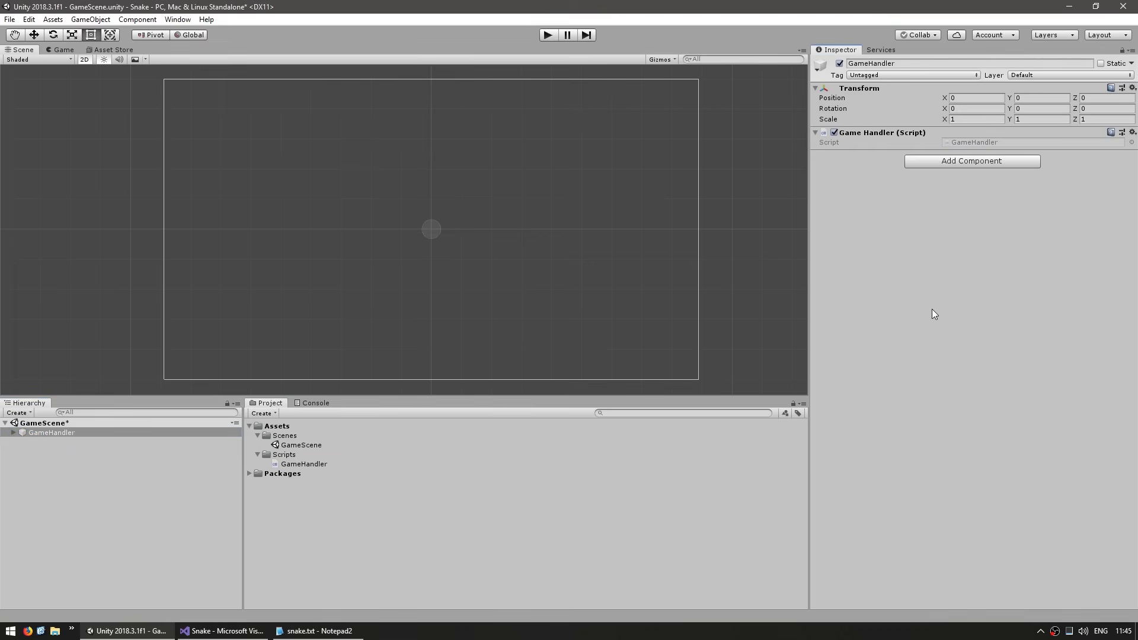
# - Play the scene to confirm GameHandler.Start is logged, then stop
pyautogui.click(548, 35)
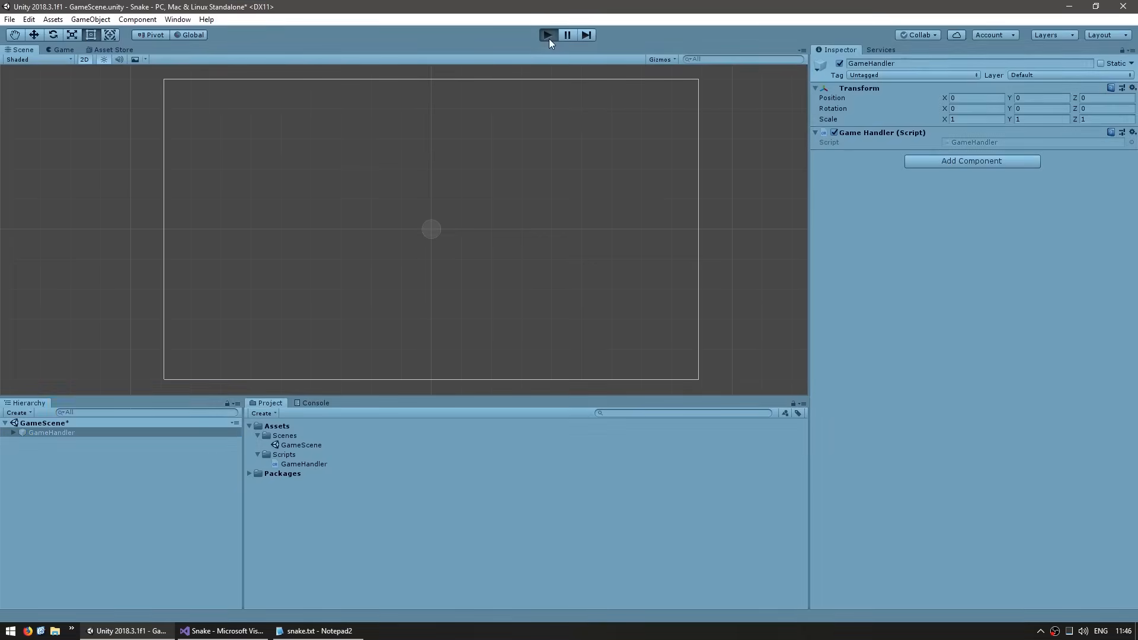
pyautogui.click(548, 35)
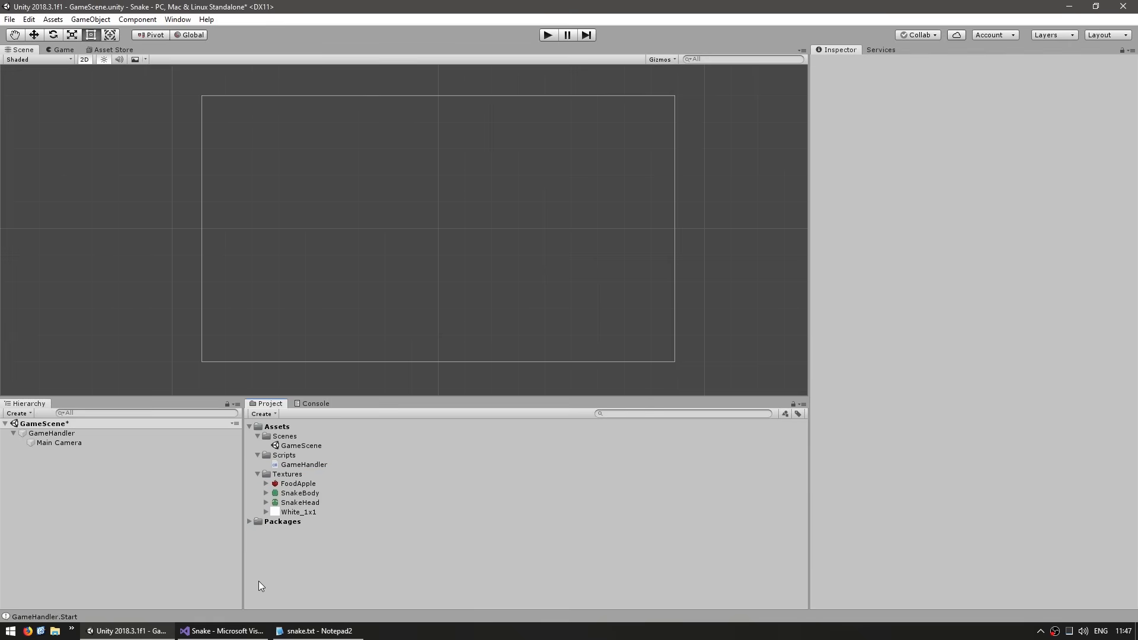
pyautogui.moveTo(308, 548)
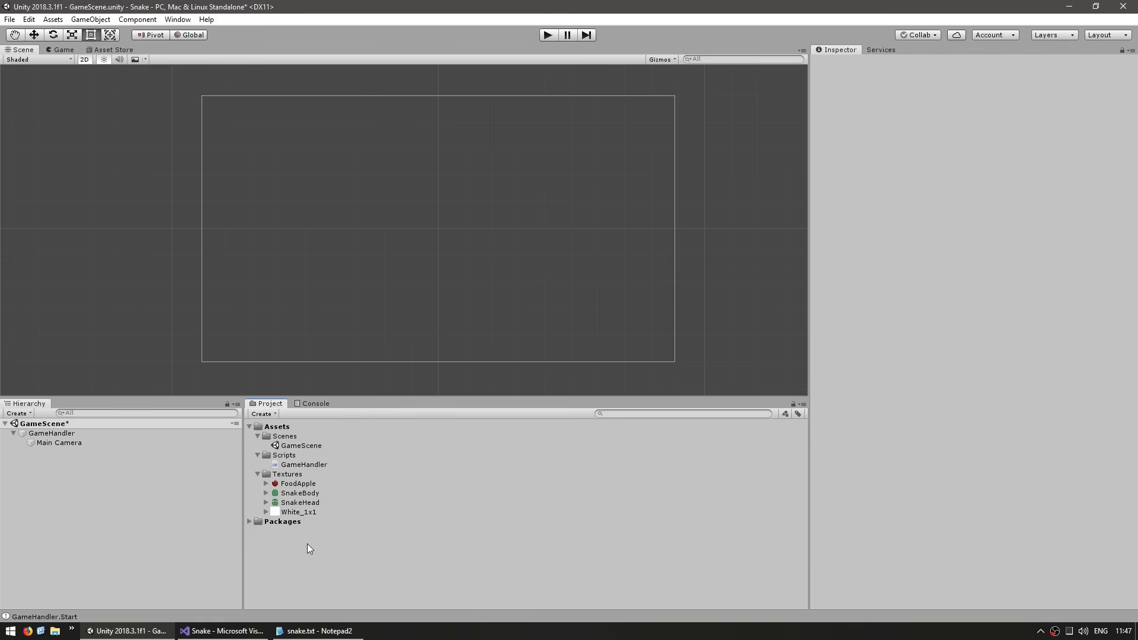
# - Review the imported textures, setting White_1x1 to 1 pixel per unit and SnakeHead to 180
pyautogui.click(299, 493)
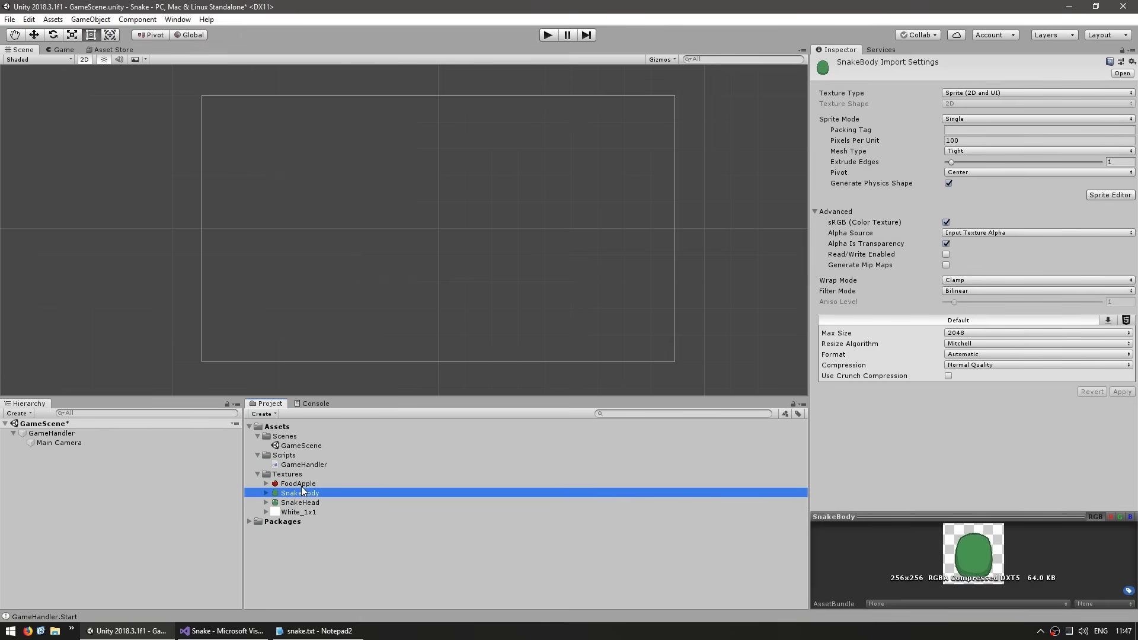
pyautogui.click(298, 484)
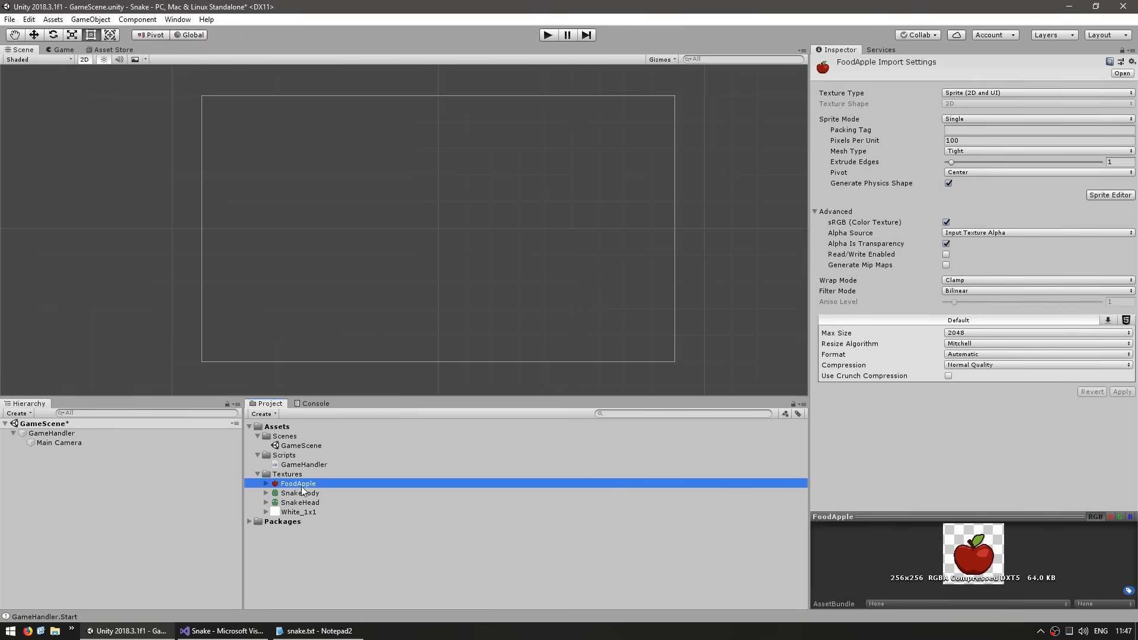
pyautogui.click(299, 512)
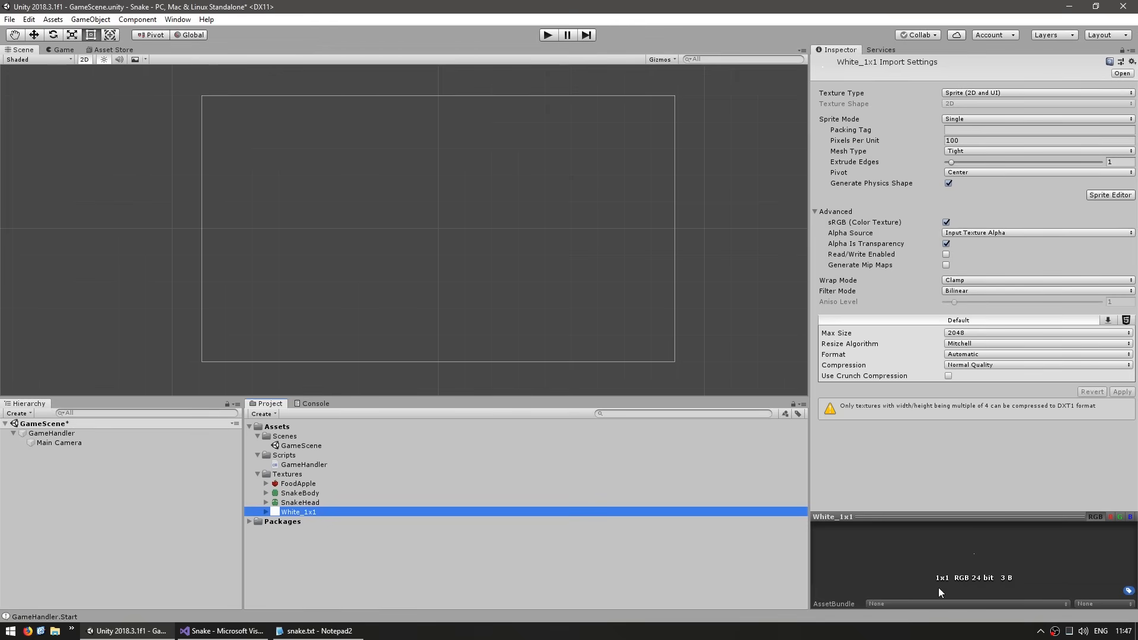
pyautogui.moveTo(978, 558)
pyautogui.write('1')
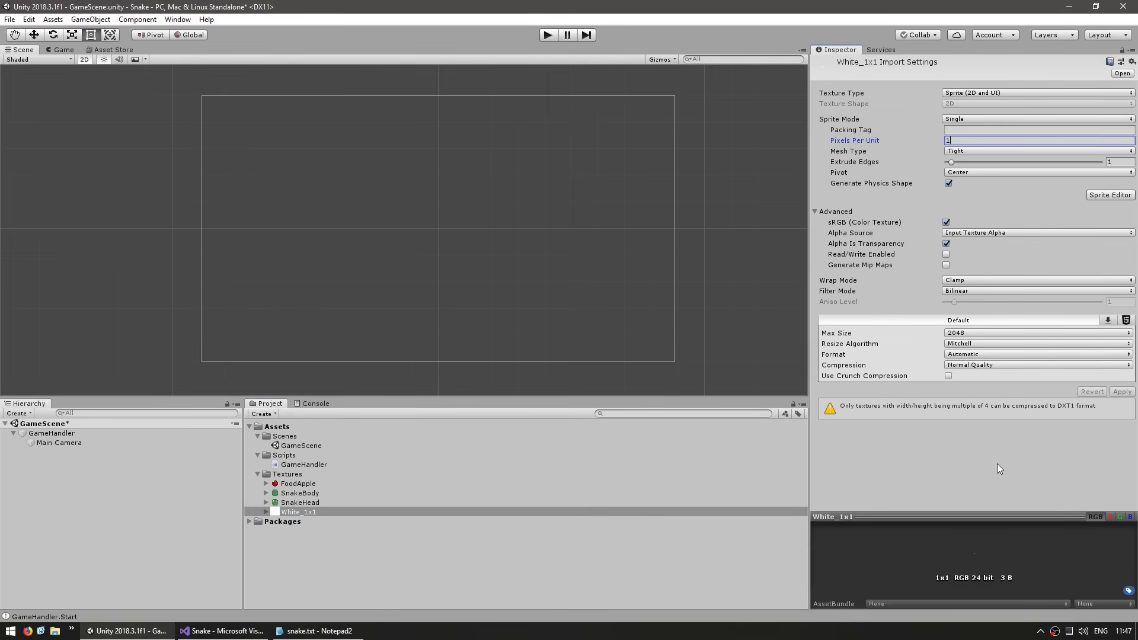
pyautogui.moveTo(958, 548)
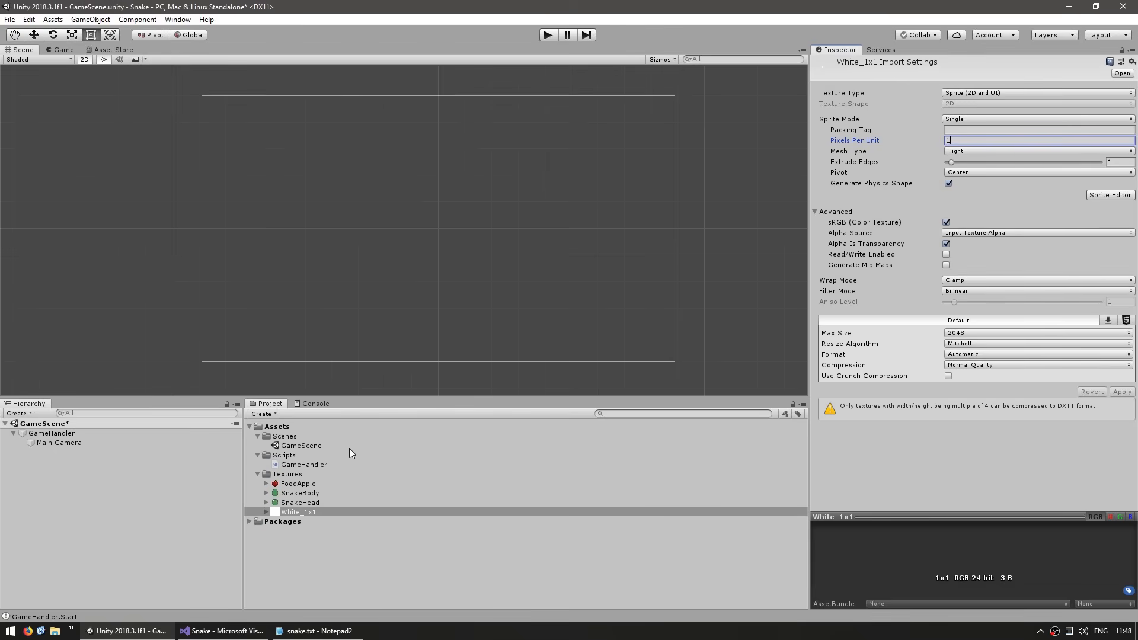
pyautogui.click(299, 502)
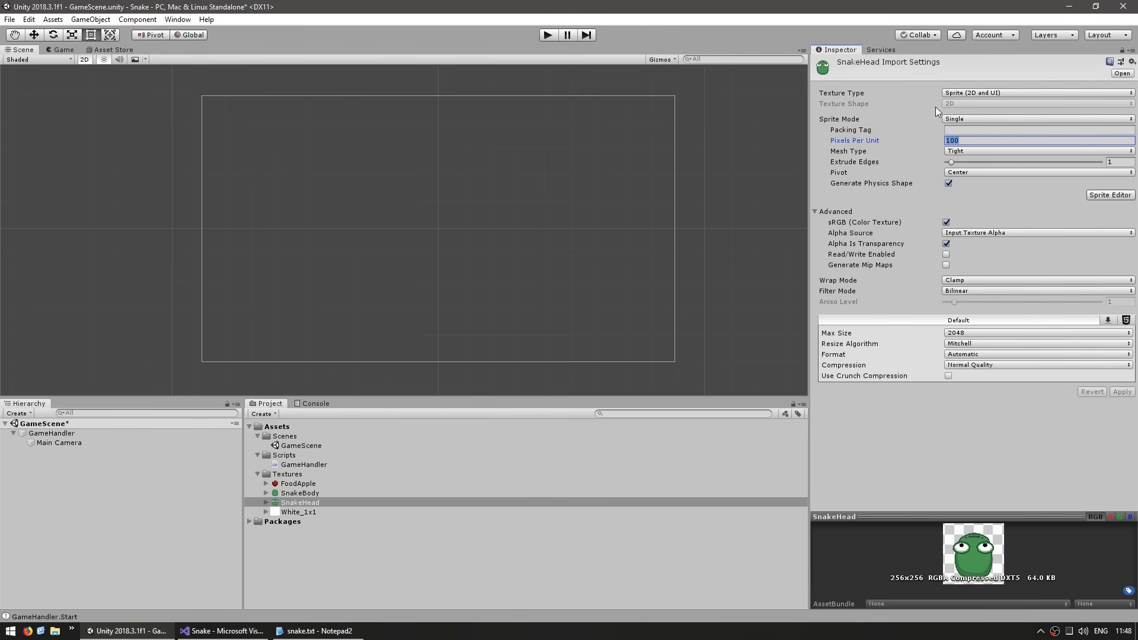
pyautogui.moveTo(978, 612)
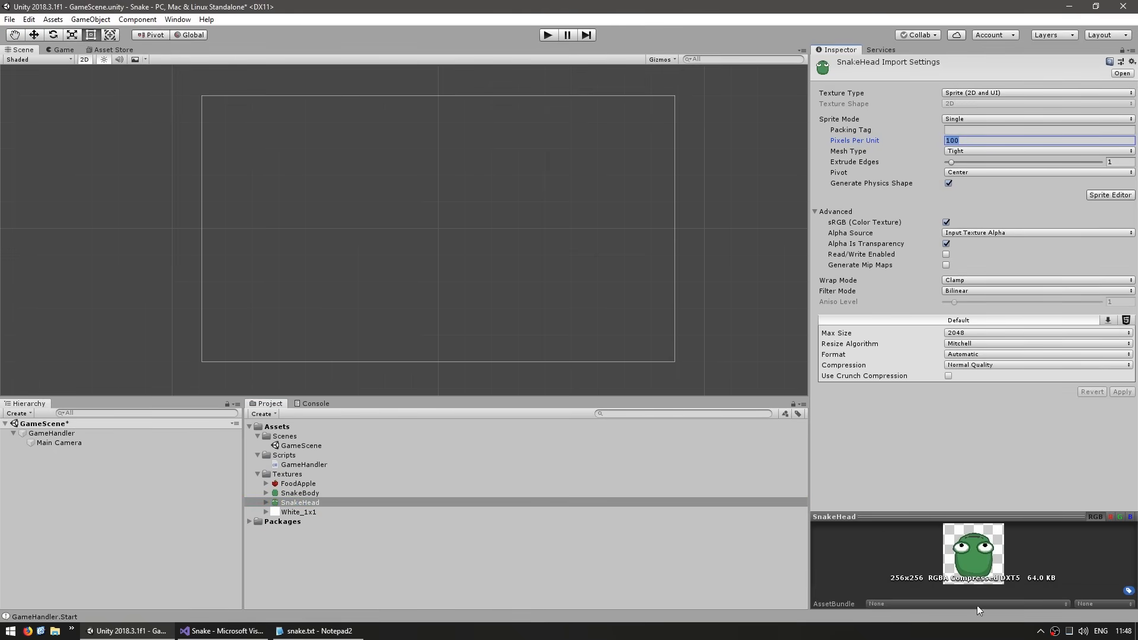
pyautogui.moveTo(927, 459)
pyautogui.write('180')
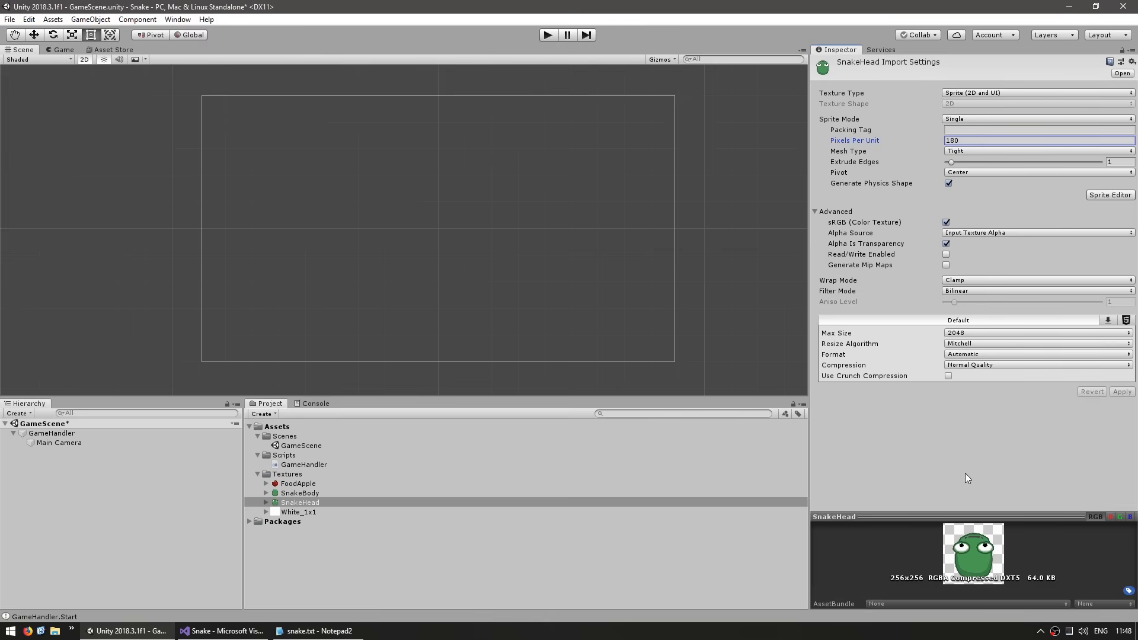
pyautogui.click(299, 512)
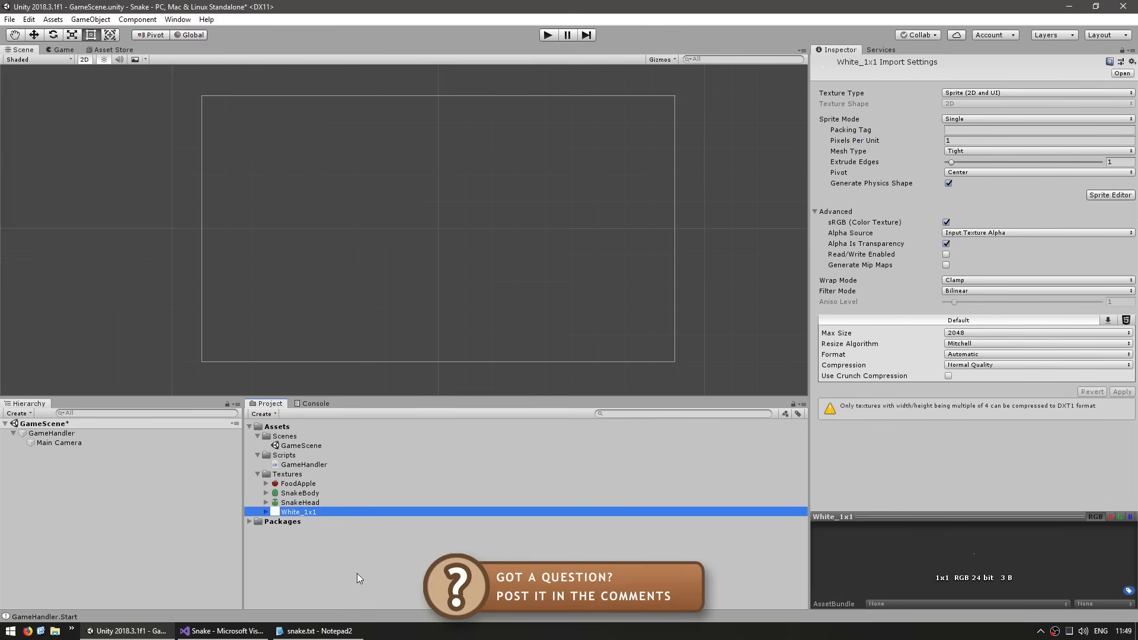
pyautogui.click(300, 503)
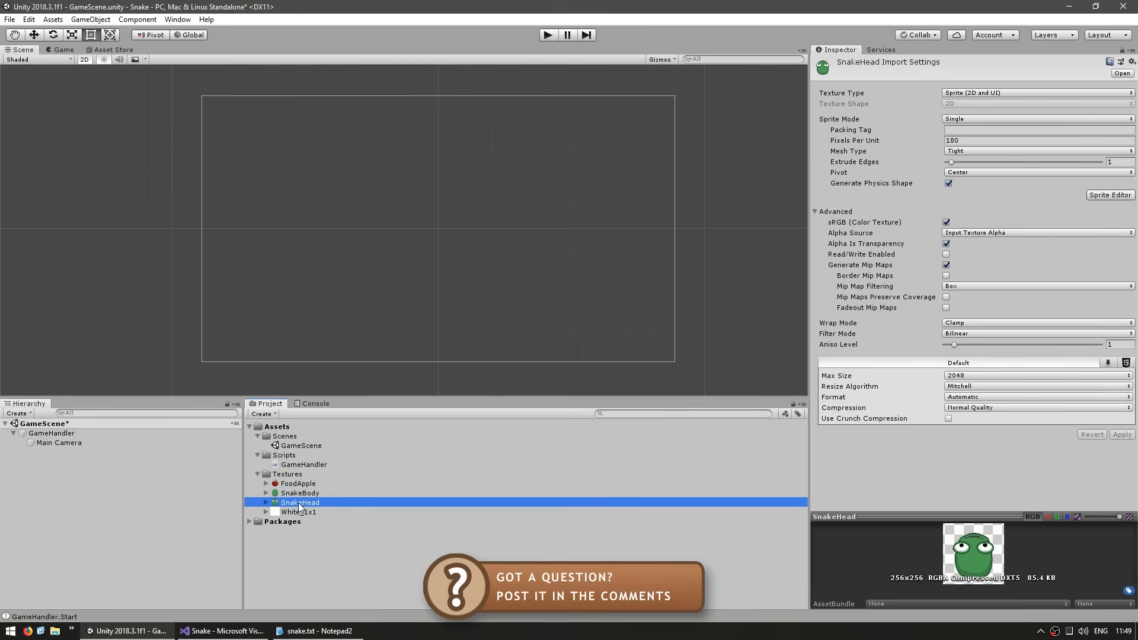
pyautogui.click(136, 528)
pyautogui.write('Background')
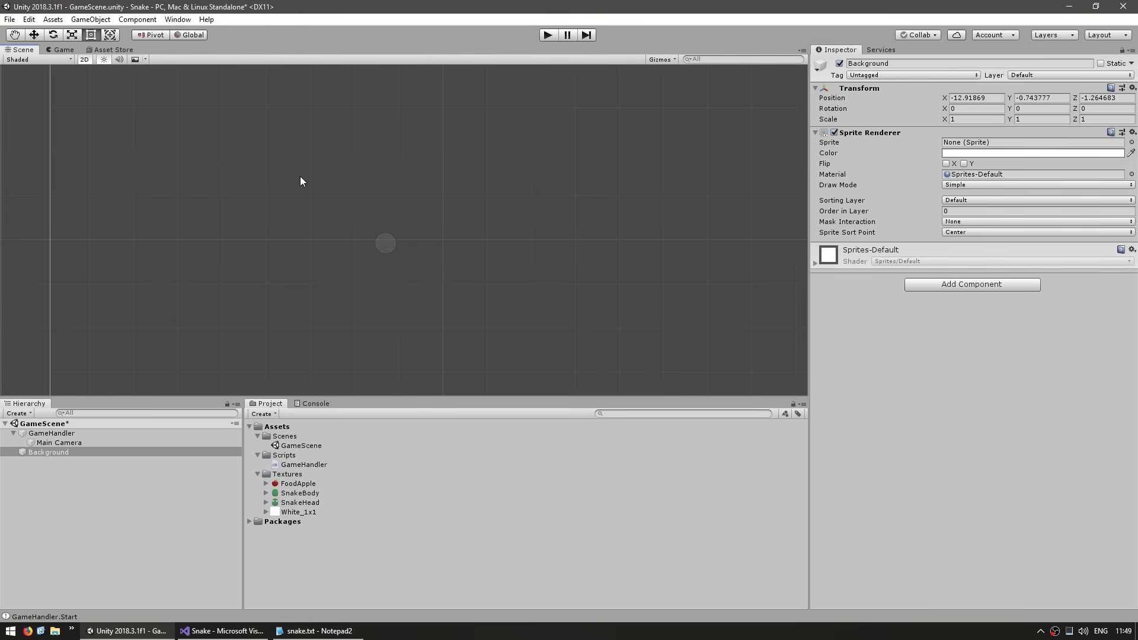
pyautogui.moveTo(337, 506)
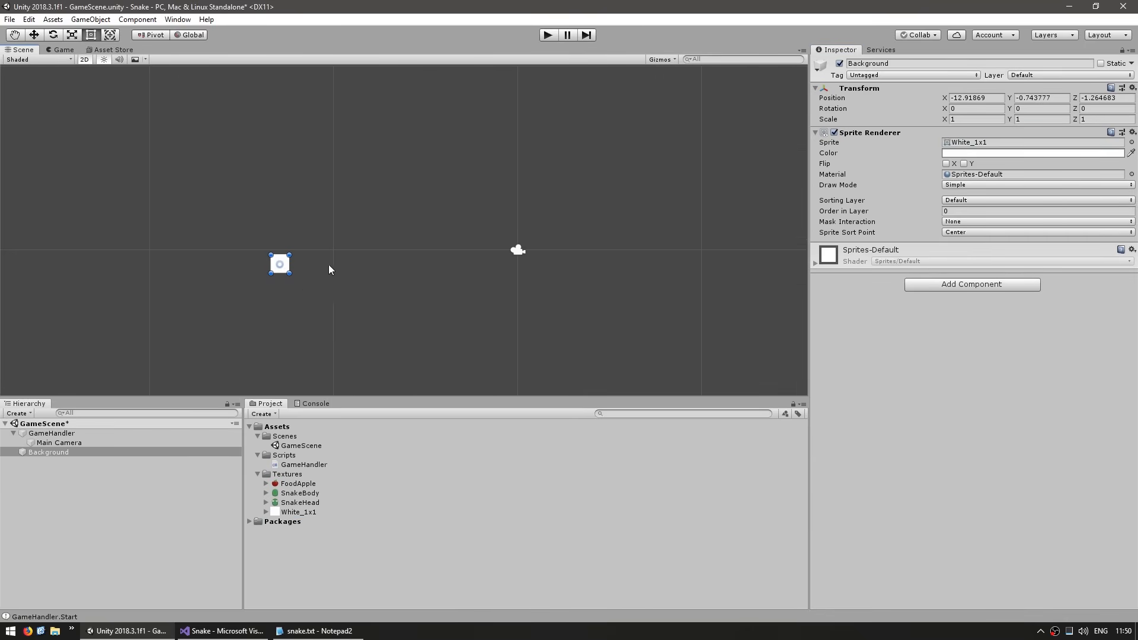
pyautogui.moveTo(276, 273)
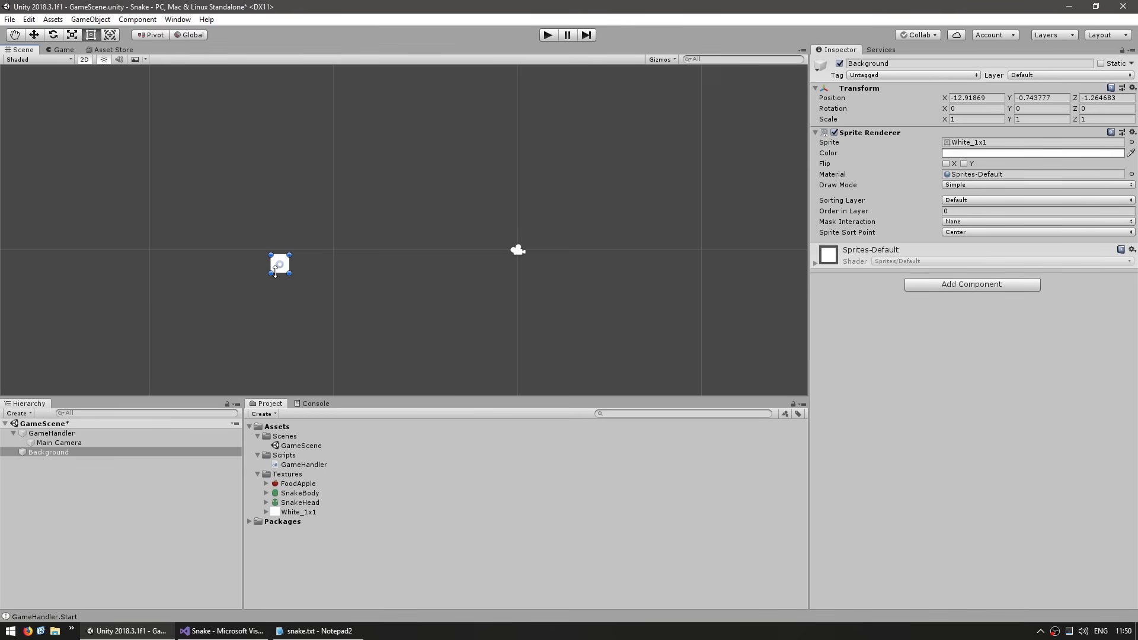
# - Give Background a dark grey colour and scale 50, checking it against the Main Camera size
pyautogui.click(1030, 153)
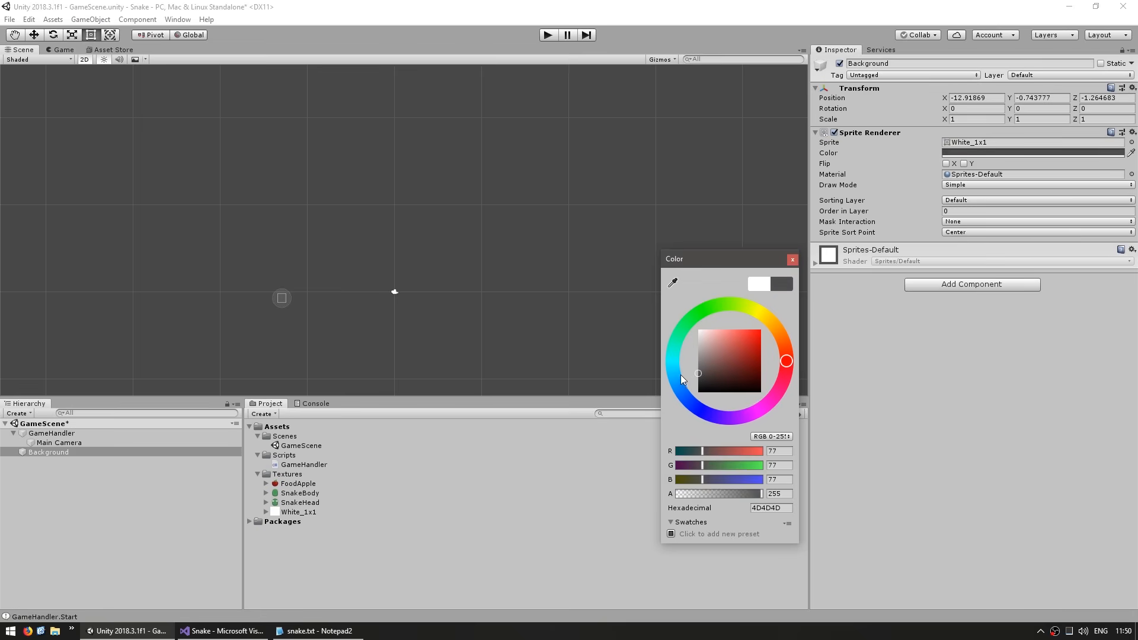
pyautogui.click(792, 259)
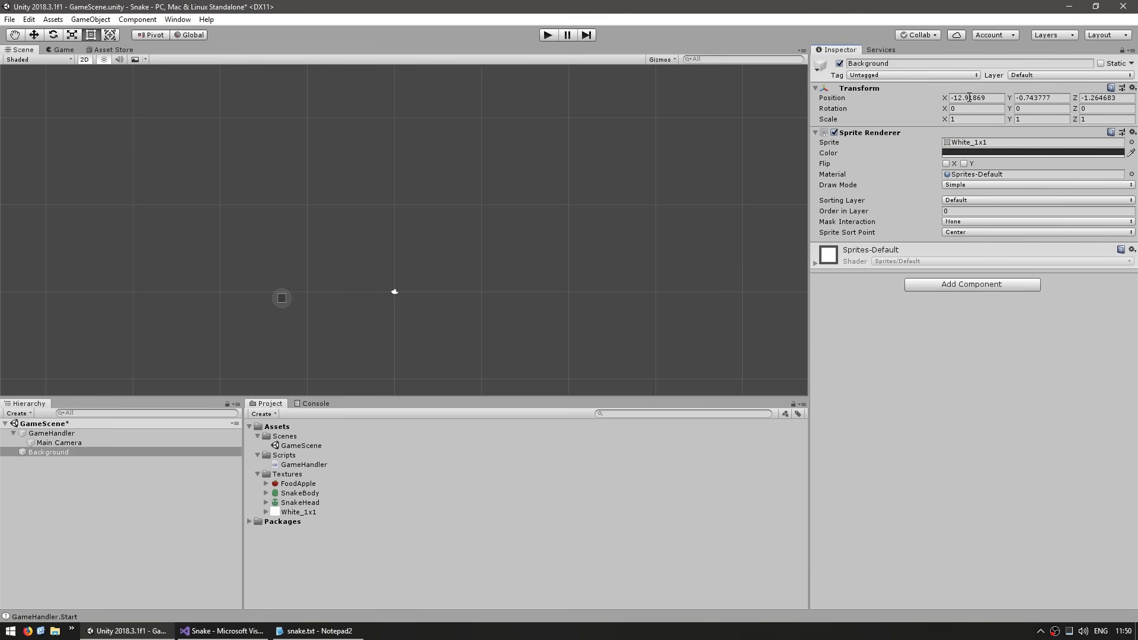
pyautogui.write('50')
pyautogui.write('25')
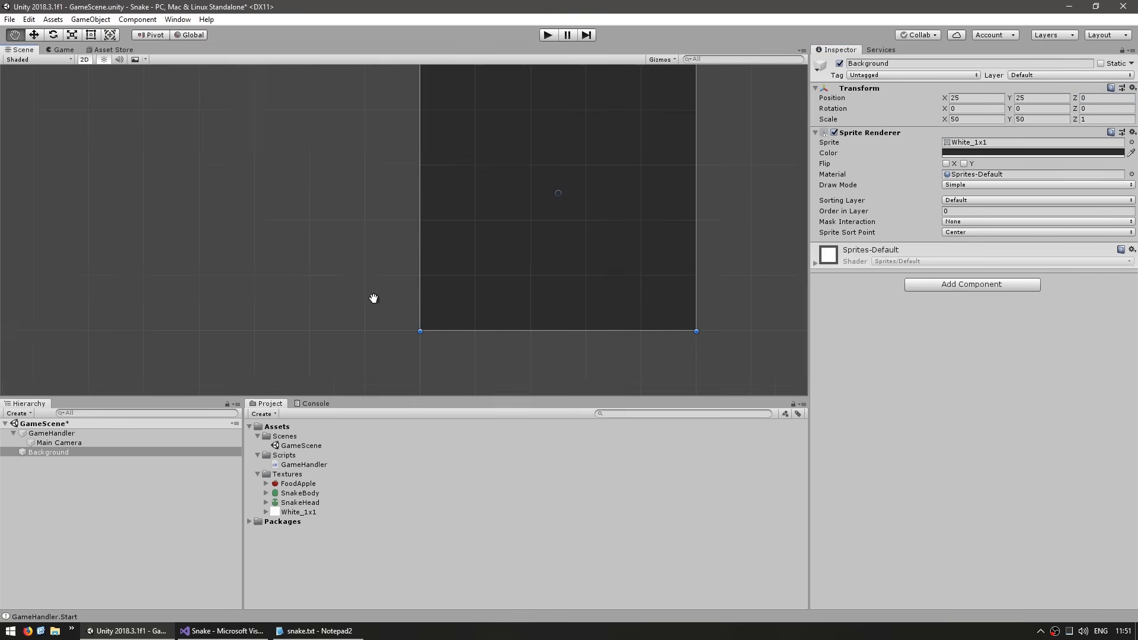
pyautogui.click(58, 442)
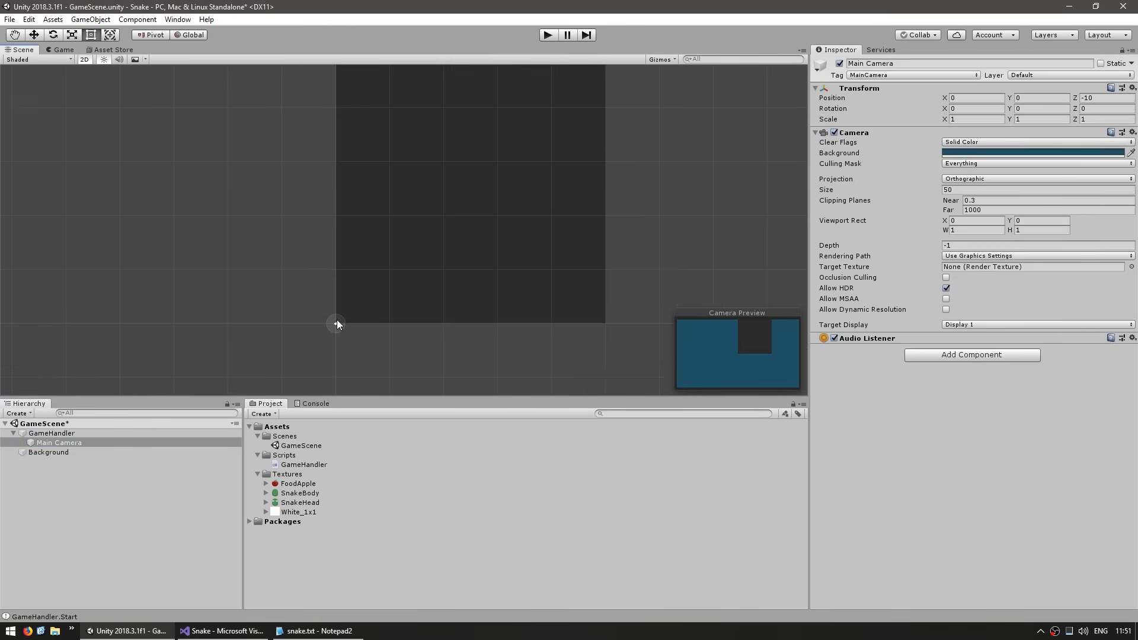
pyautogui.click(49, 452)
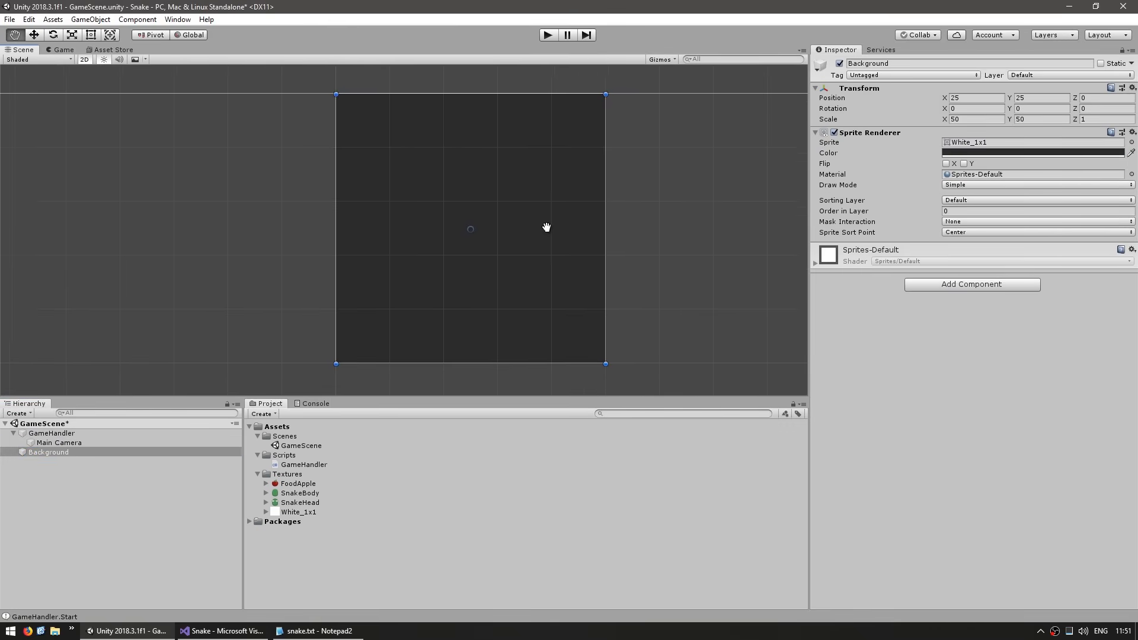
# - Create an empty object named Snake to hold the SnakeHead sprite
pyautogui.click(150, 387)
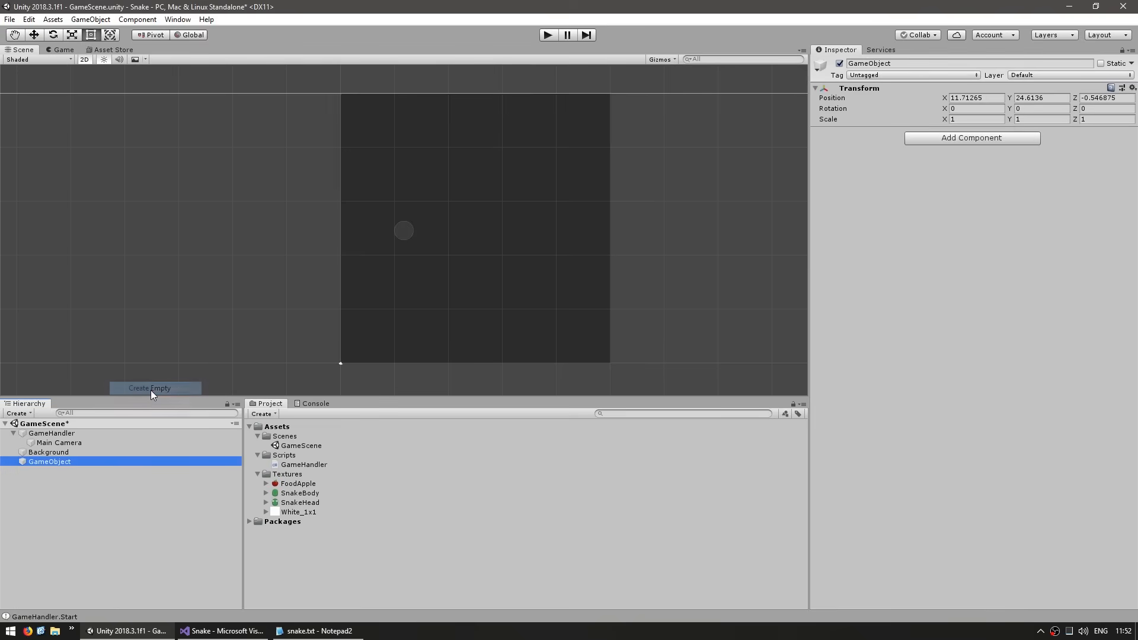
pyautogui.write('Snake')
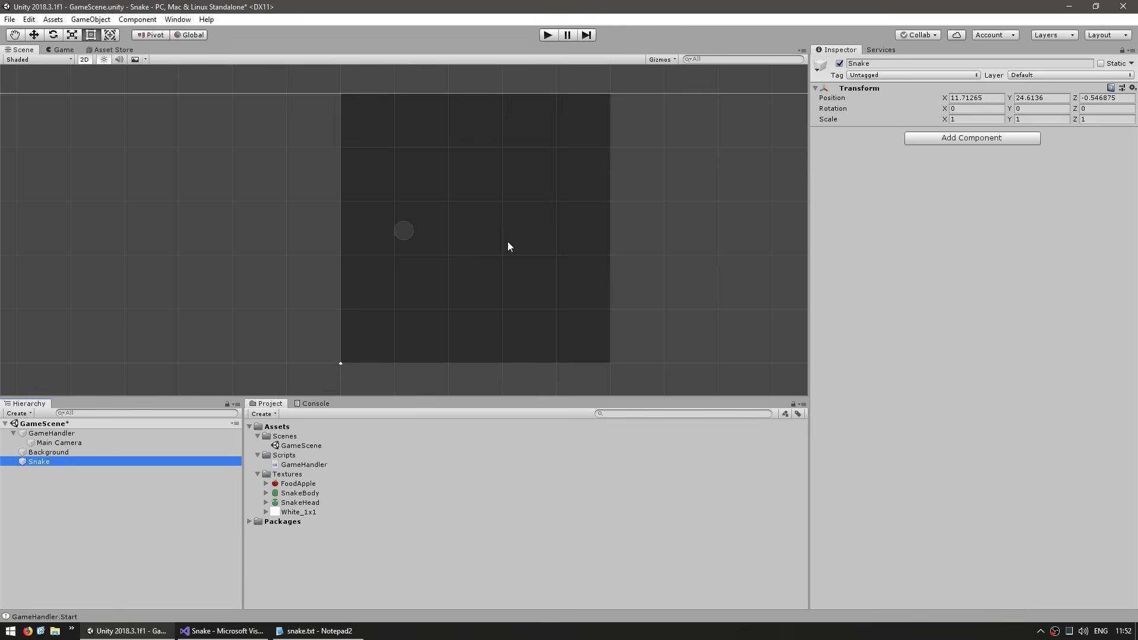
pyautogui.click(972, 137)
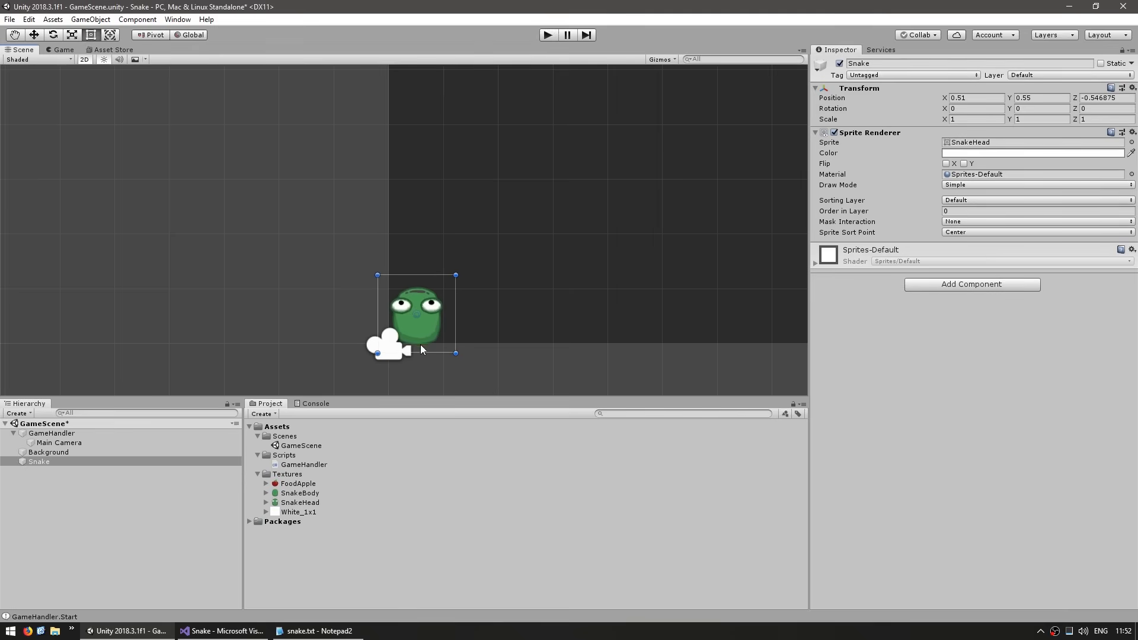
pyautogui.moveTo(403, 286)
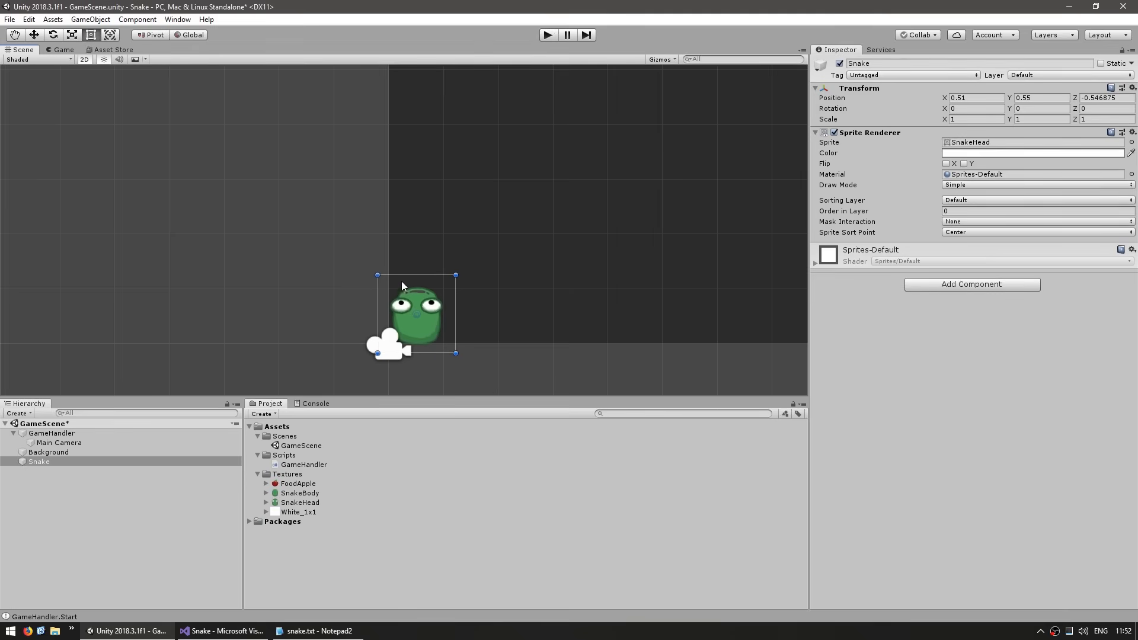
pyautogui.moveTo(442, 321)
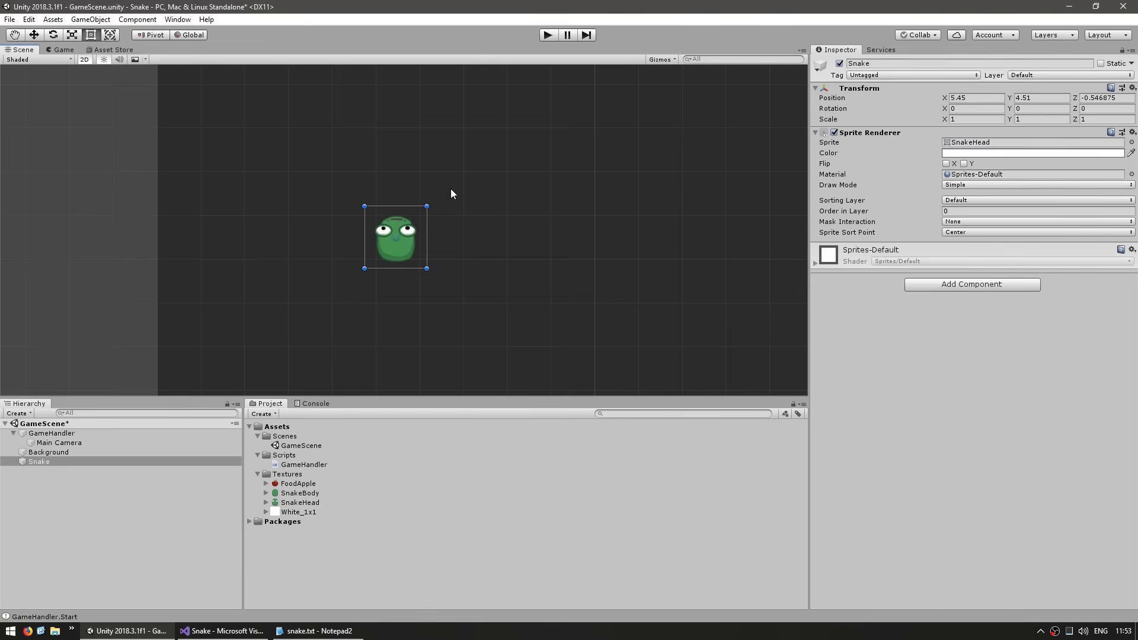
pyautogui.moveTo(47, 496)
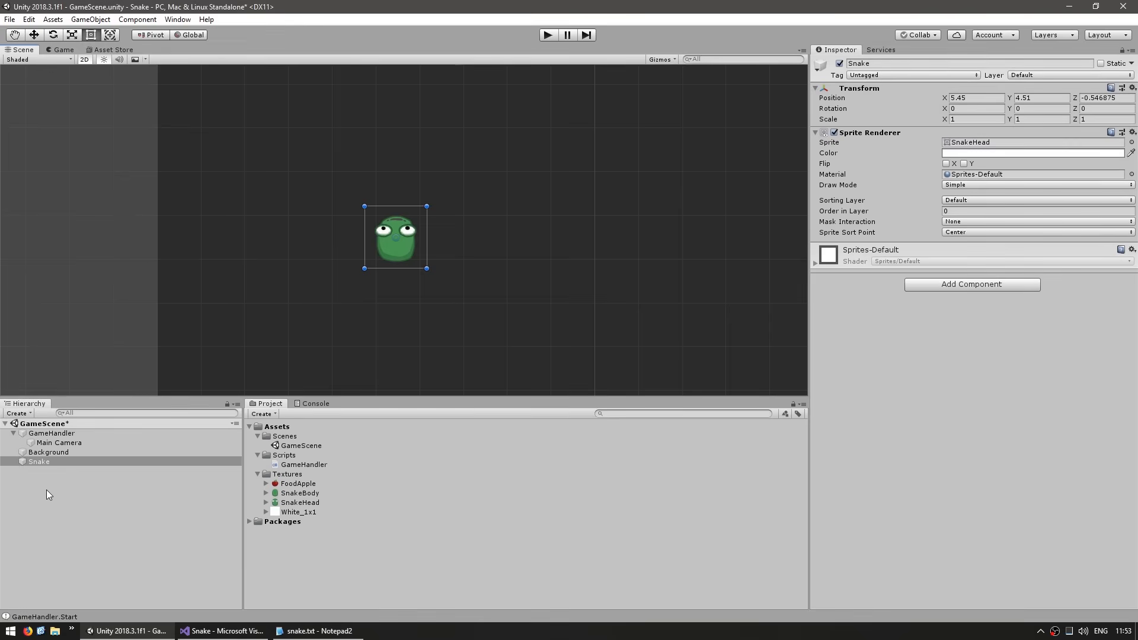
pyautogui.click(1037, 199)
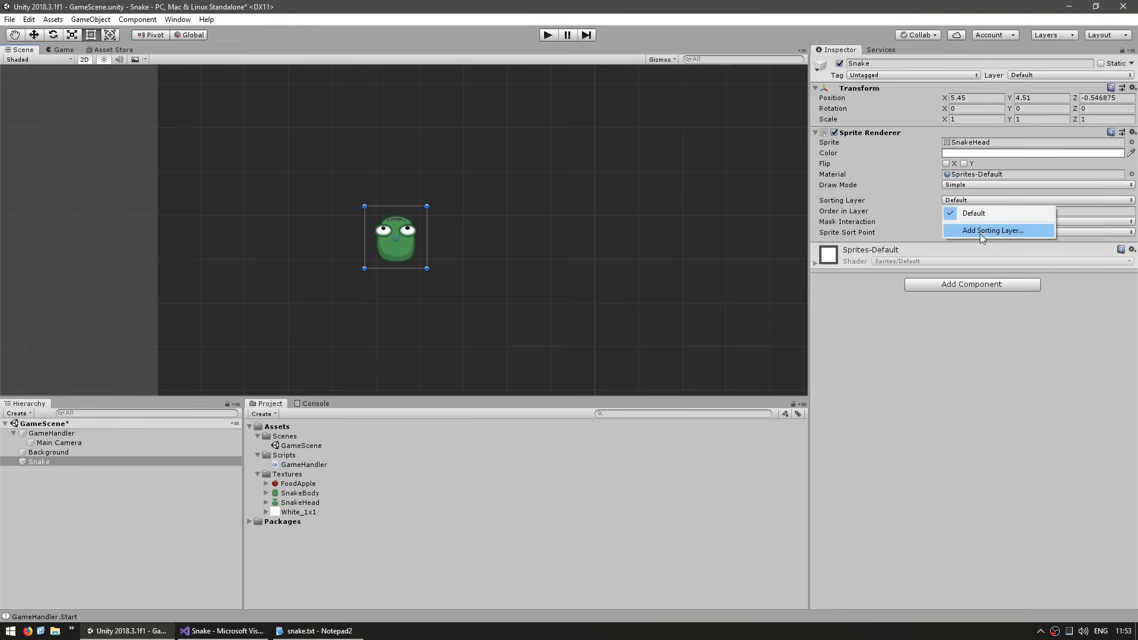
pyautogui.click(993, 230)
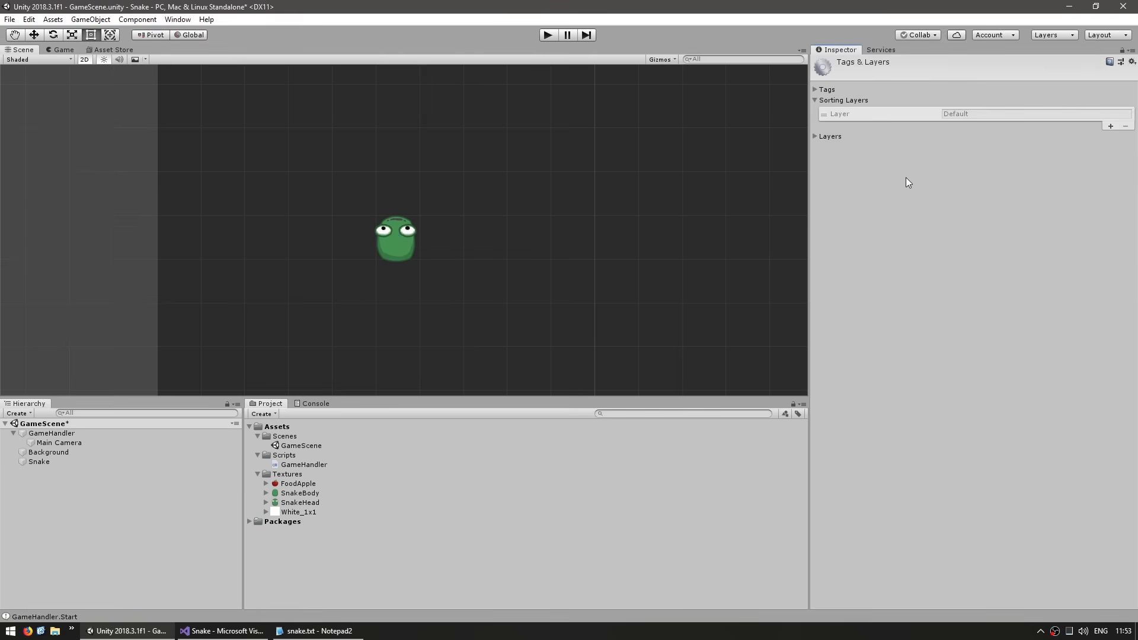
pyautogui.click(1111, 127)
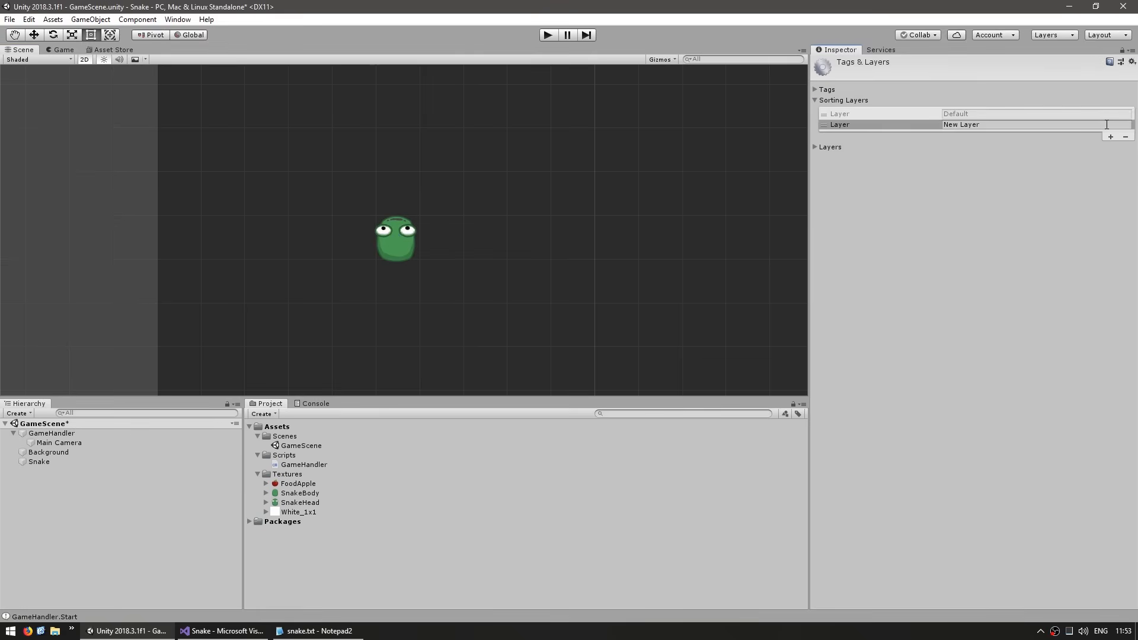
pyautogui.write('Background')
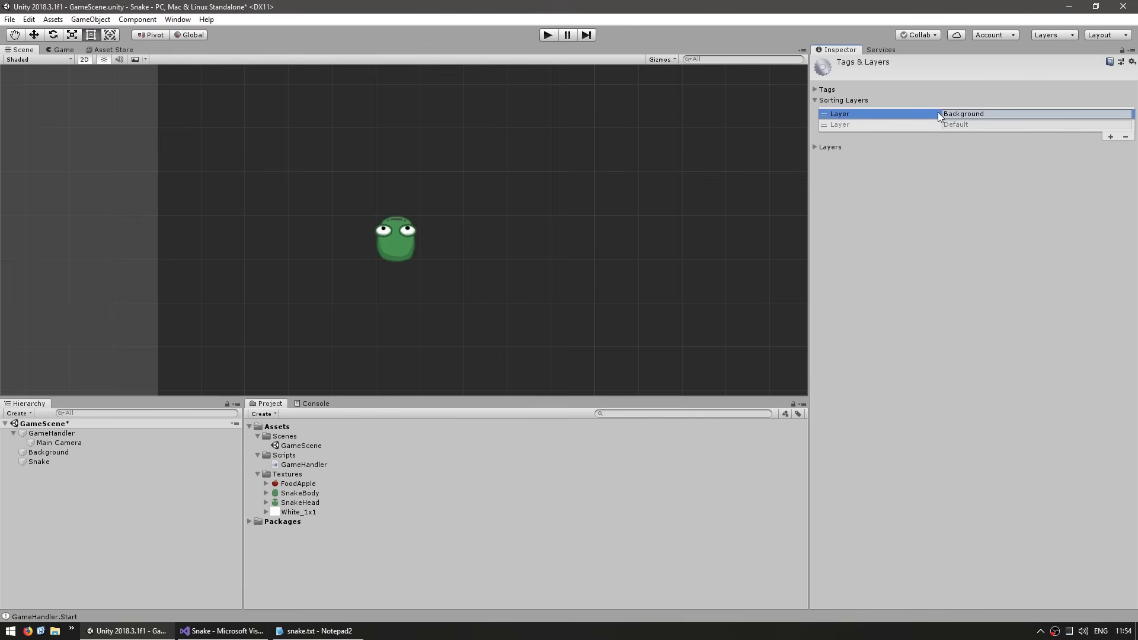
pyautogui.moveTo(984, 136)
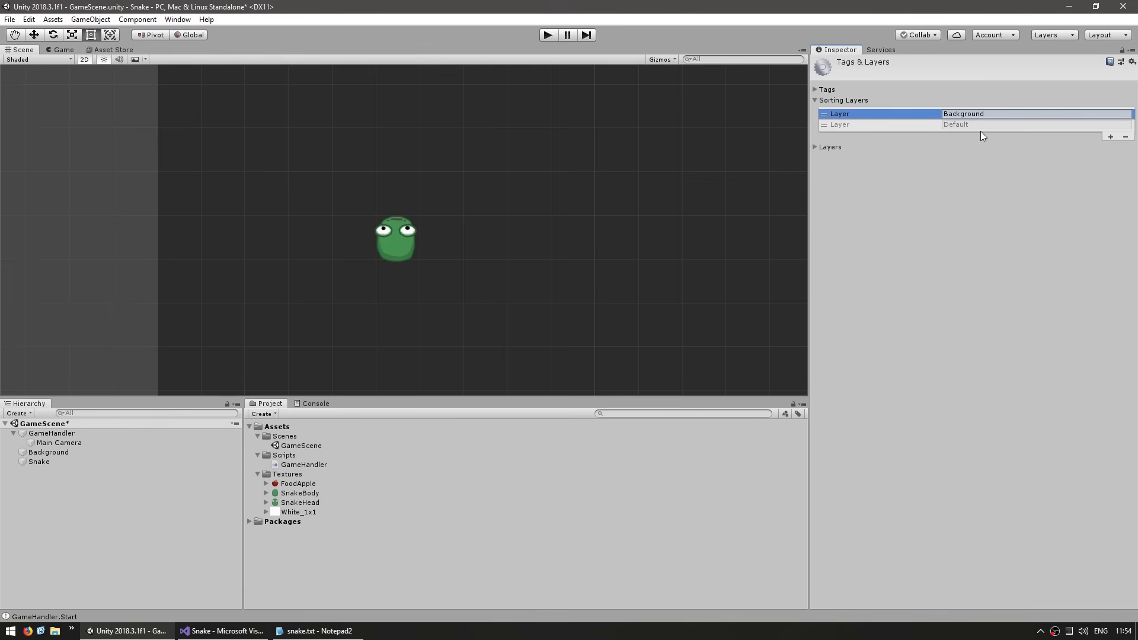
pyautogui.click(1110, 137)
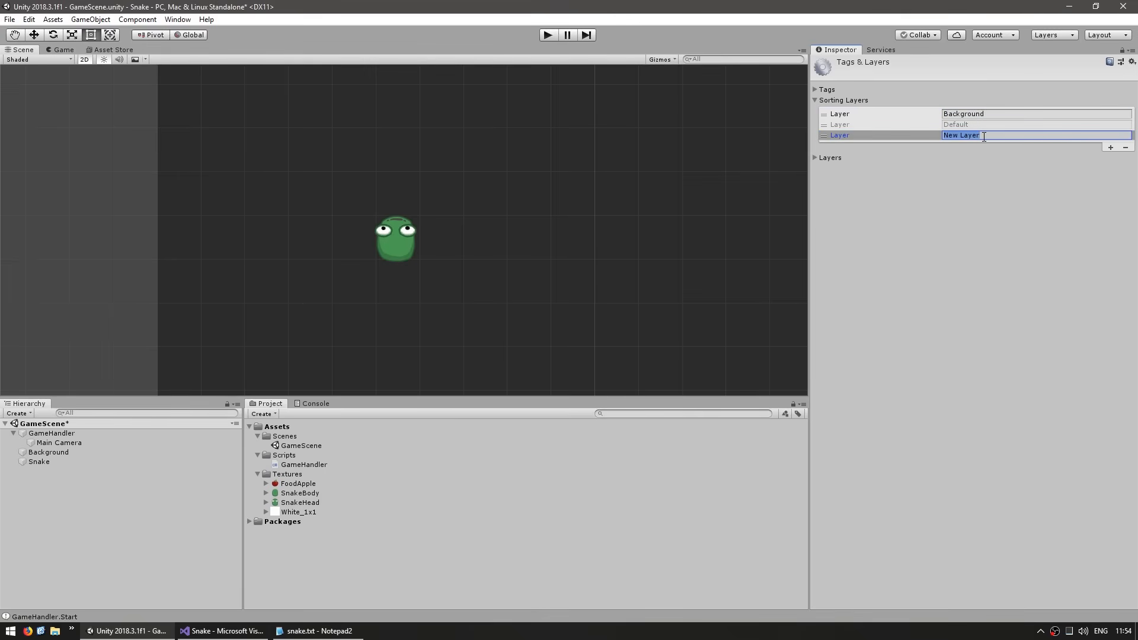
pyautogui.write('Over')
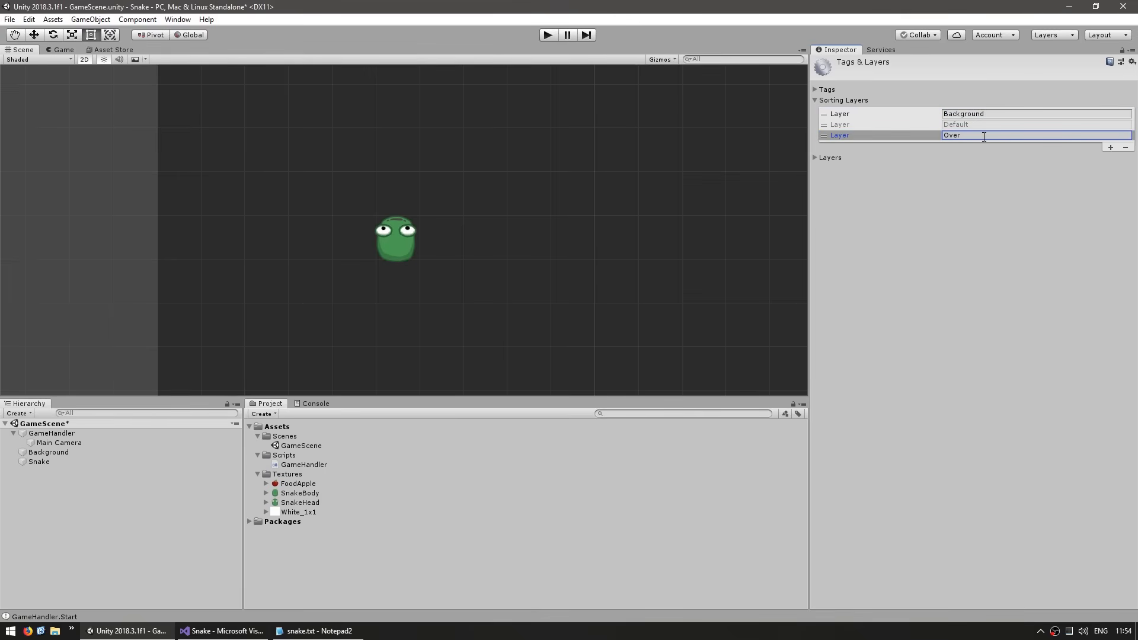
pyautogui.click(38, 462)
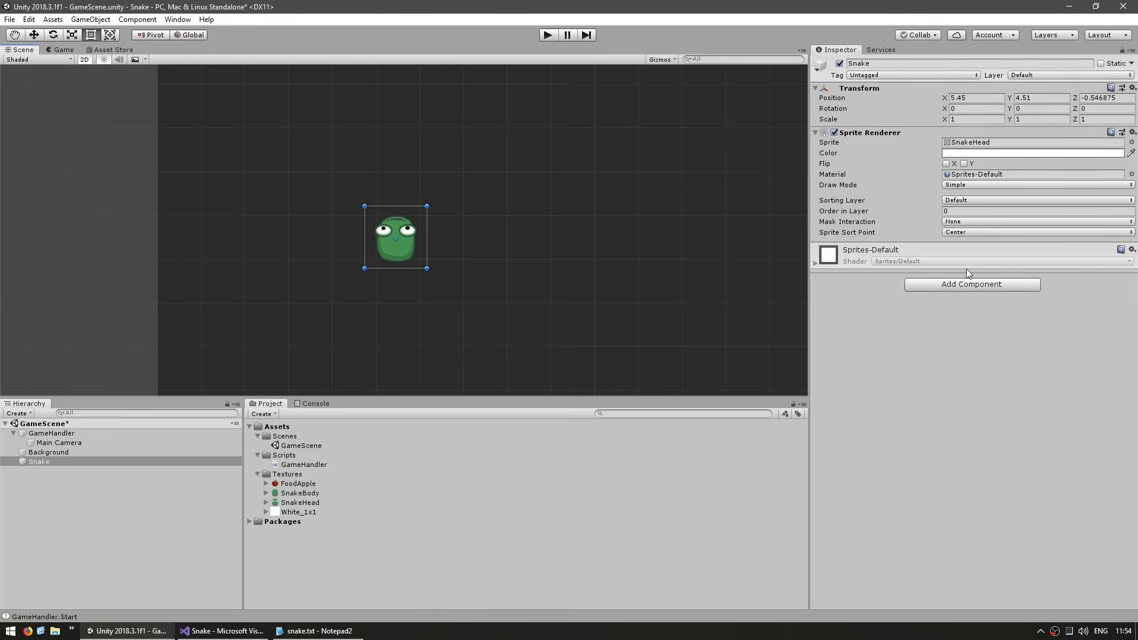
pyautogui.click(49, 452)
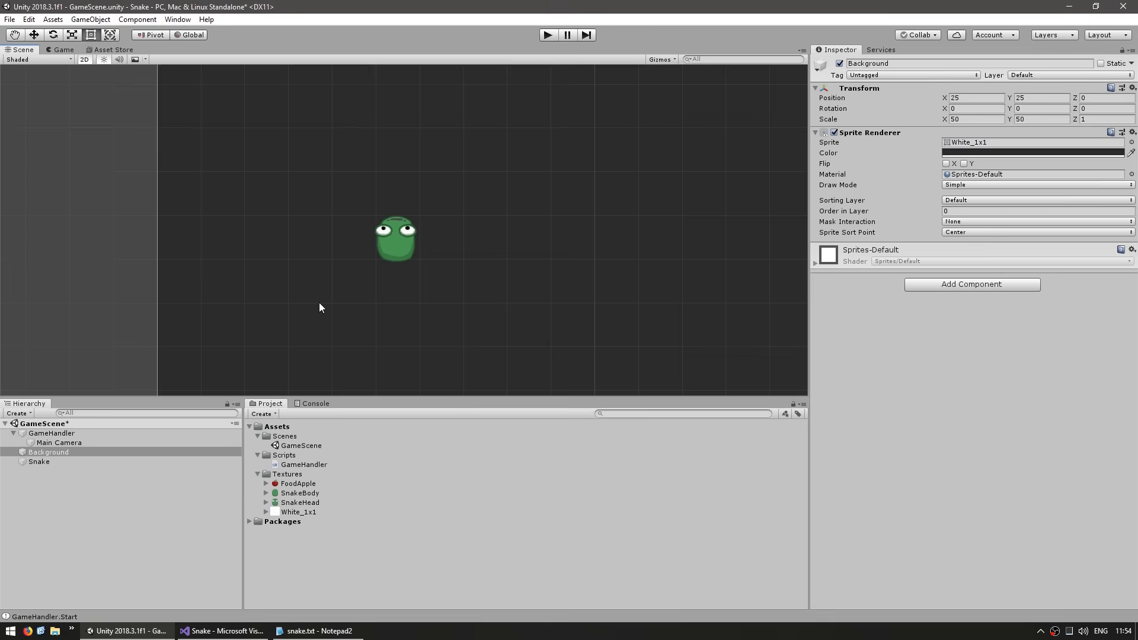
pyautogui.click(1037, 199)
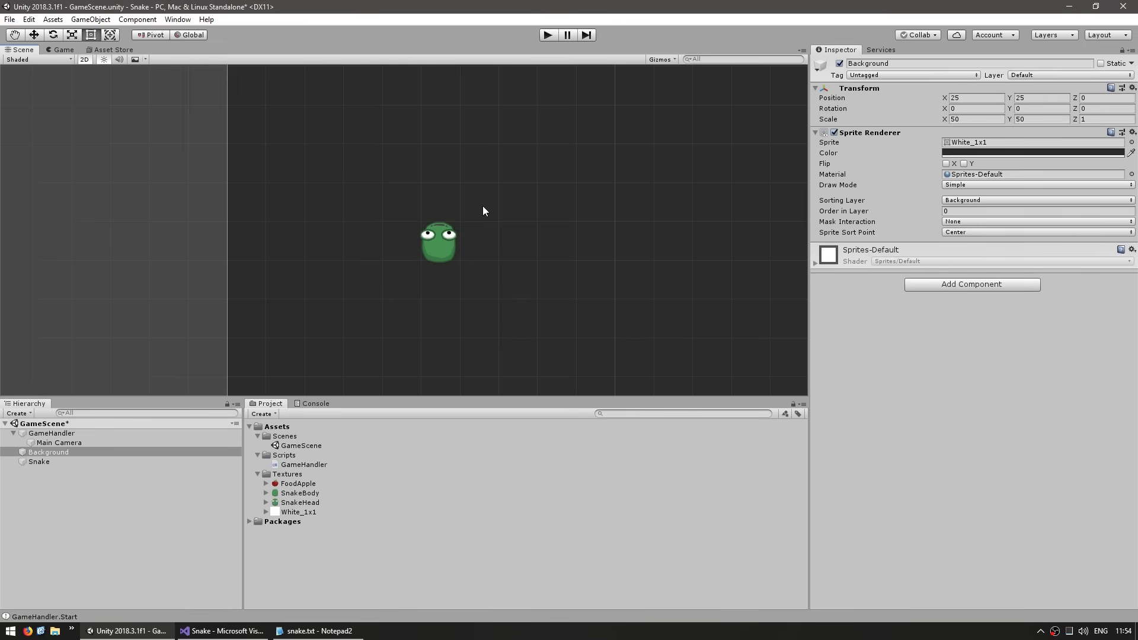
pyautogui.click(59, 442)
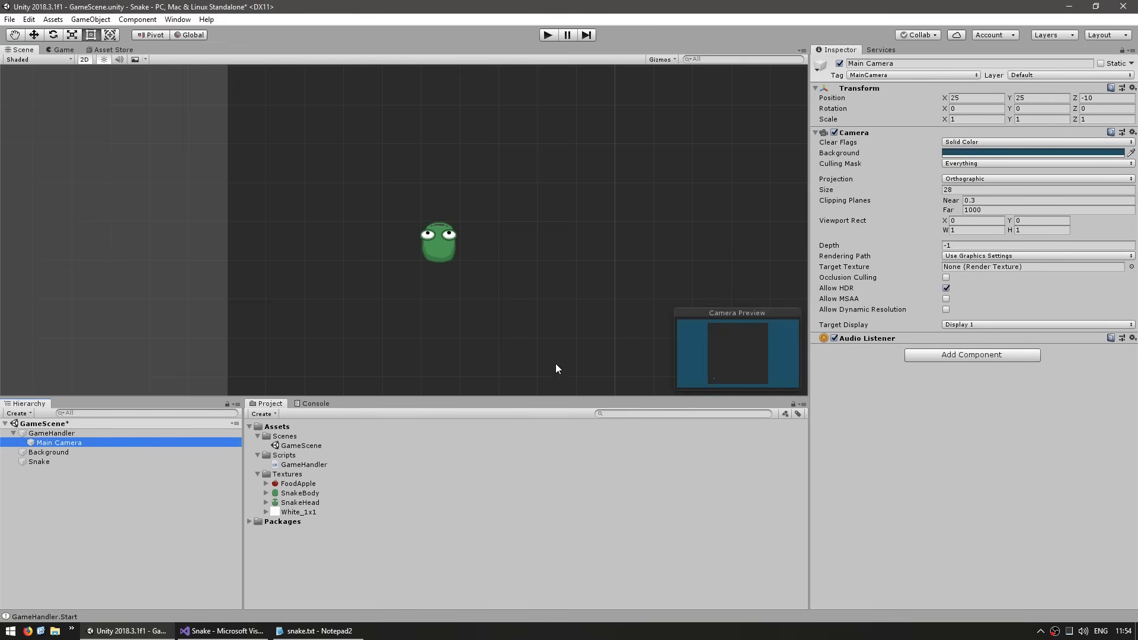
pyautogui.click(48, 452)
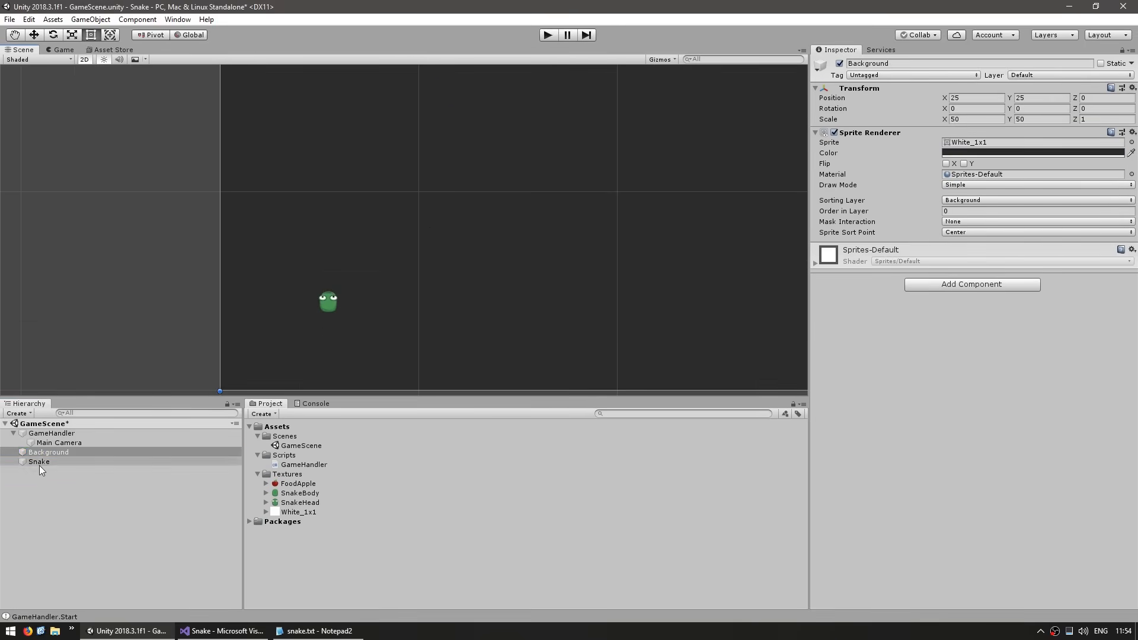
# - Import the CodeMonkeyUtilities_v100 custom package and browse the new CodeMonkey folder and its README
pyautogui.click(38, 461)
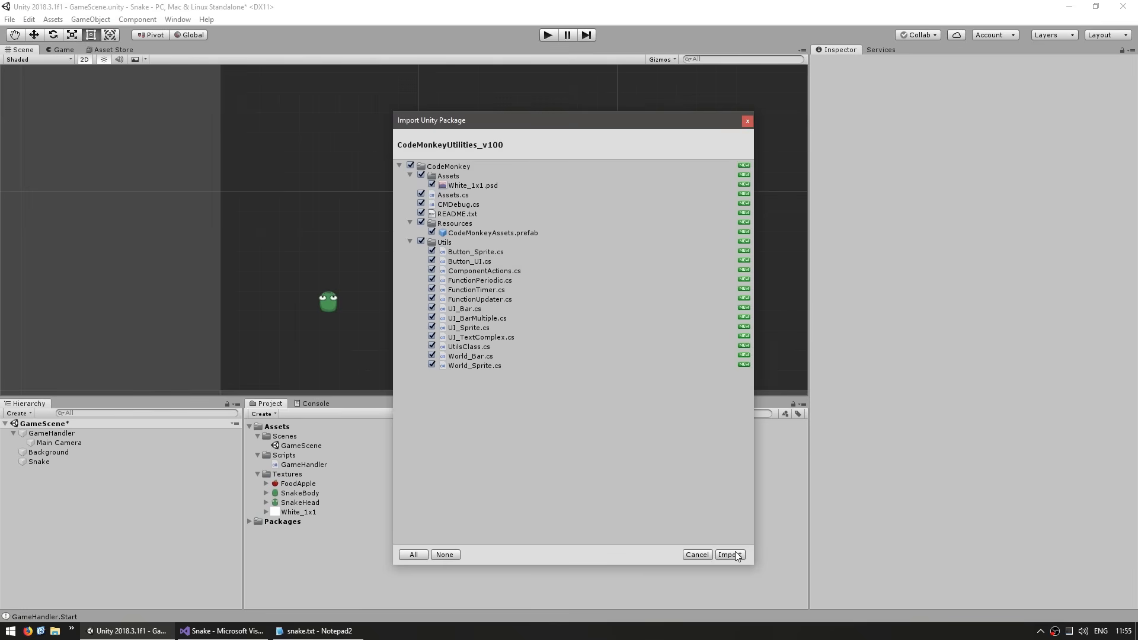
pyautogui.click(729, 554)
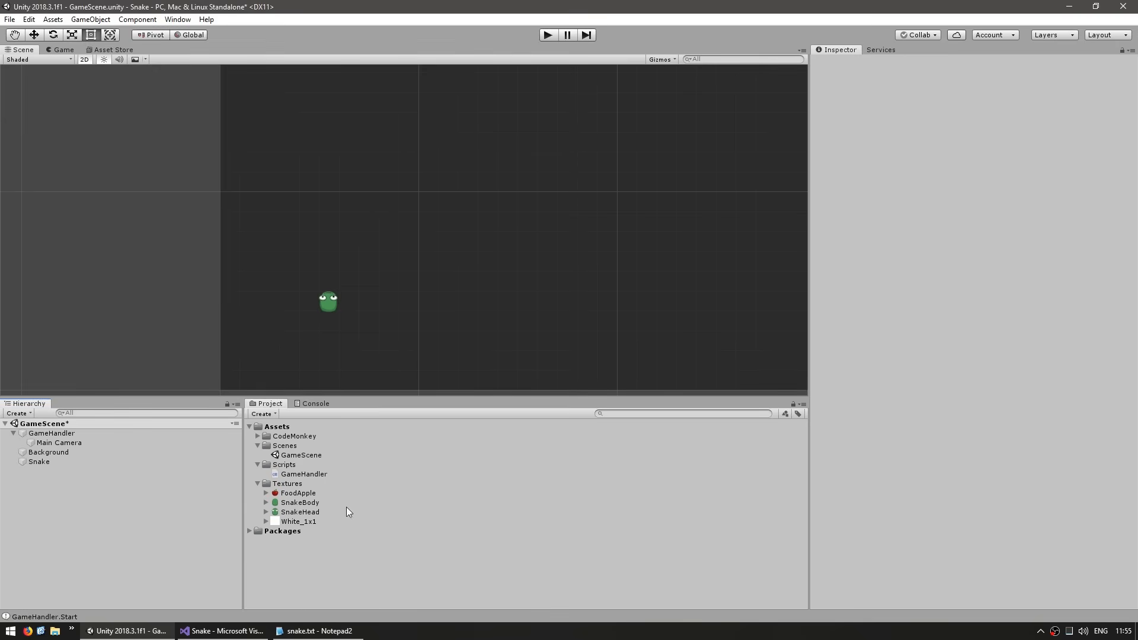
pyautogui.click(295, 435)
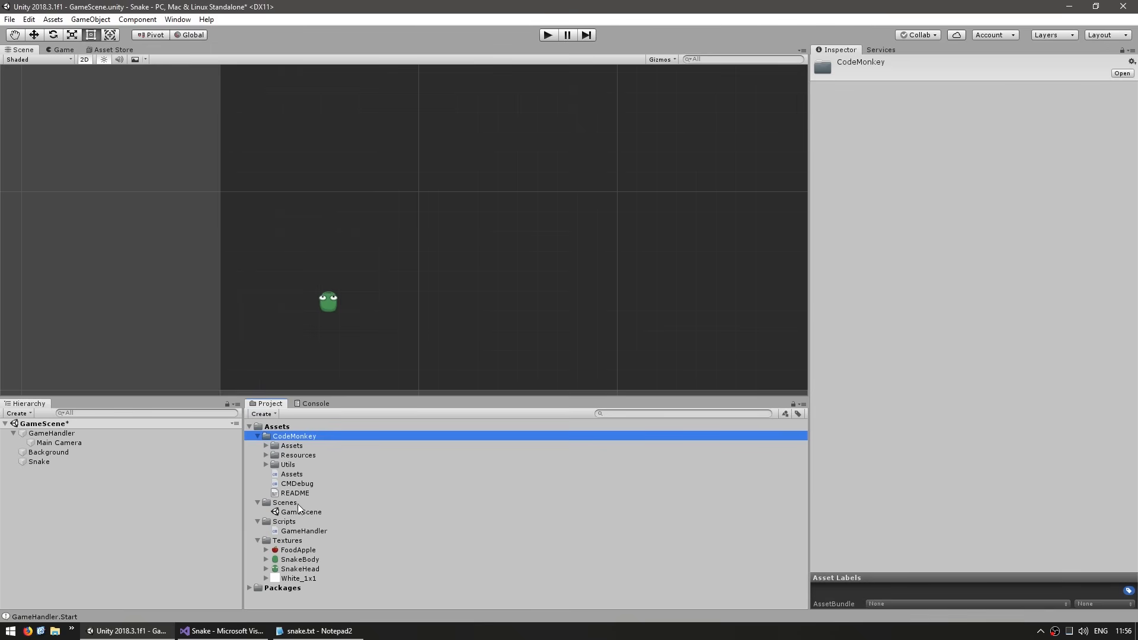
pyautogui.click(295, 493)
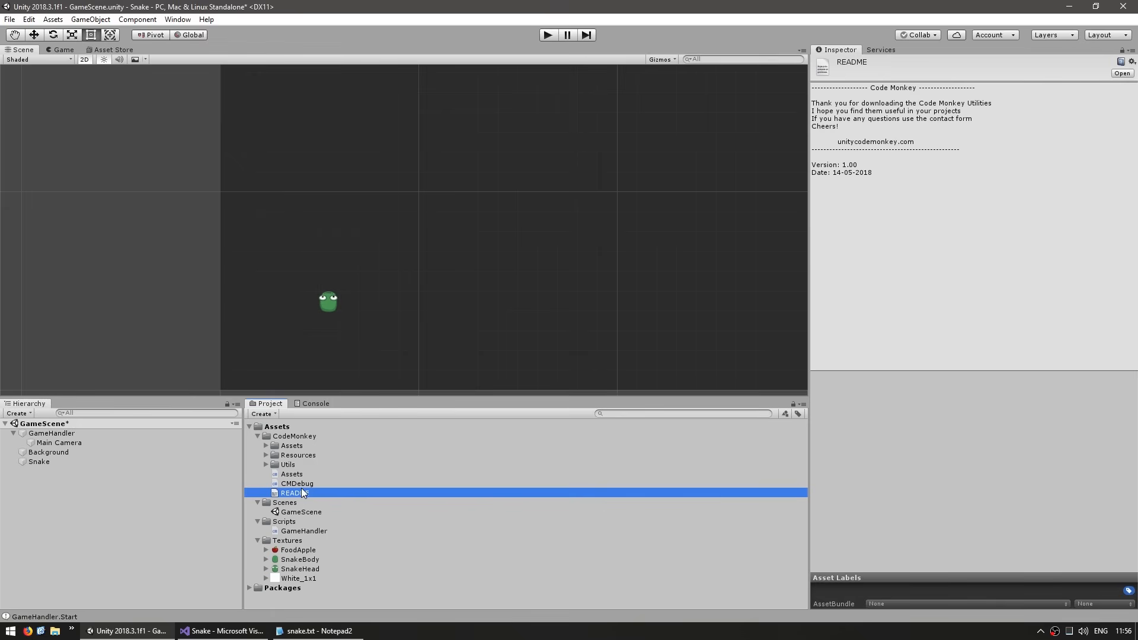
pyautogui.click(296, 483)
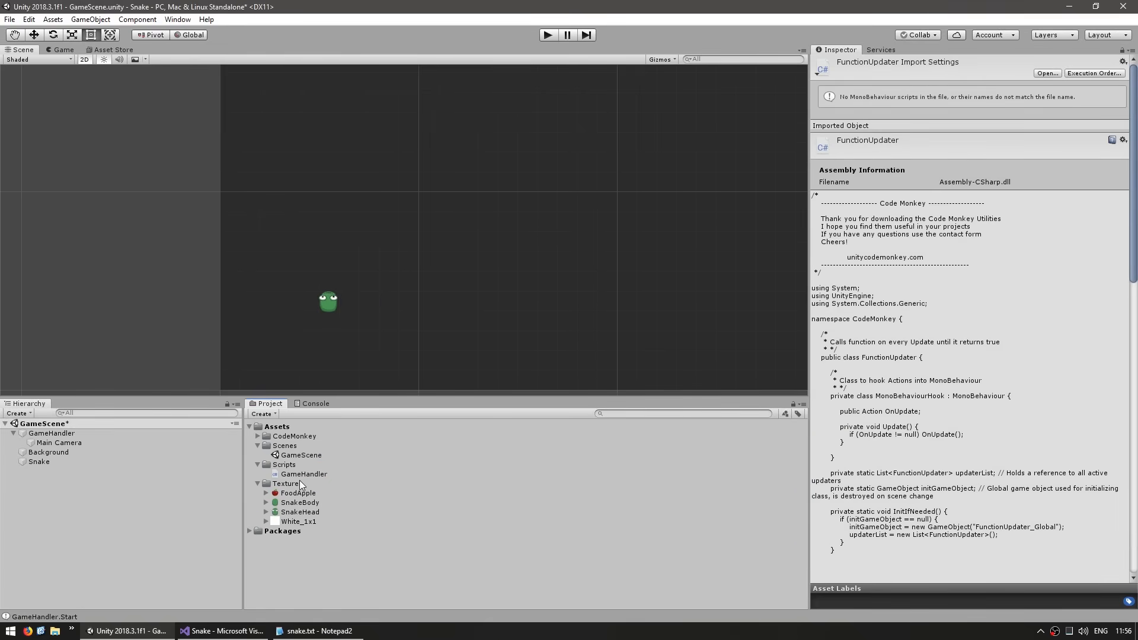
# - In GameHandler.Start, add FunctionPeriodic.Create showing CMDebug.TextPopupMouse "Ding!" with number++ every .3f
pyautogui.click(221, 630)
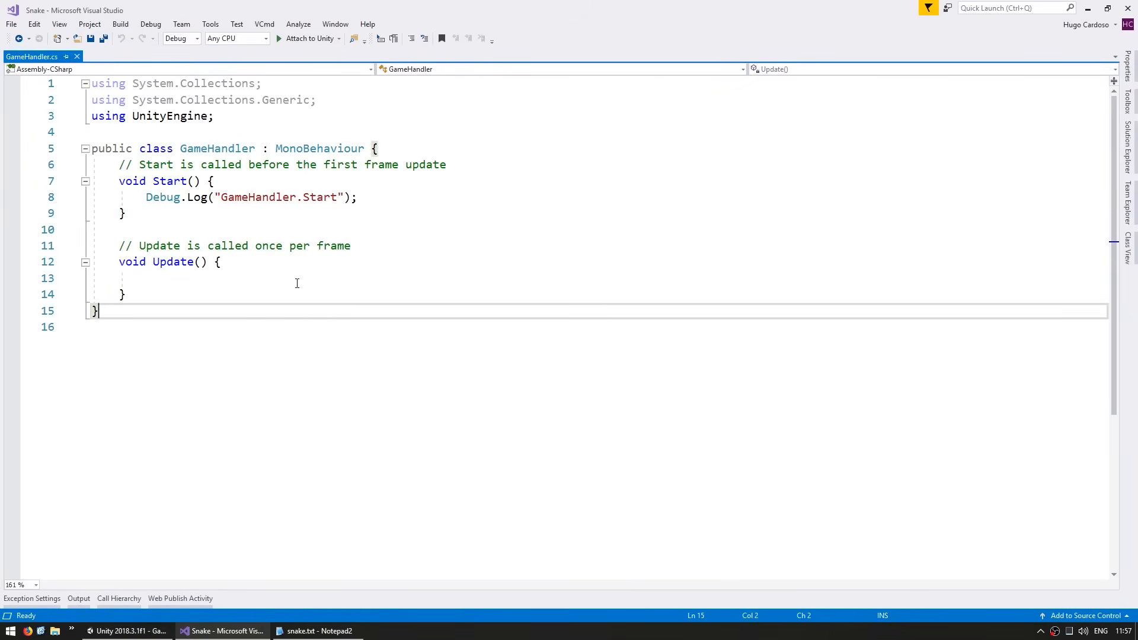
pyautogui.click(92, 117)
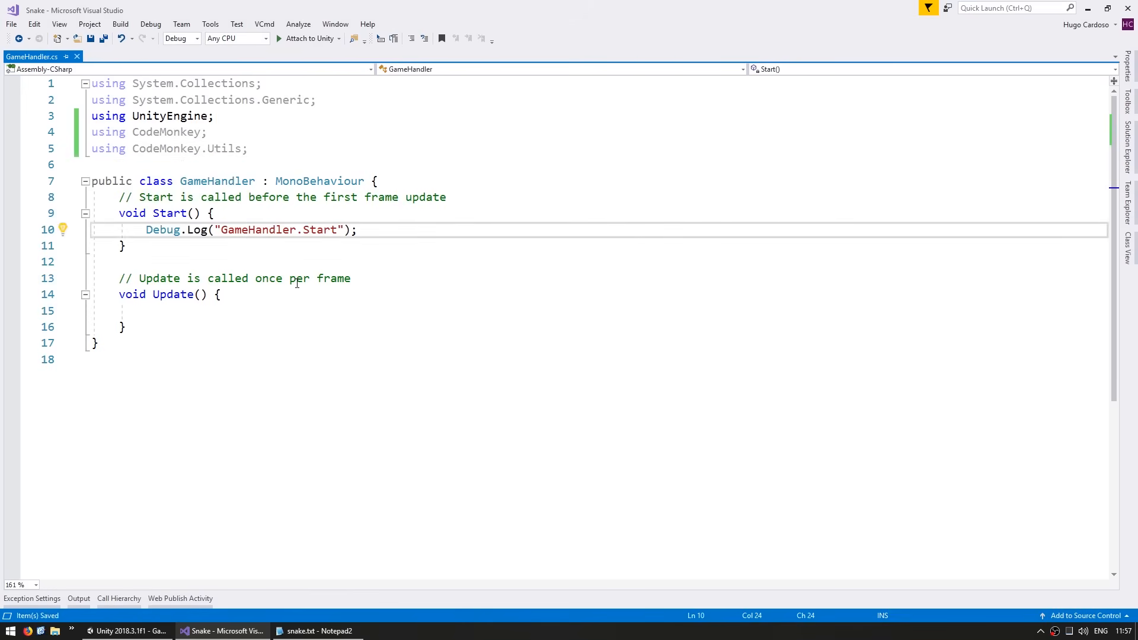
pyautogui.write('FunctionPeriodic.Create')
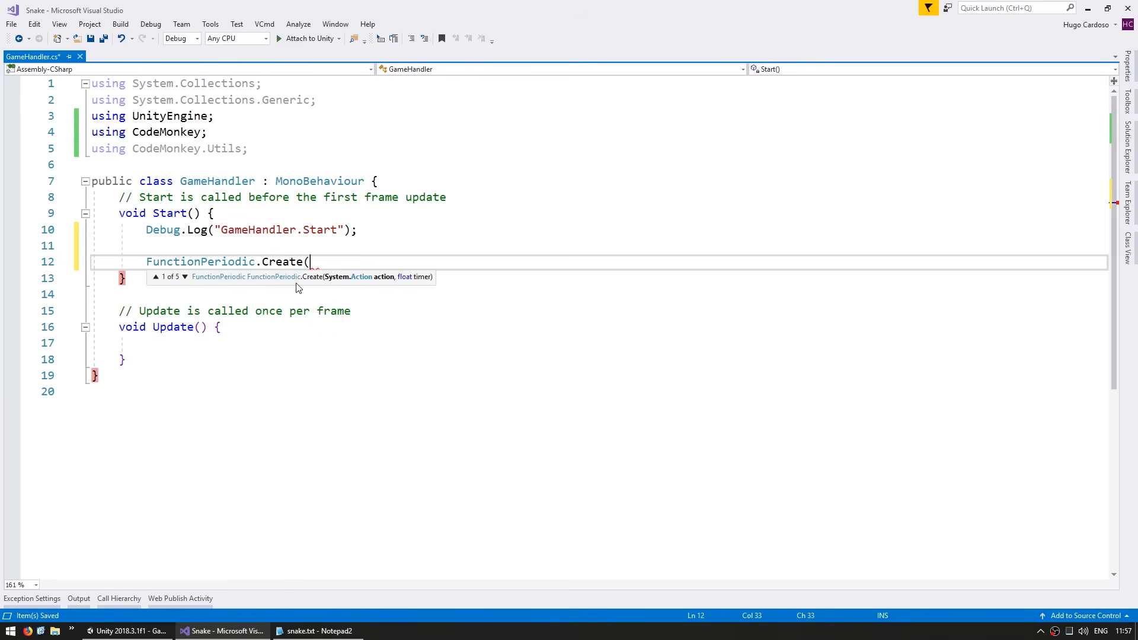
pyautogui.write('() => {')
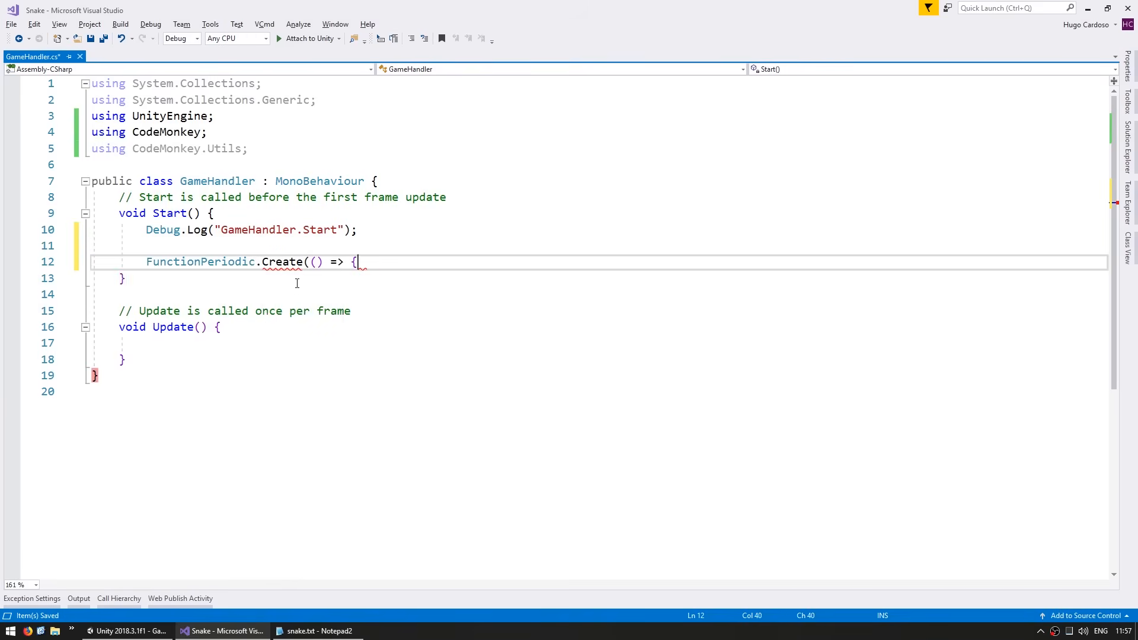
pyautogui.press('enter')
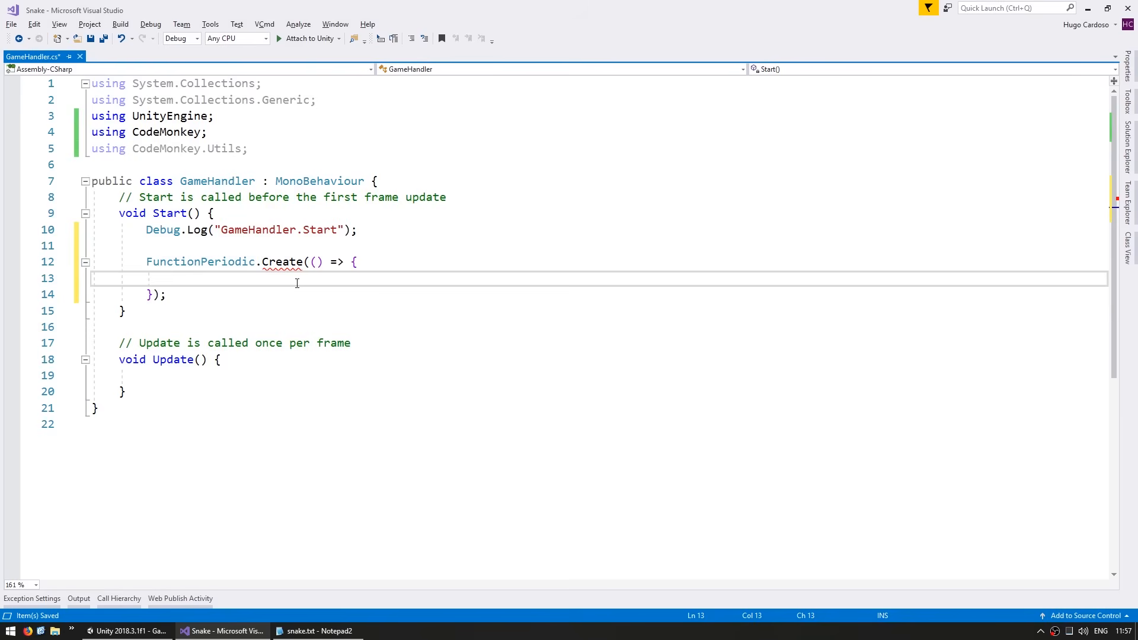
pyautogui.write('CMDebug.TextPopupMouse("Ding! " + number);')
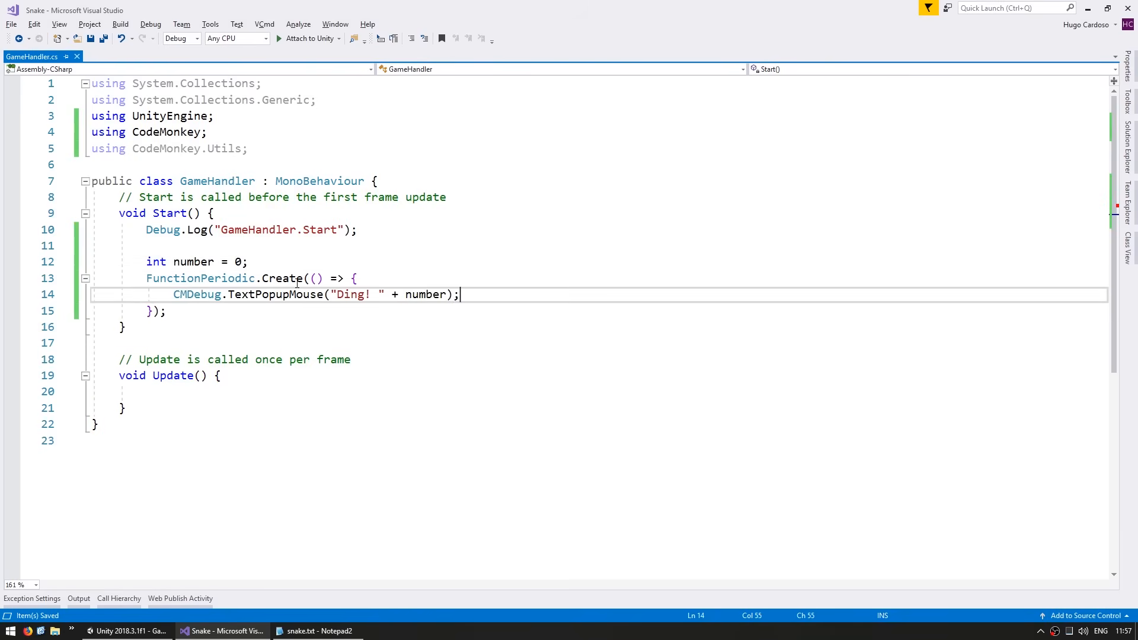
pyautogui.write('number++;')
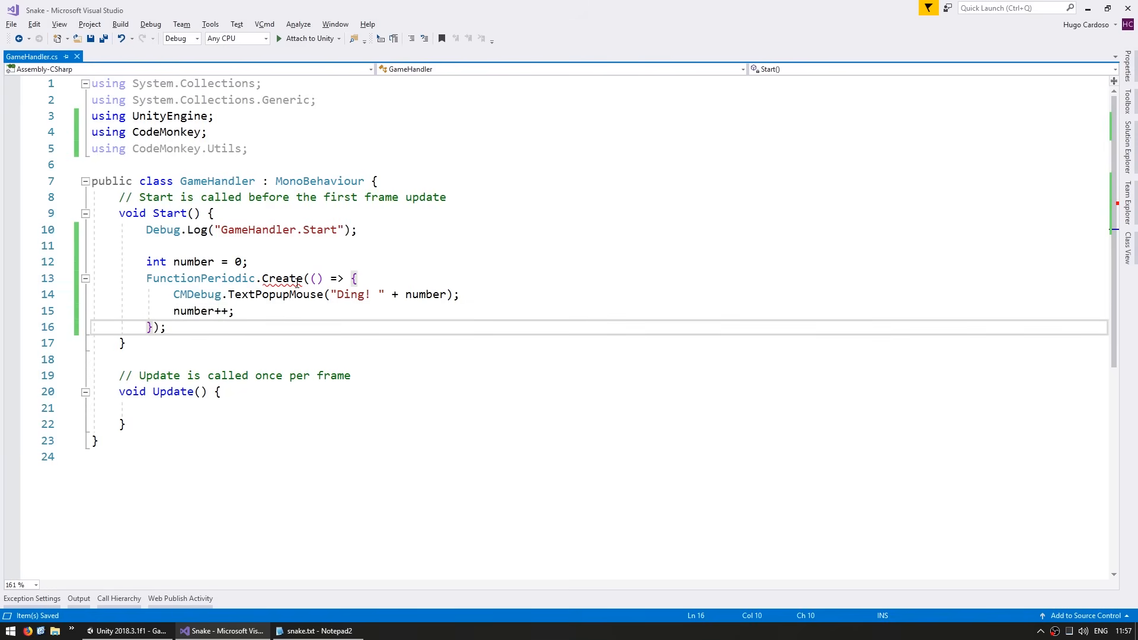
pyautogui.write(', .3f')
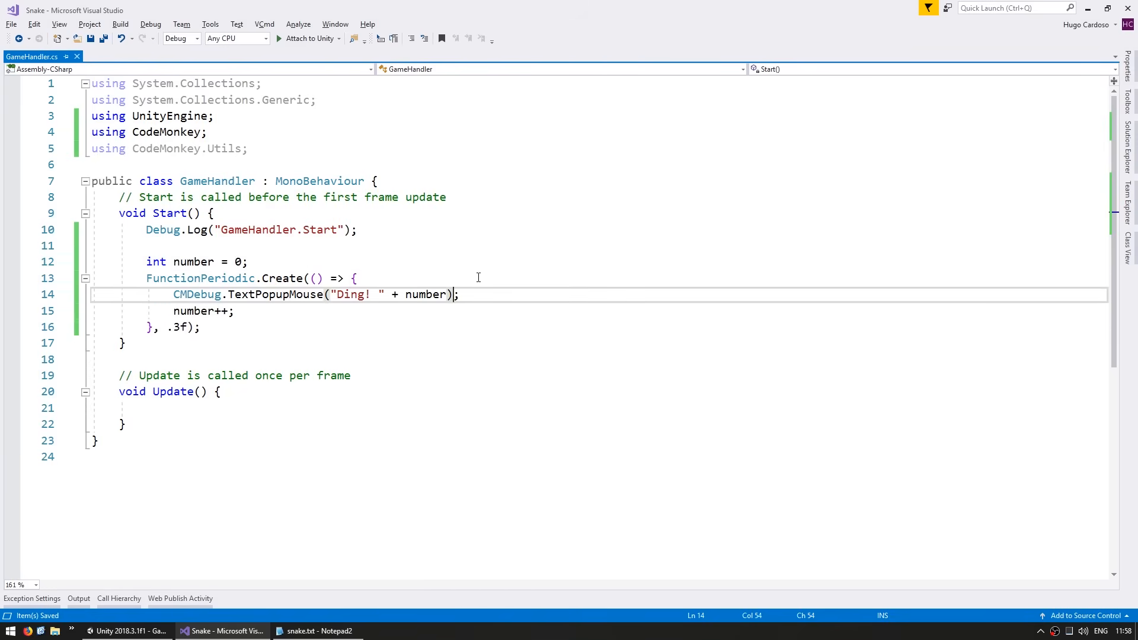
pyautogui.moveTo(307, 284)
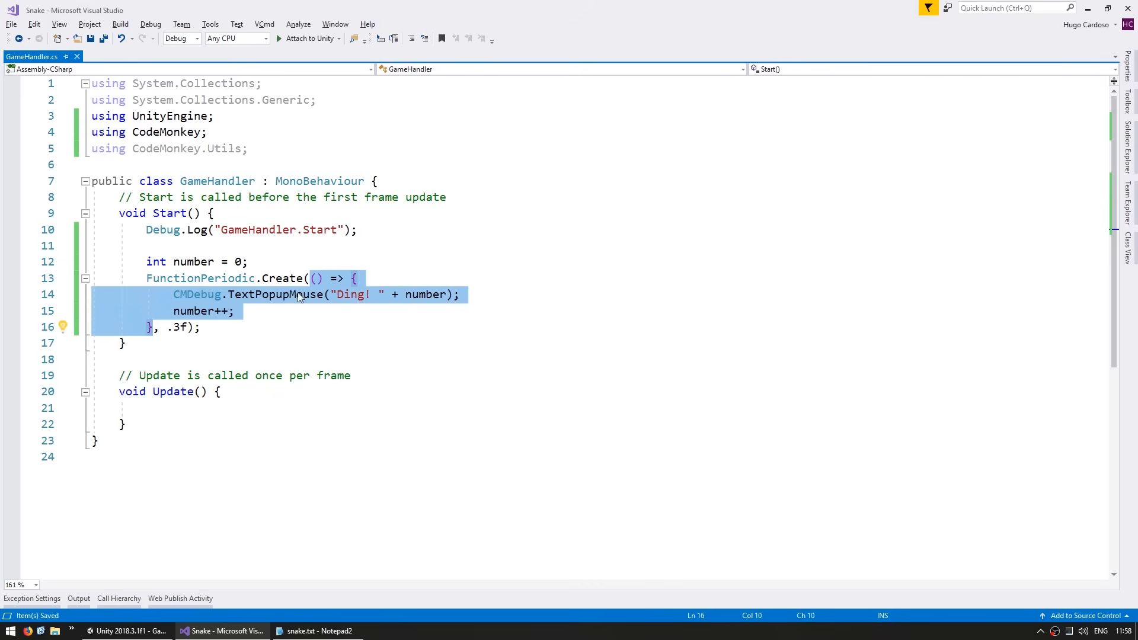
pyautogui.moveTo(300, 313)
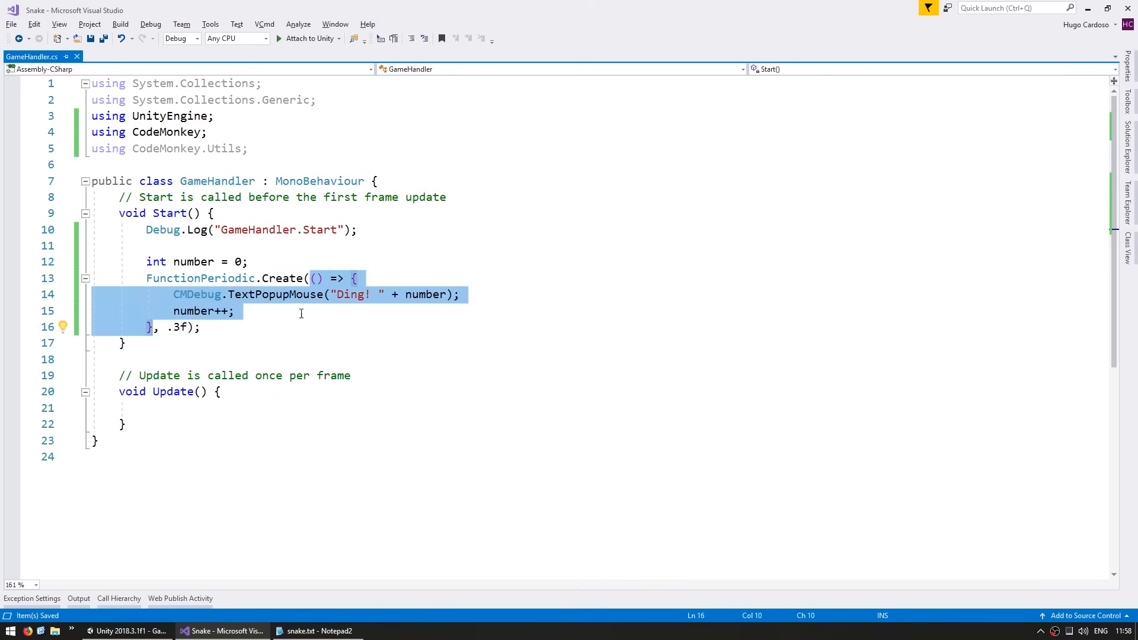
# - Save GameHandler.cs and return to Unity so the script recompiles
pyautogui.click(247, 294)
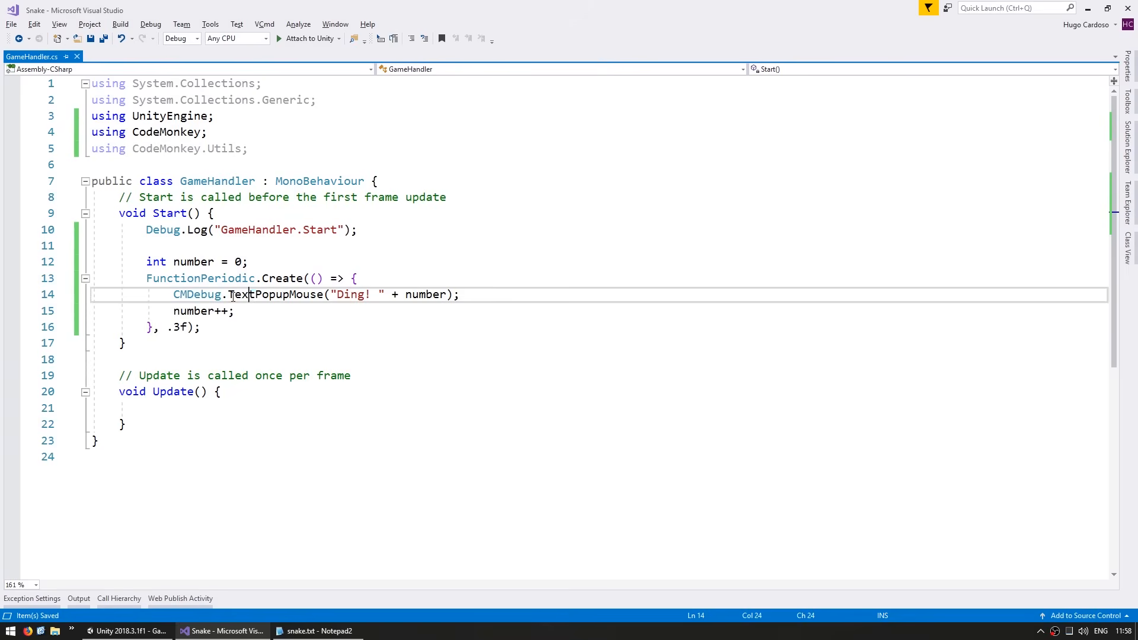
pyautogui.click(356, 294)
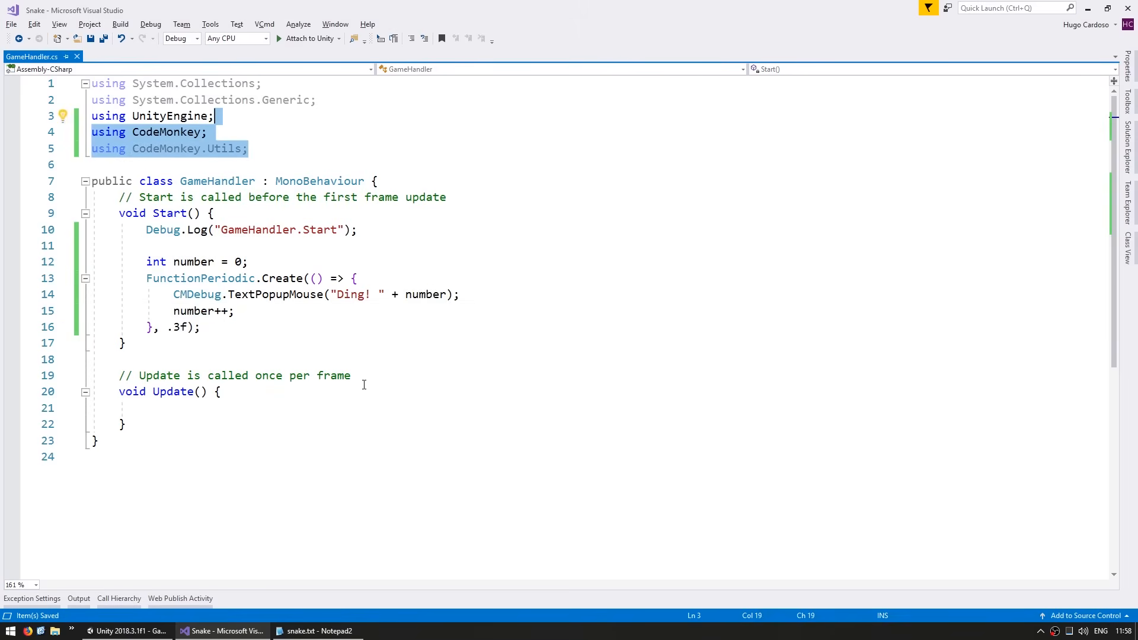
pyautogui.click(127, 631)
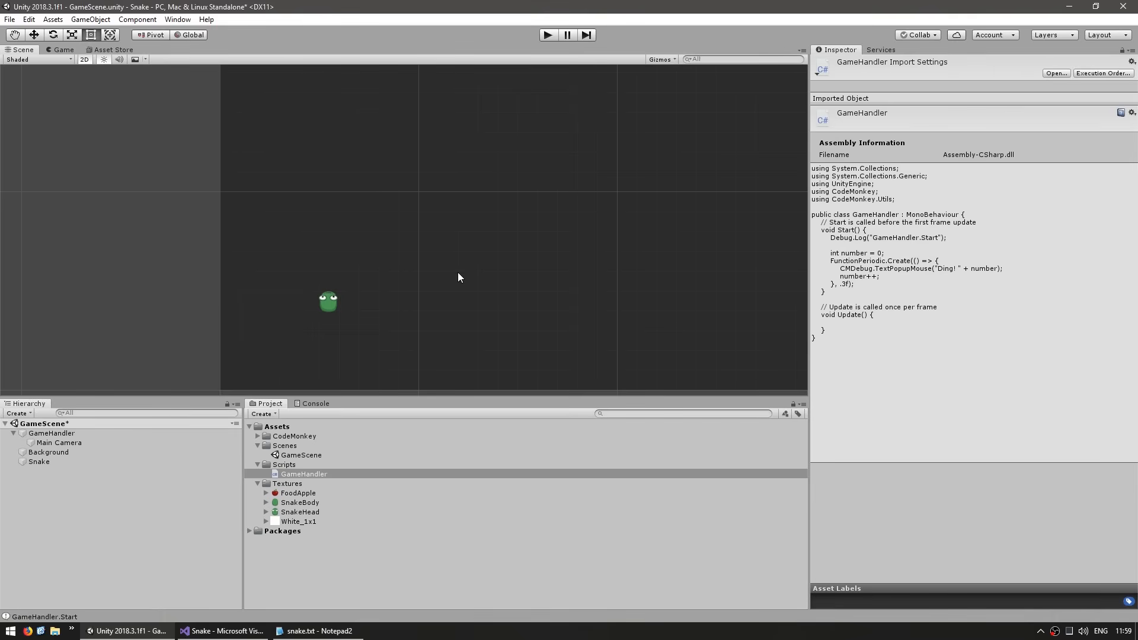
# - Create a GameAssets C# script in Scripts with a public Sprite snakeHead field instead of Start and Update
pyautogui.rightClick(284, 463)
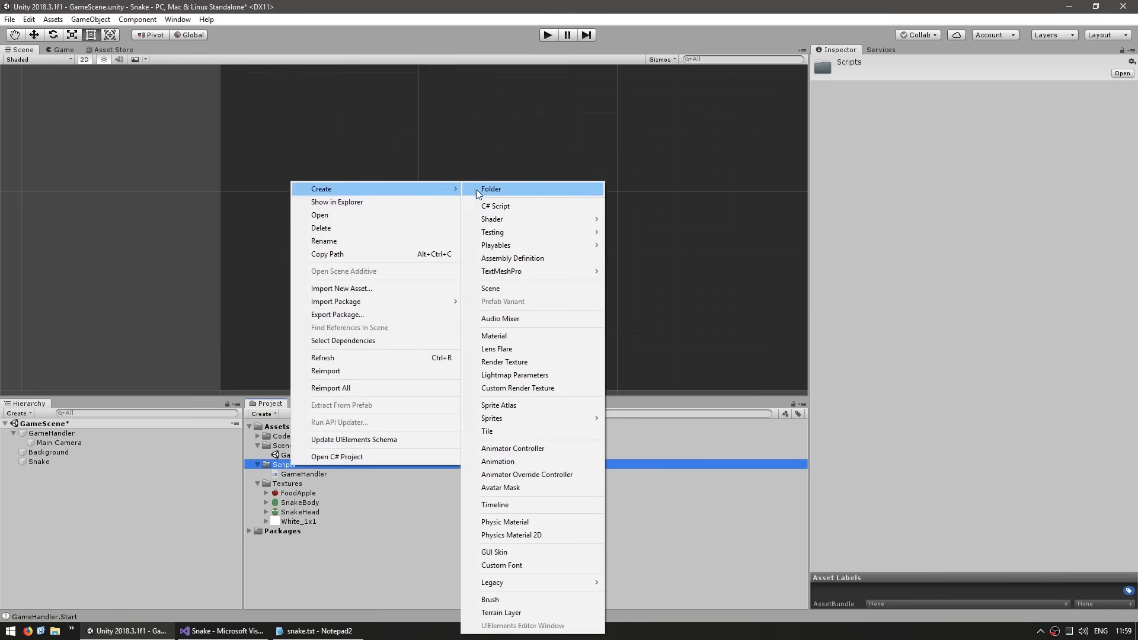
pyautogui.click(496, 205)
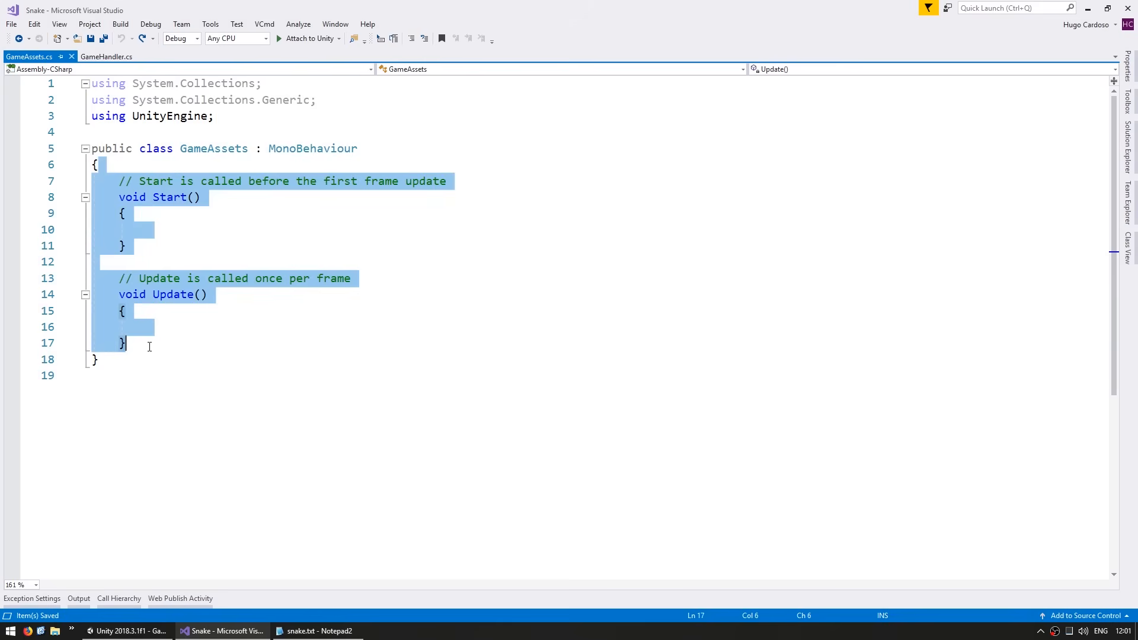
pyautogui.press('Delete')
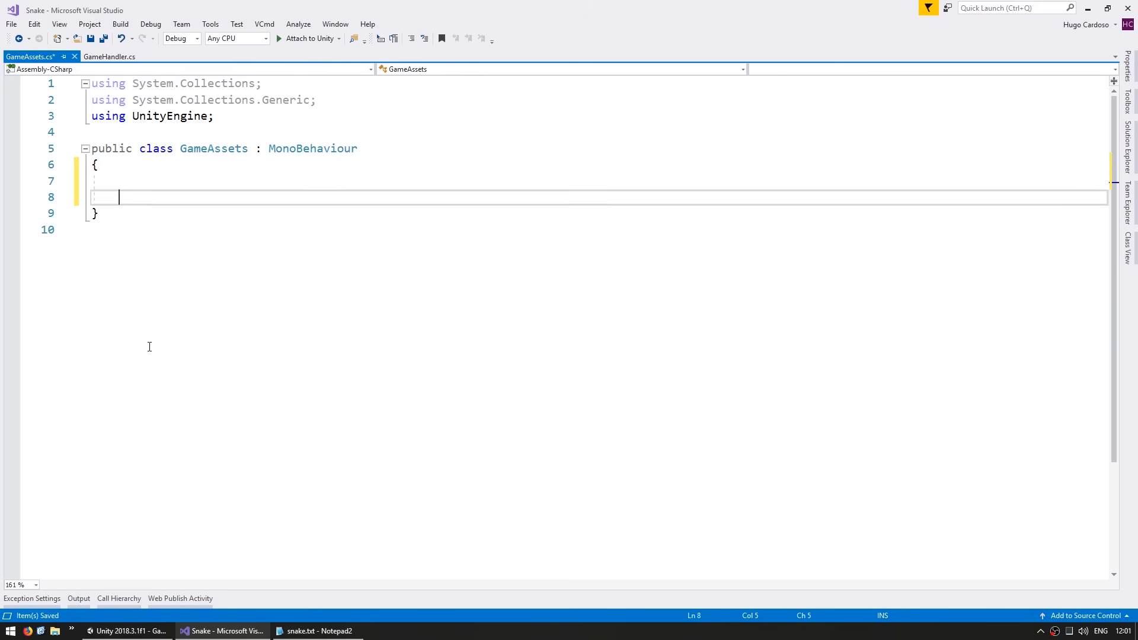
pyautogui.write('public Sprite')
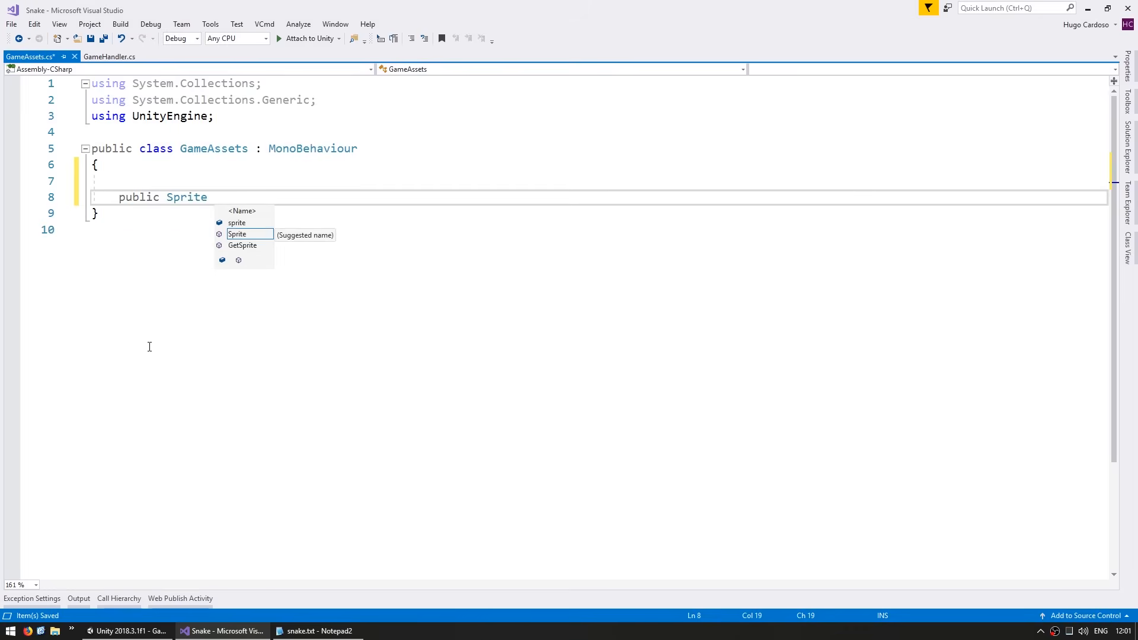
pyautogui.write('snakeHead')
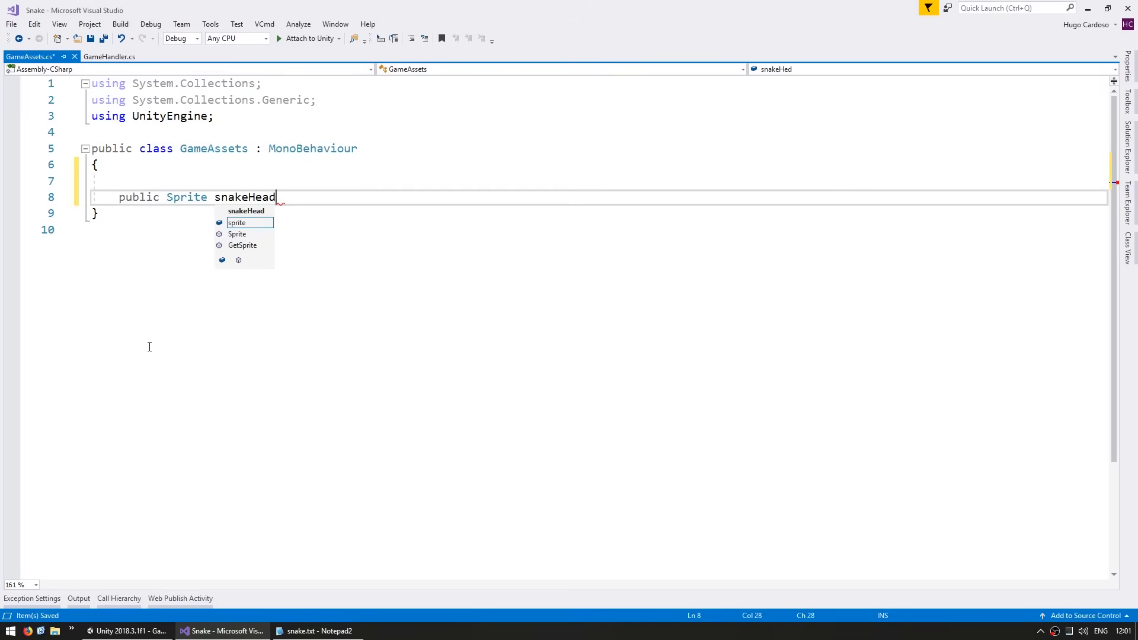
pyautogui.click(127, 631)
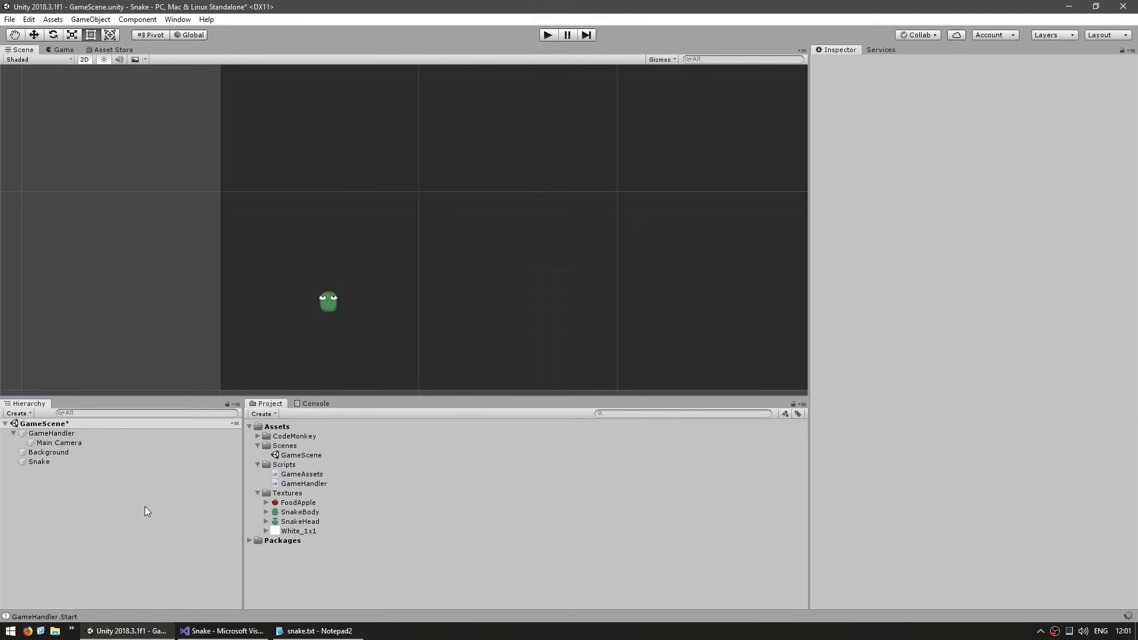
# - Create an empty GameAssets object with the GameAssets script attached, then reopen the script
pyautogui.click(91, 20)
pyautogui.write('GameAssets')
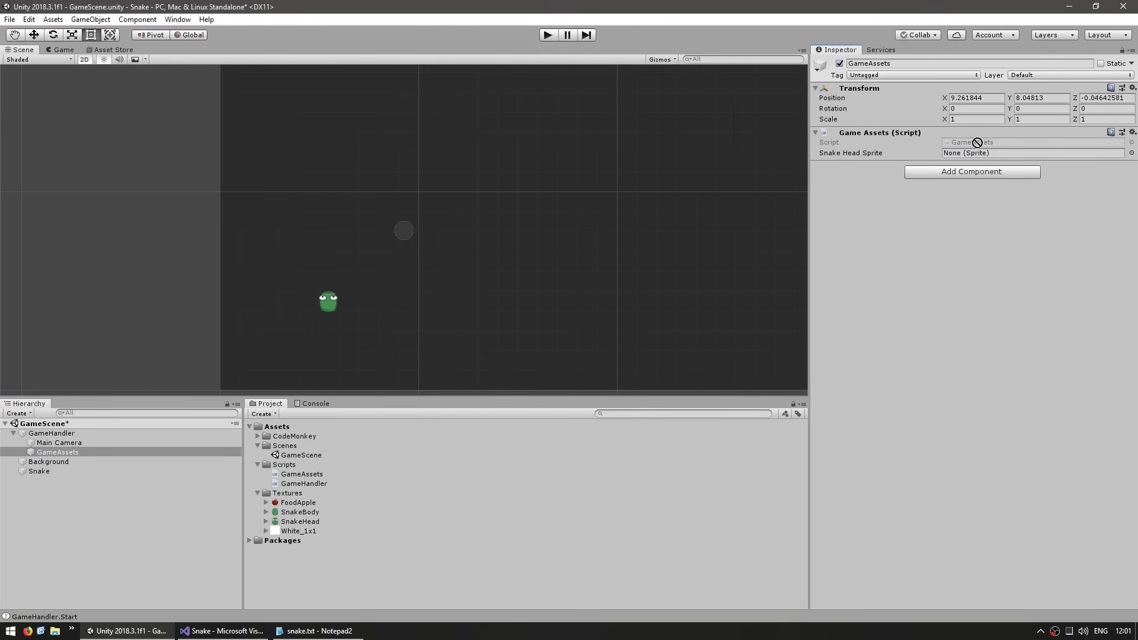
pyautogui.click(221, 631)
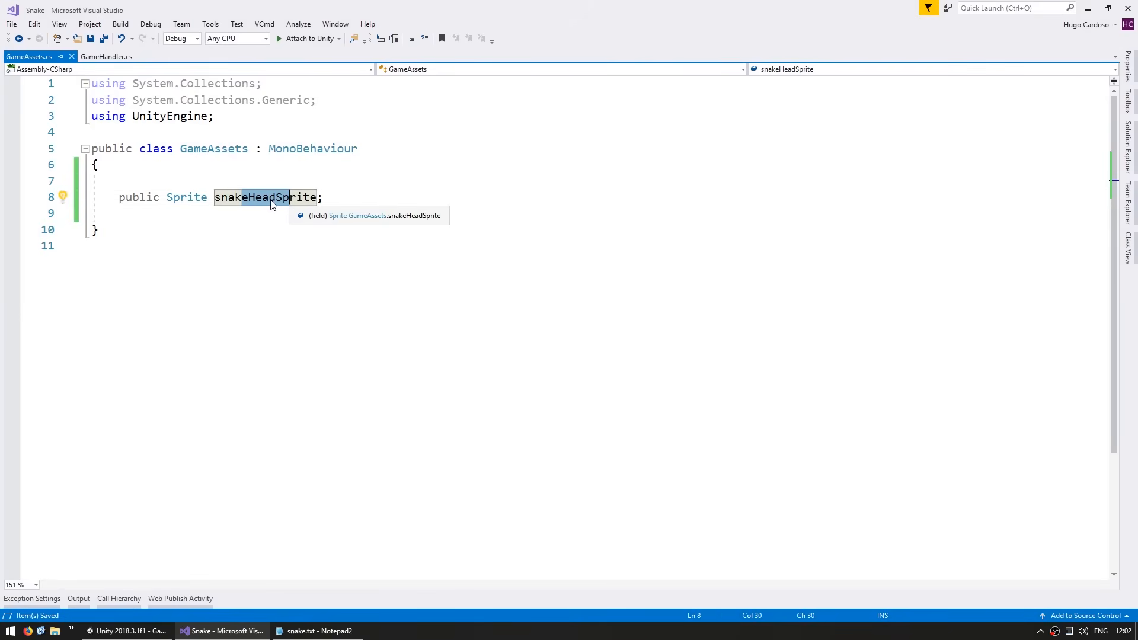
# - Add a public static GameAssets field renamed to i, and rename the sprite field to snakeHeadSprite
pyautogui.click(253, 180)
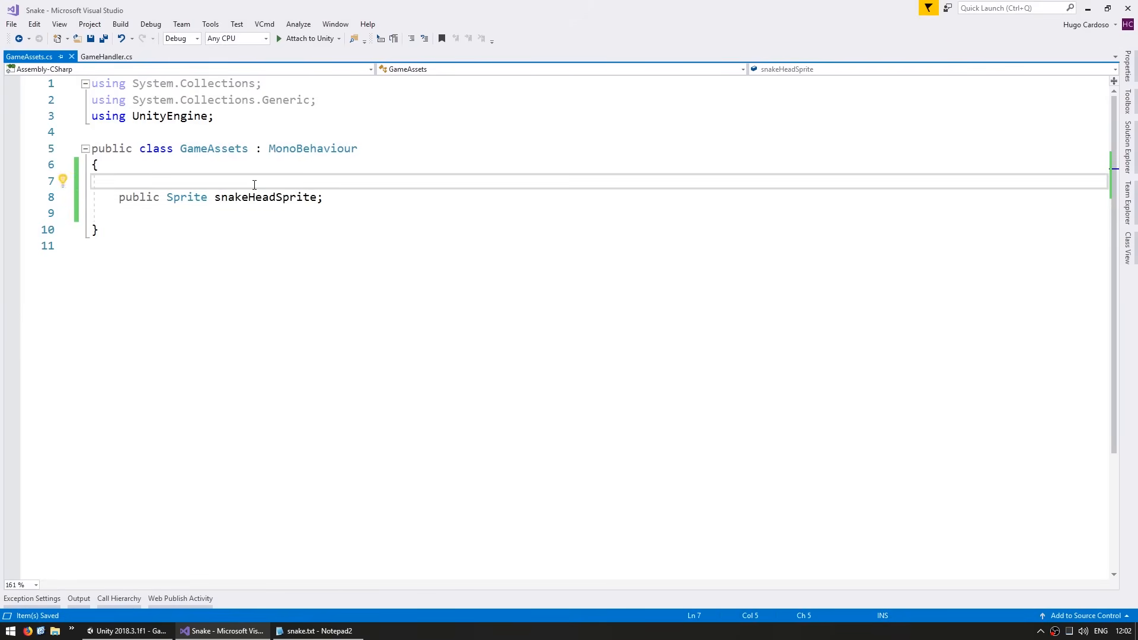
pyautogui.write('public static GameAssets instance;')
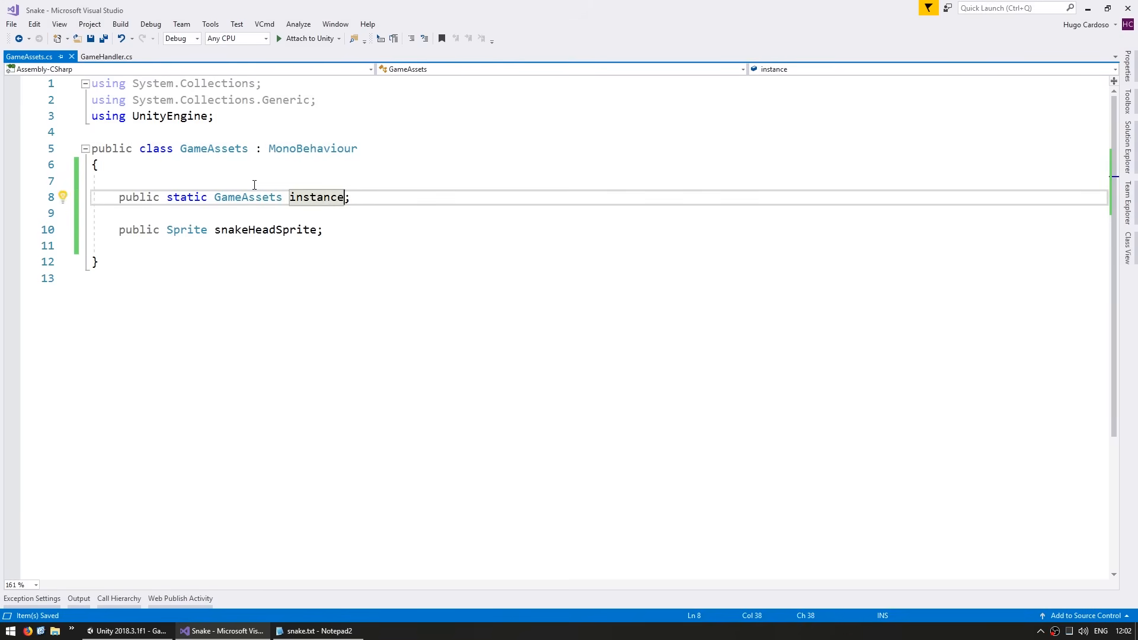
pyautogui.doubleClick(316, 197)
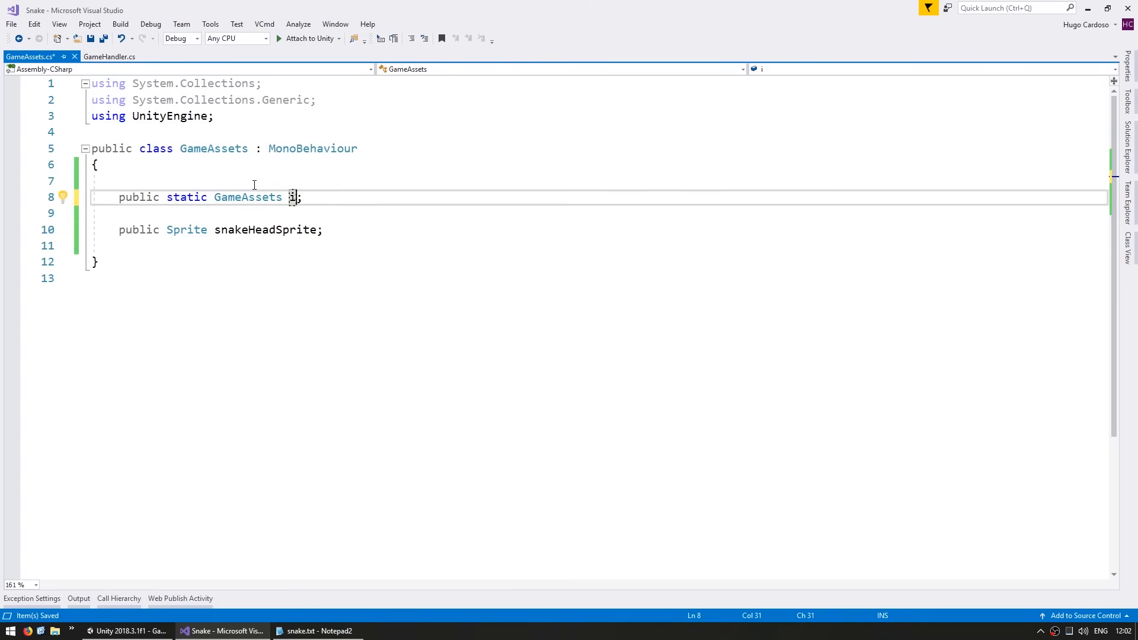
pyautogui.write('; Game')
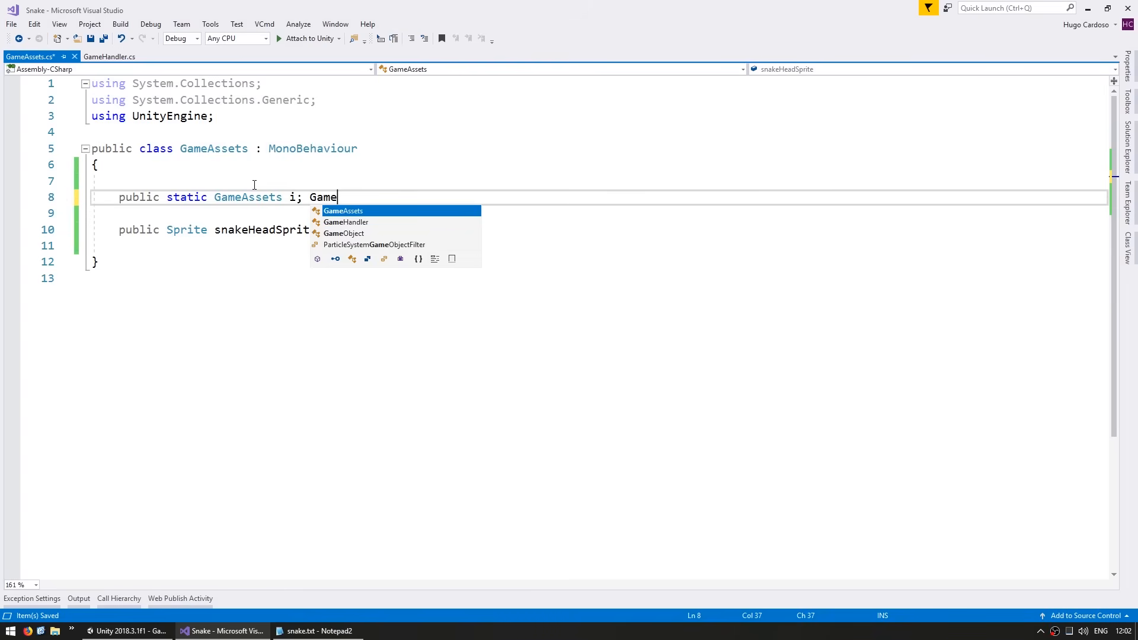
pyautogui.write('Assets.i.snake')
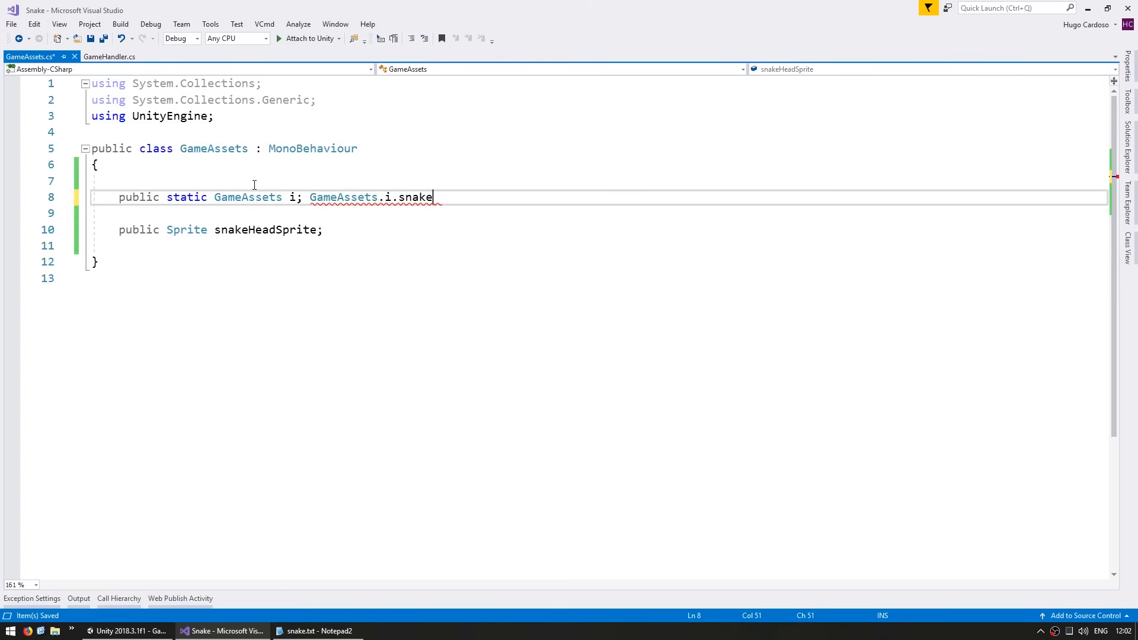
pyautogui.write('HeadSprit')
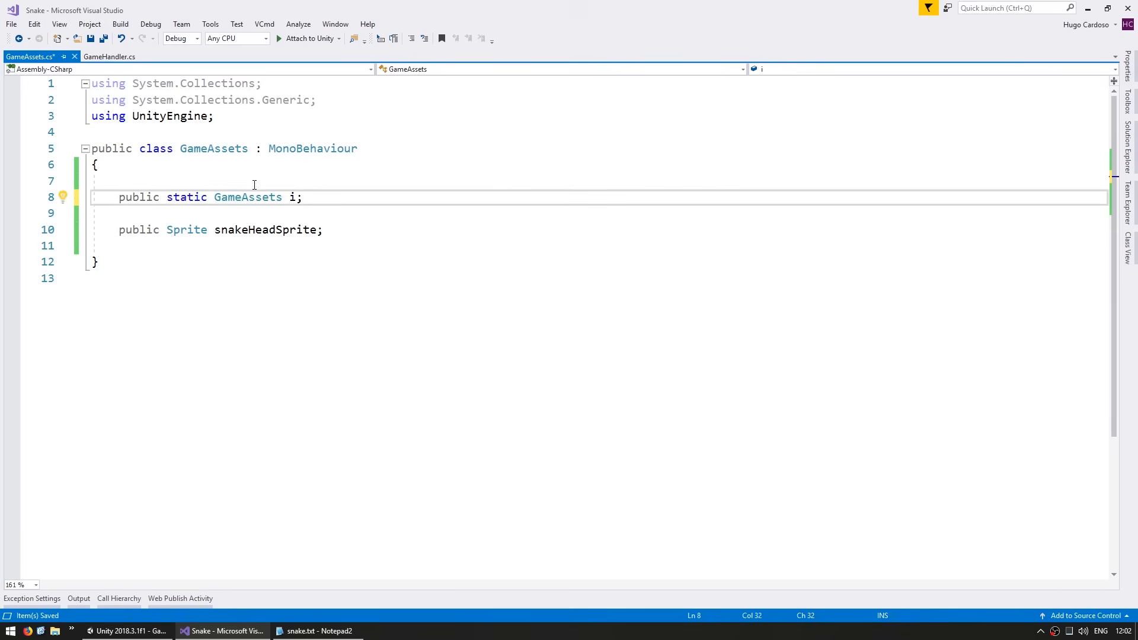
# - Add a private Awake method that assigns i = this, and save GameAssets.cs
pyautogui.click(300, 197)
pyautogui.write('private void')
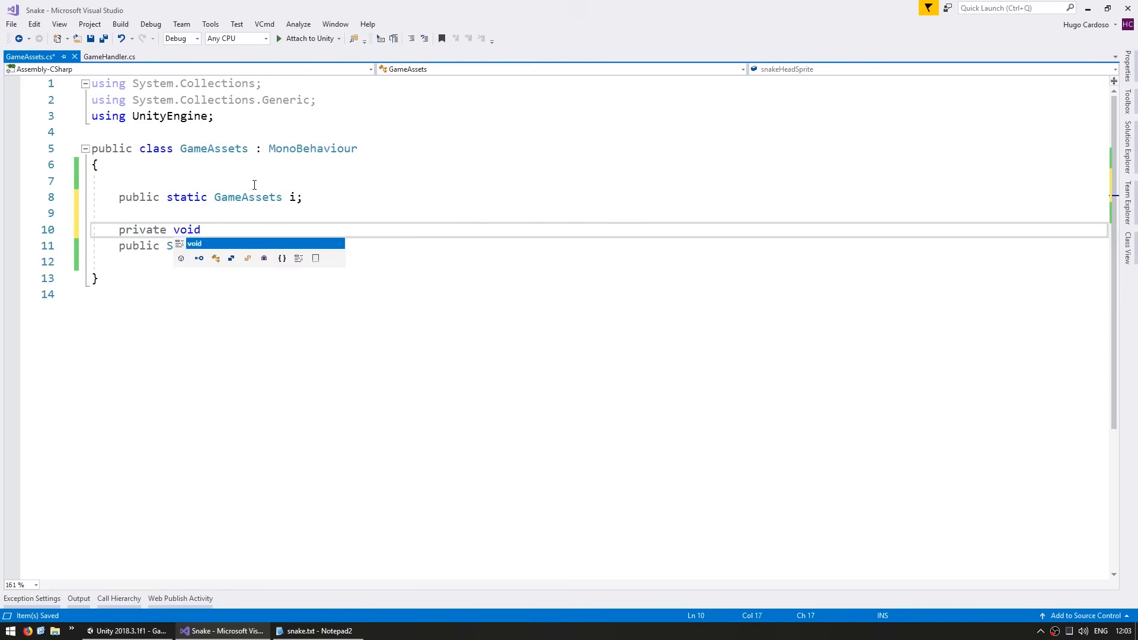
pyautogui.write('Awake() {')
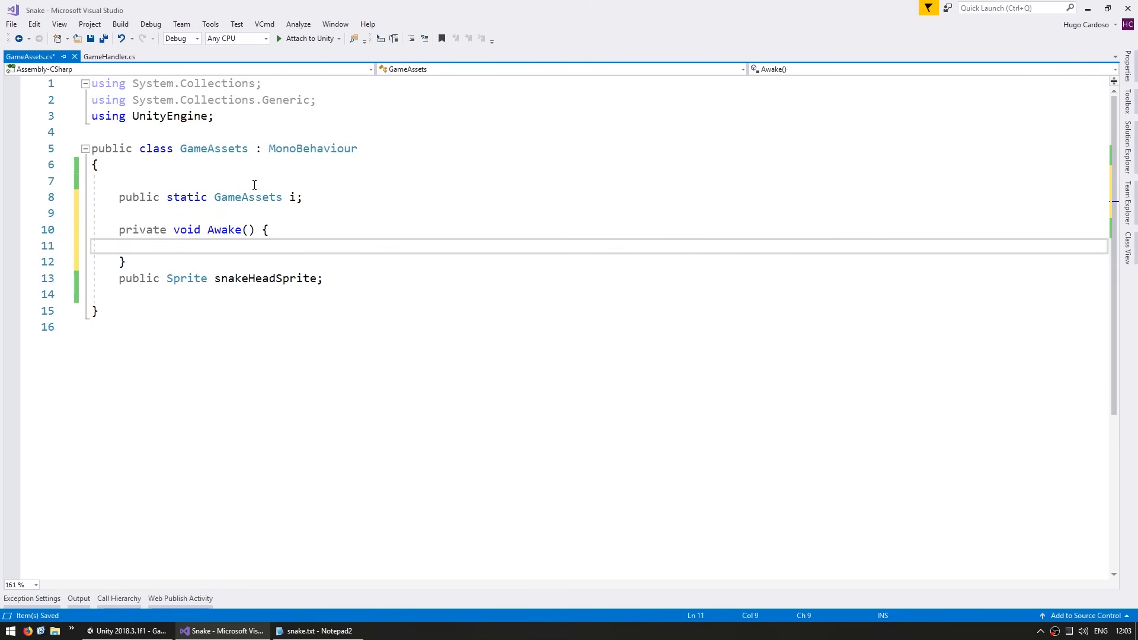
pyautogui.write('i = this;')
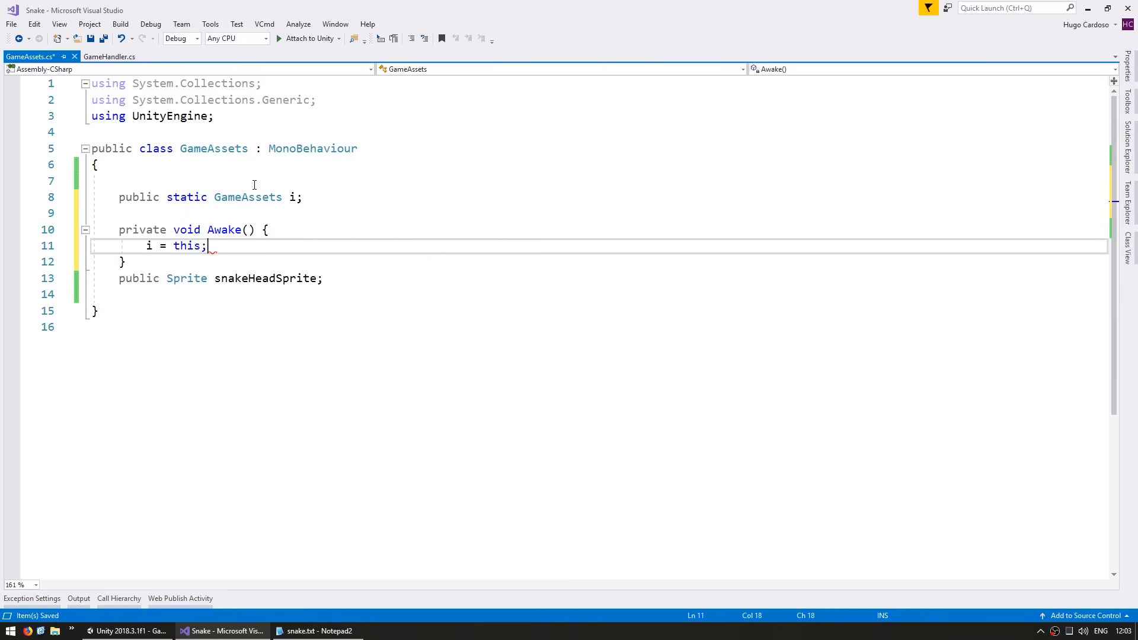
pyautogui.press('enter')
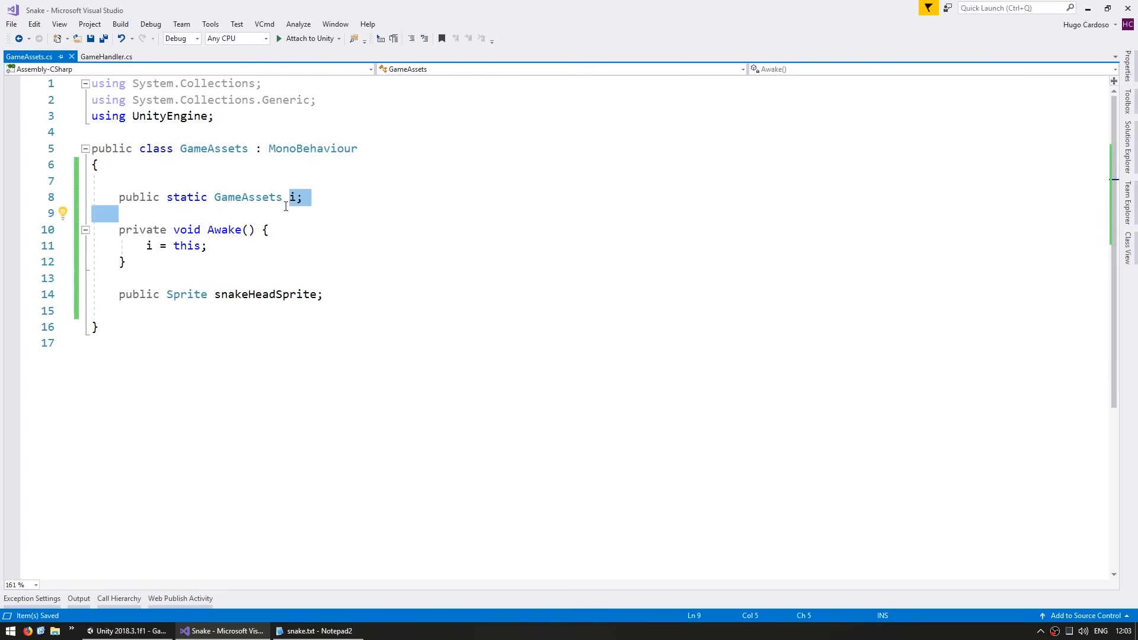
# - Replace Start's popup code with a new snakeHeadGameObject whose SpriteRenderer sprite is GameAssets.i.snakeHeadSprite
pyautogui.click(106, 56)
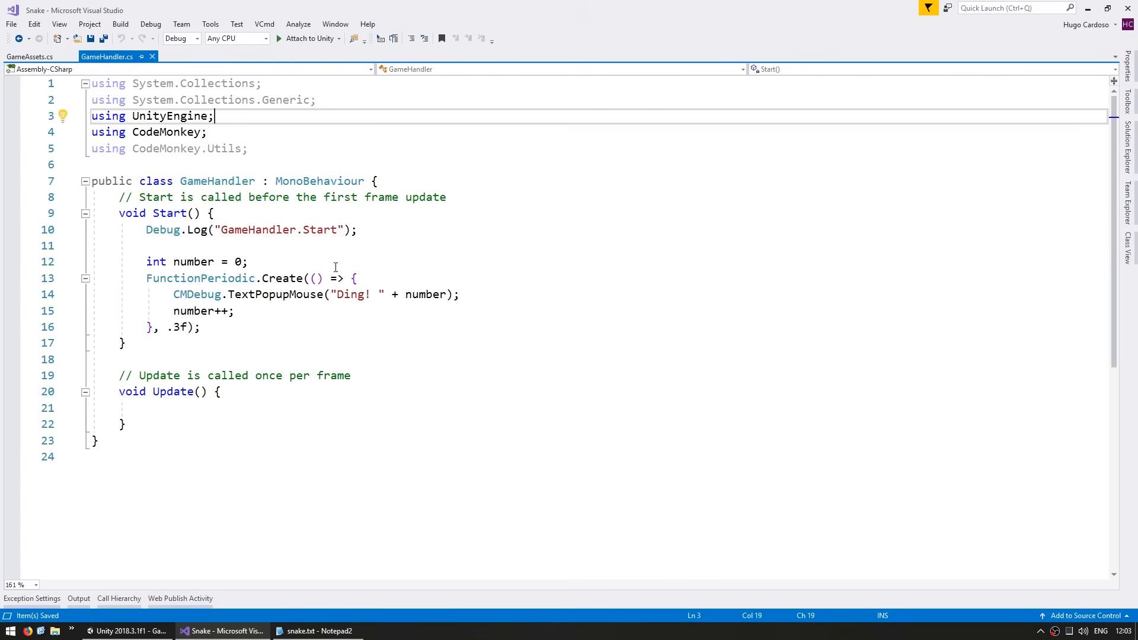
pyautogui.write('GameObject')
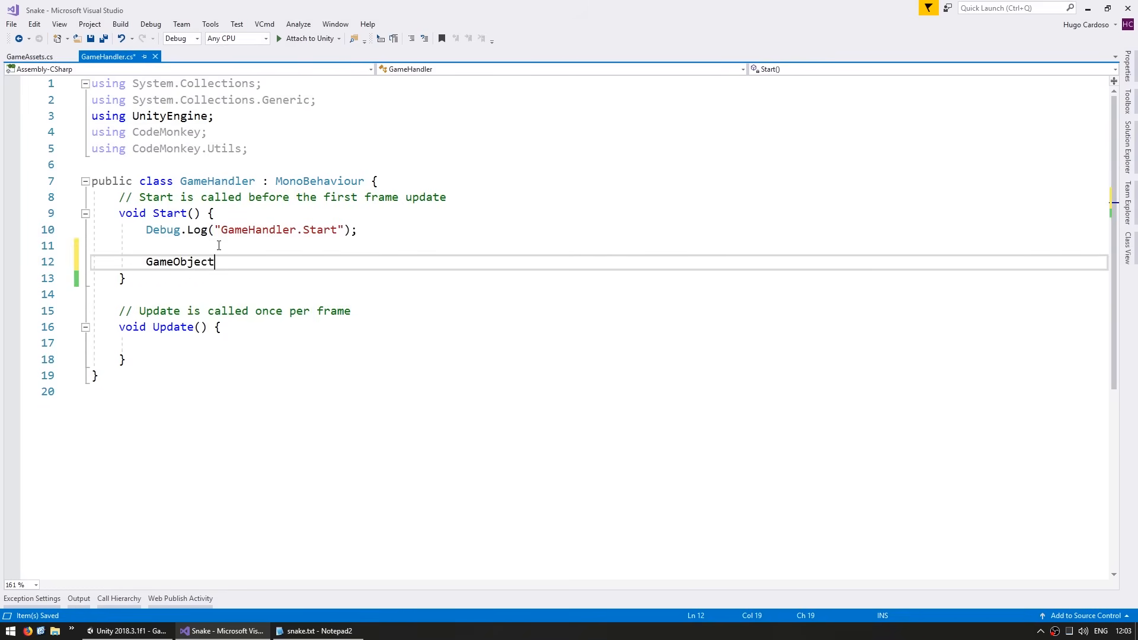
pyautogui.write('snakeHeadGameObject = new GameObject();')
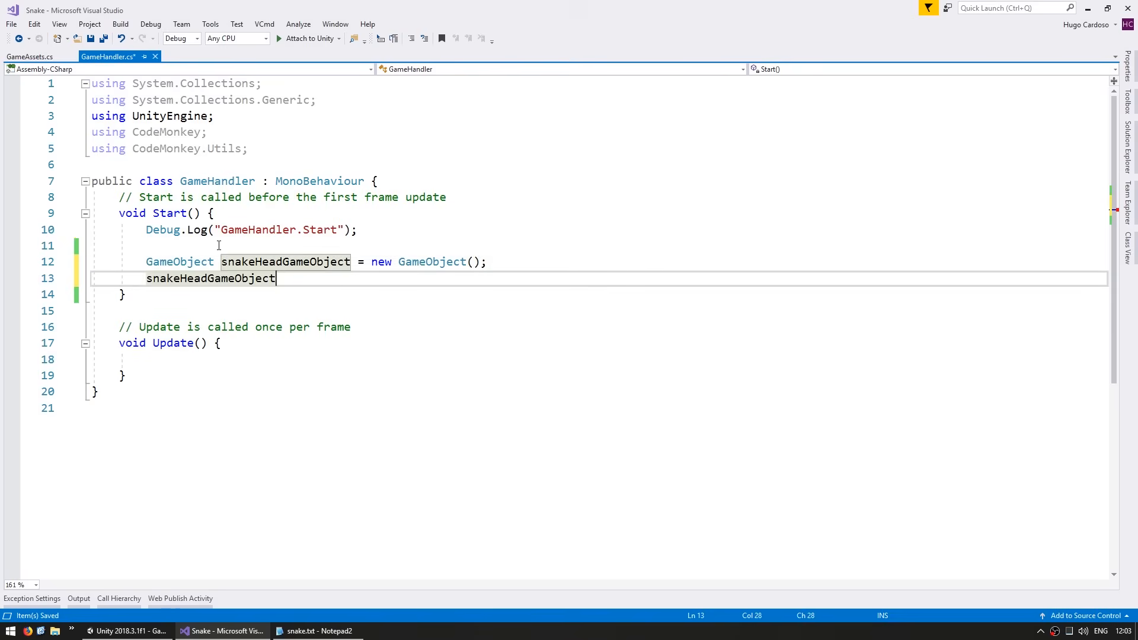
pyautogui.write('.AddComponent<Spir')
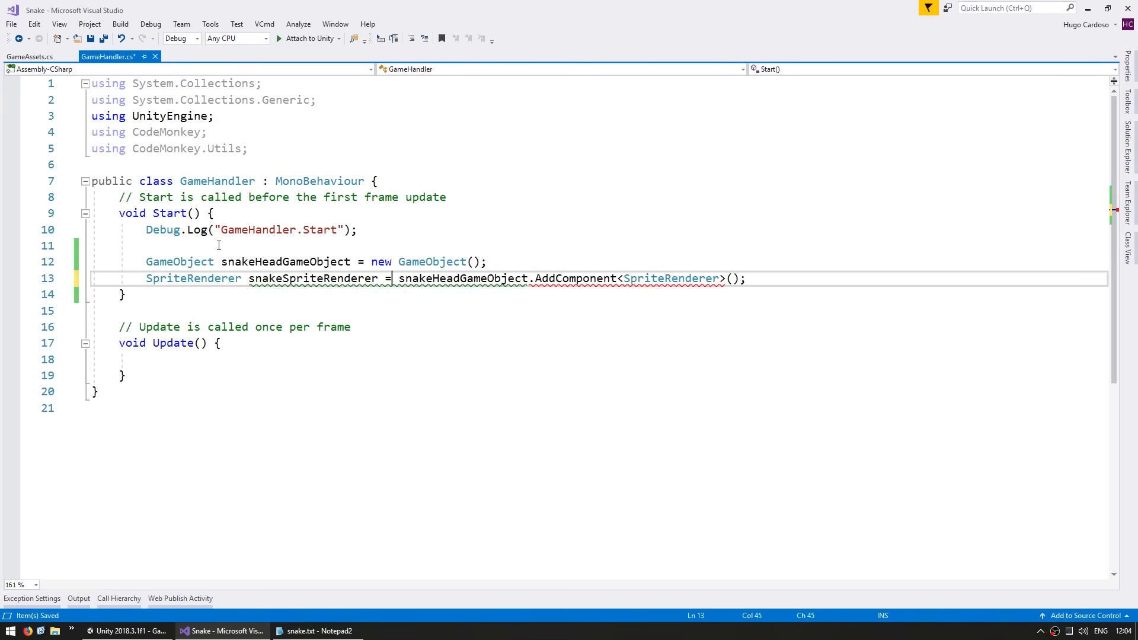
pyautogui.write('snakeSpriteRenderer.sprite')
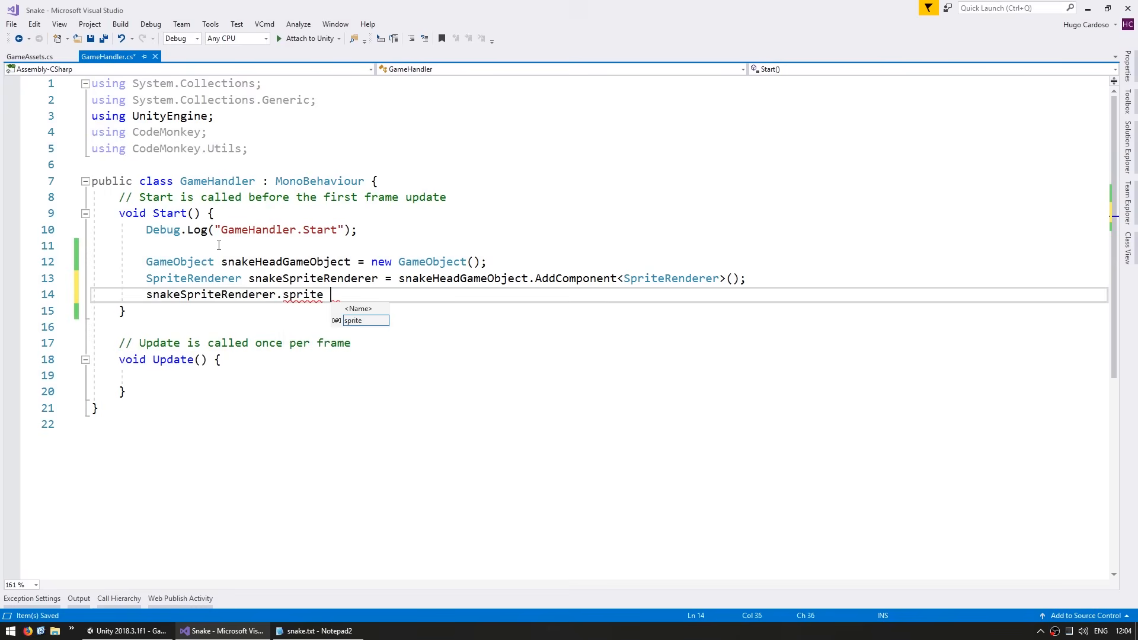
pyautogui.write('= GameAssets.i.snakeHeadSprite;')
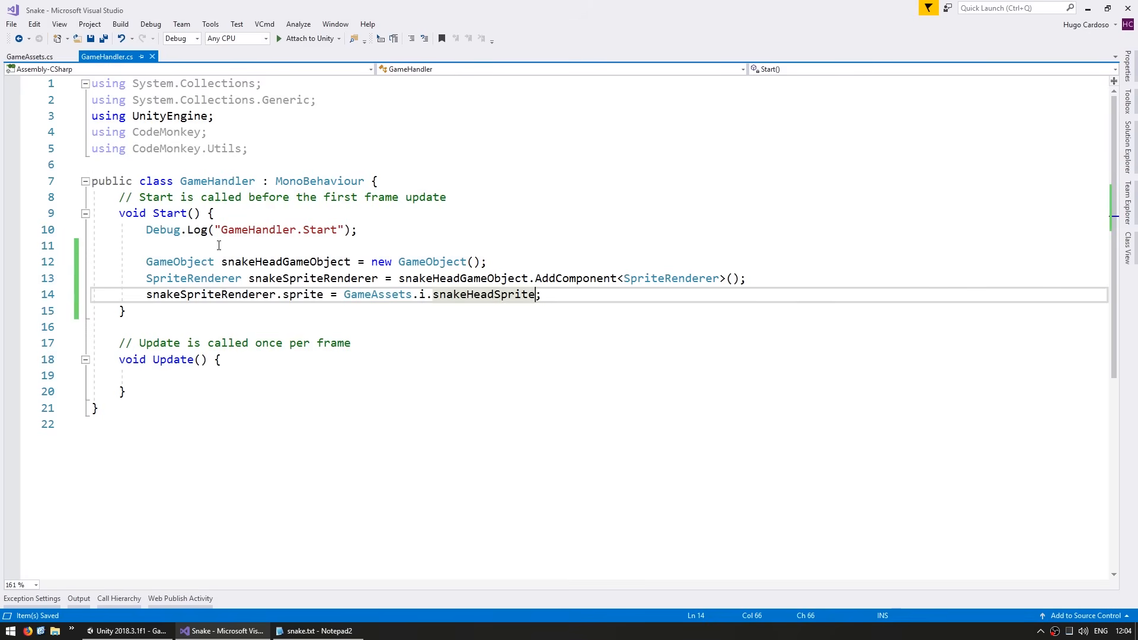
# - Play the scene to see the spawned SnakeHead sprite, stop it, and glance at GameAssets.cs
pyautogui.click(127, 631)
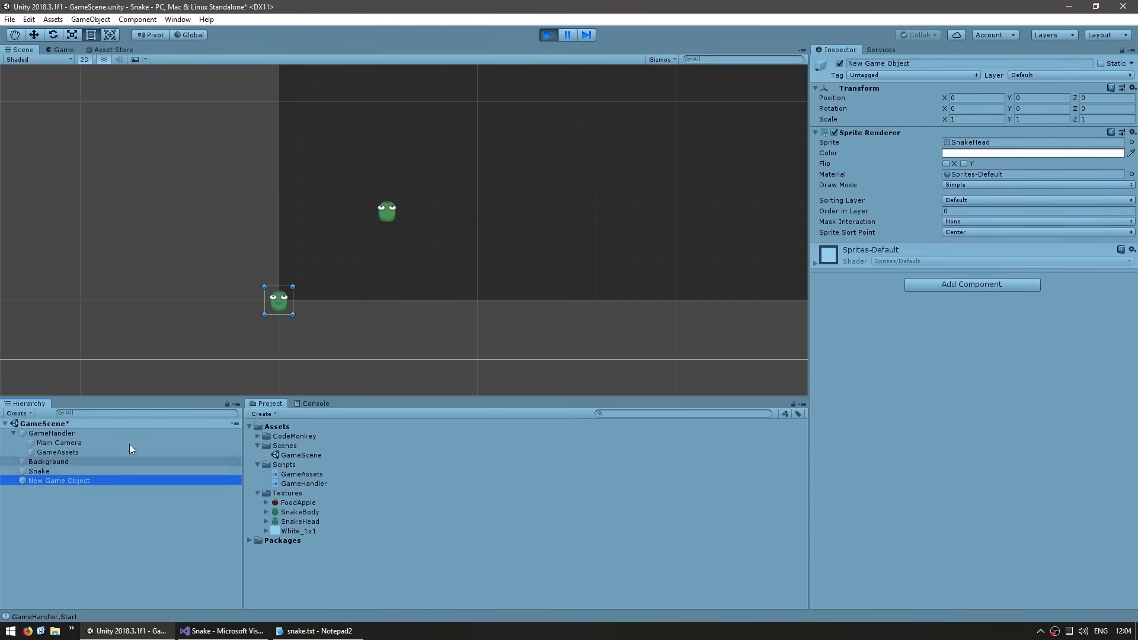
pyautogui.click(300, 522)
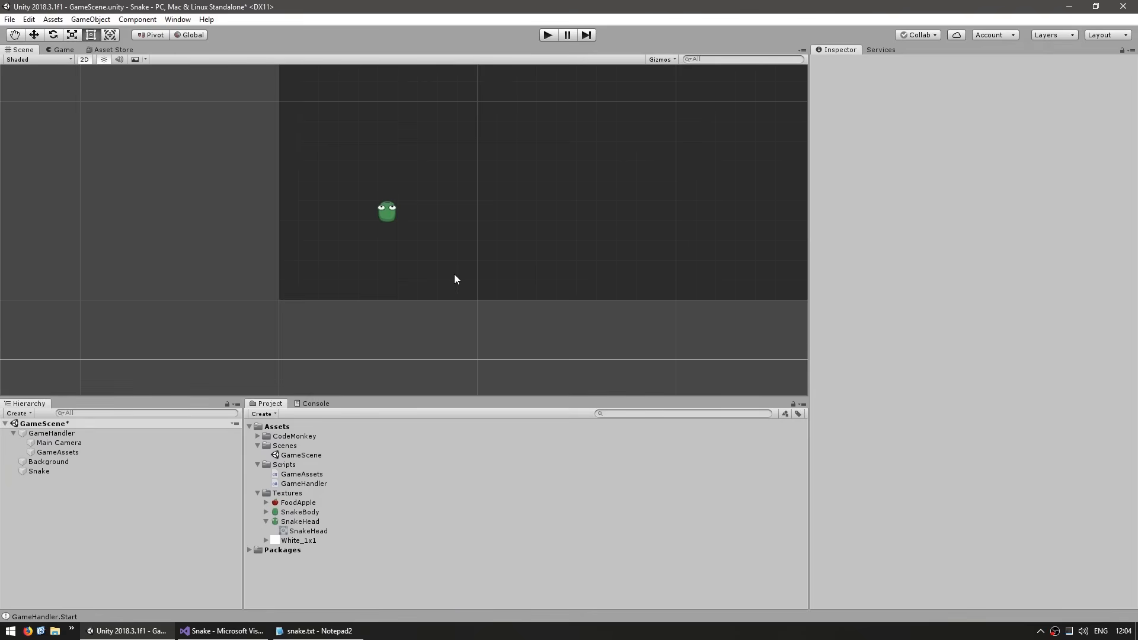
pyautogui.moveTo(316, 625)
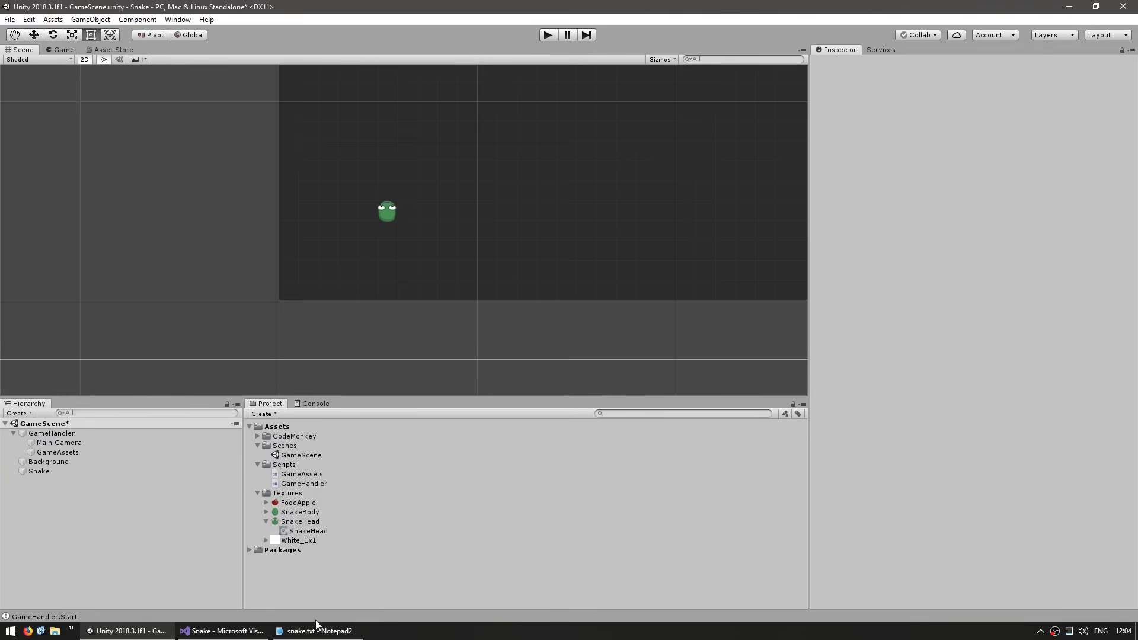
pyautogui.click(222, 629)
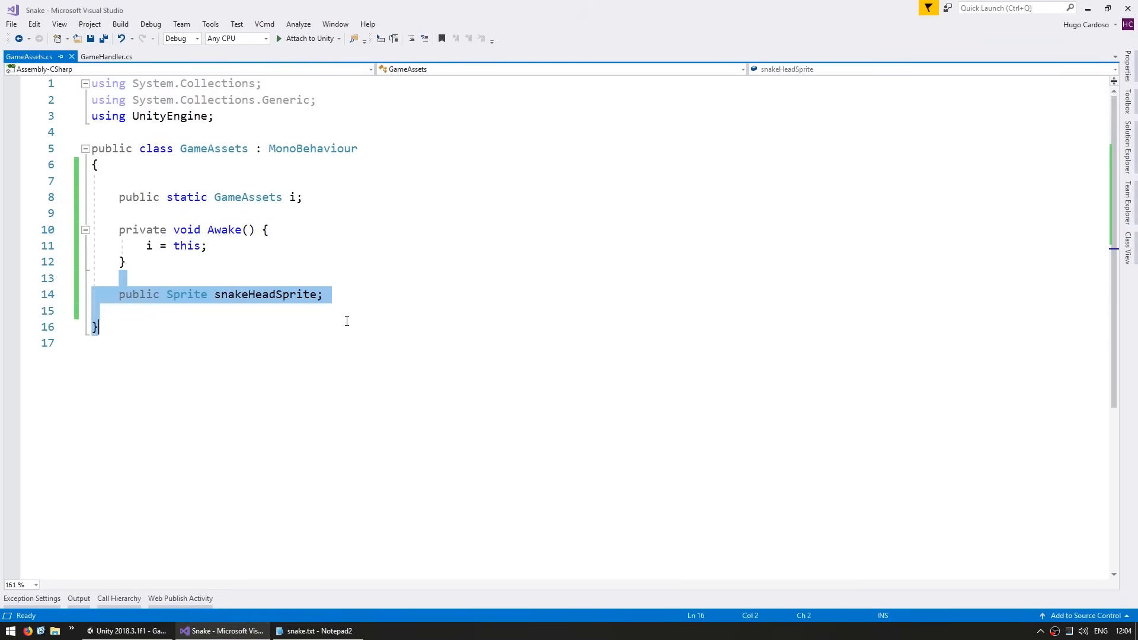
pyautogui.click(125, 629)
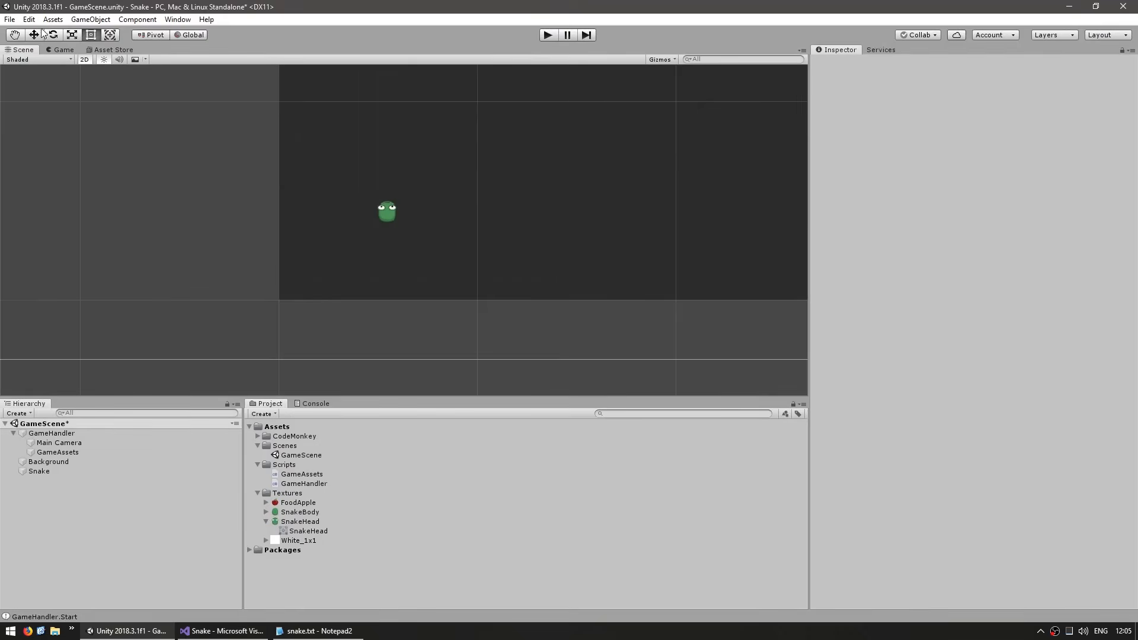
# - Set GameAssets to execution order -50 above Default Time in Project Settings, apply, and play again
pyautogui.click(27, 19)
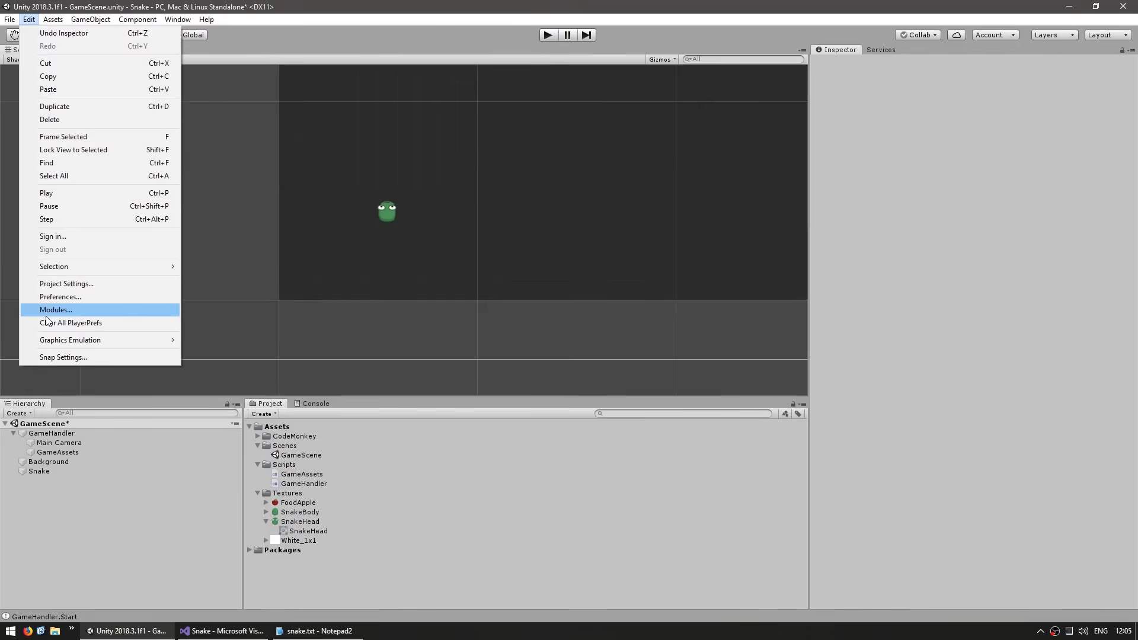
pyautogui.click(67, 284)
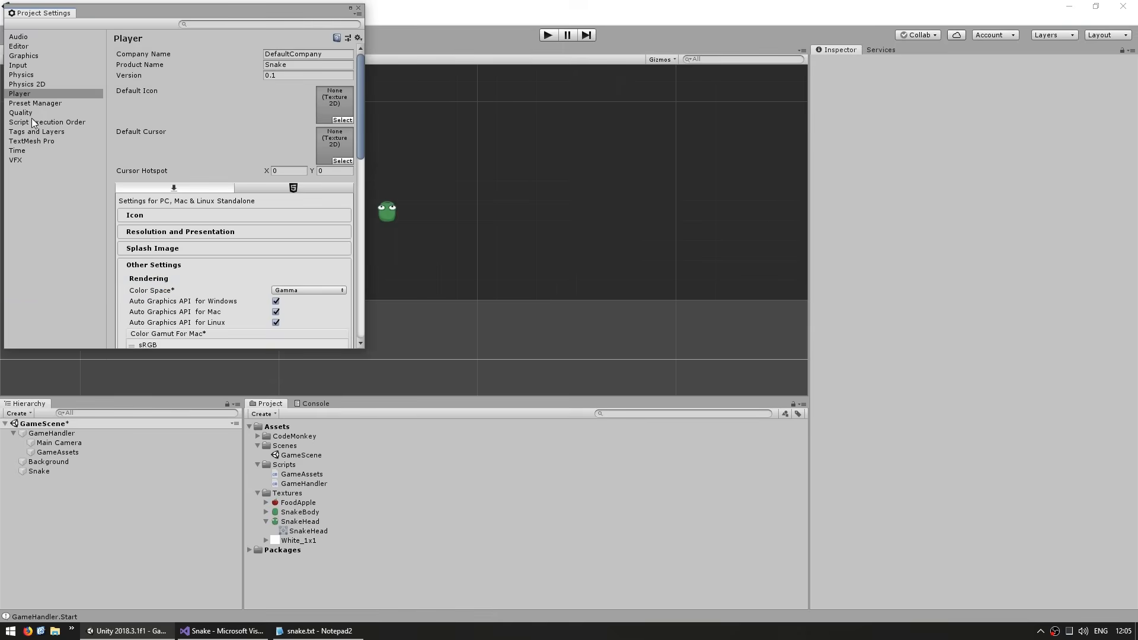
pyautogui.click(47, 122)
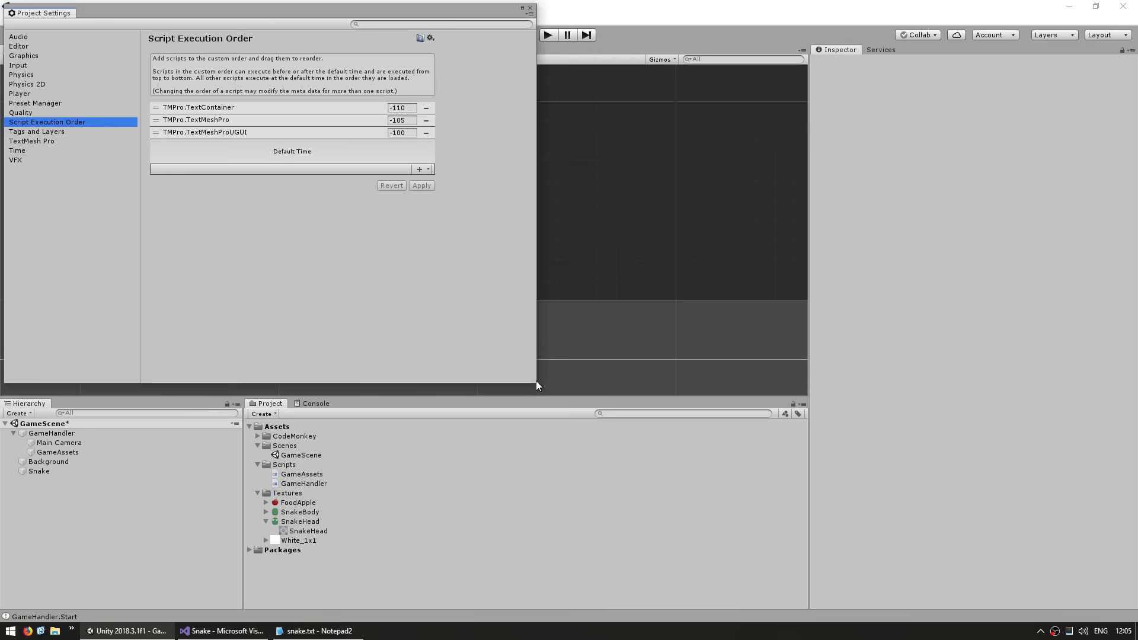
pyautogui.click(420, 170)
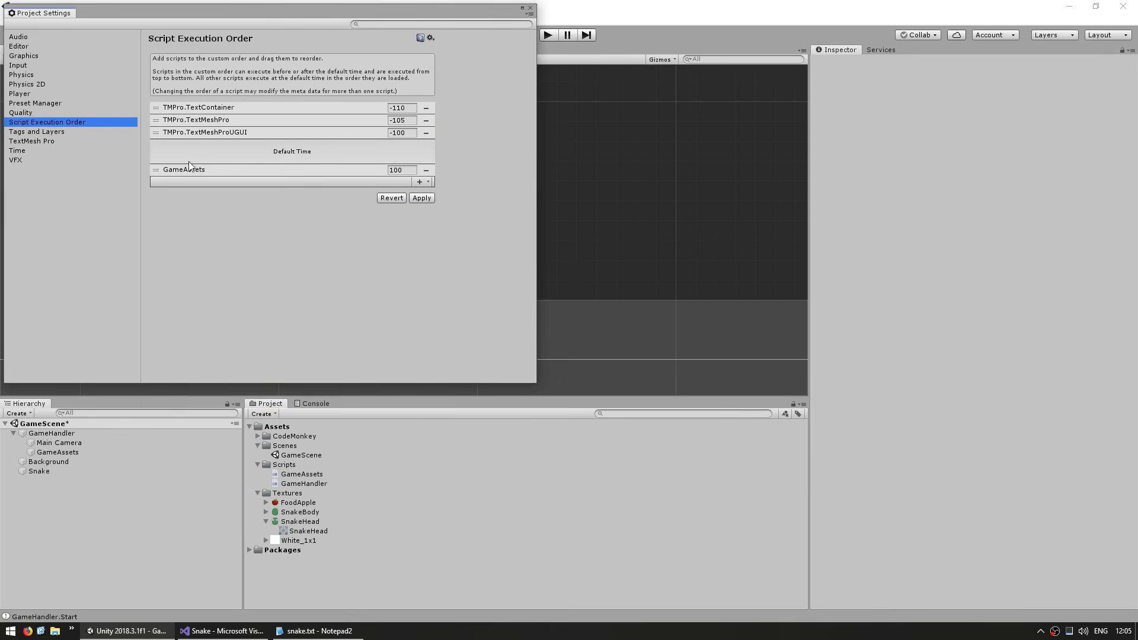
pyautogui.moveTo(183, 170); pyautogui.dragTo(183, 145)
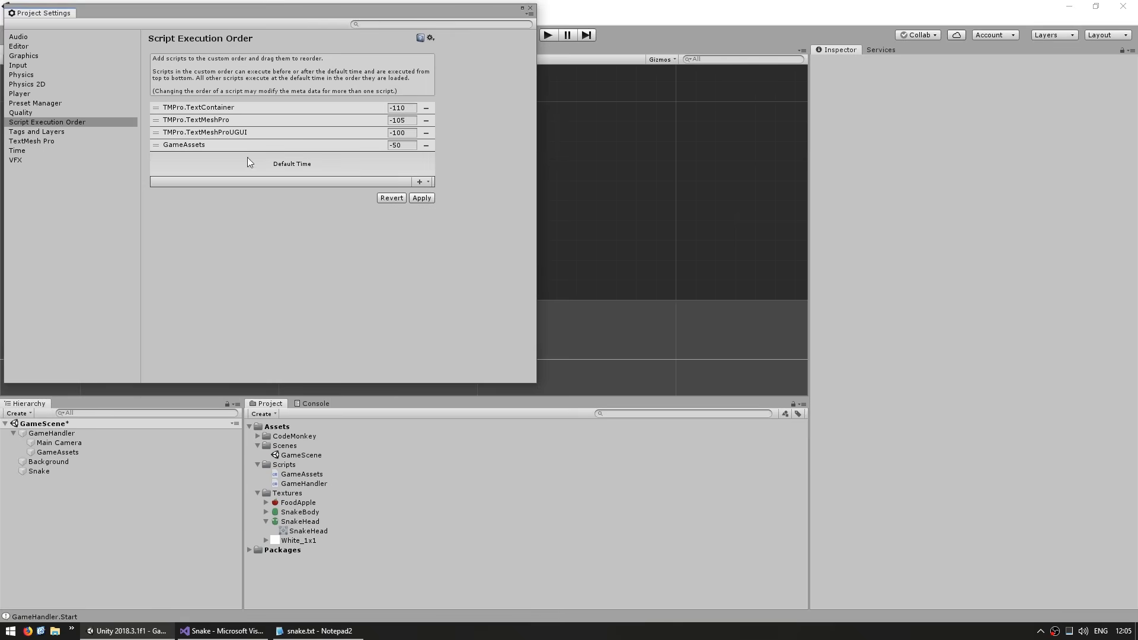
pyautogui.click(421, 198)
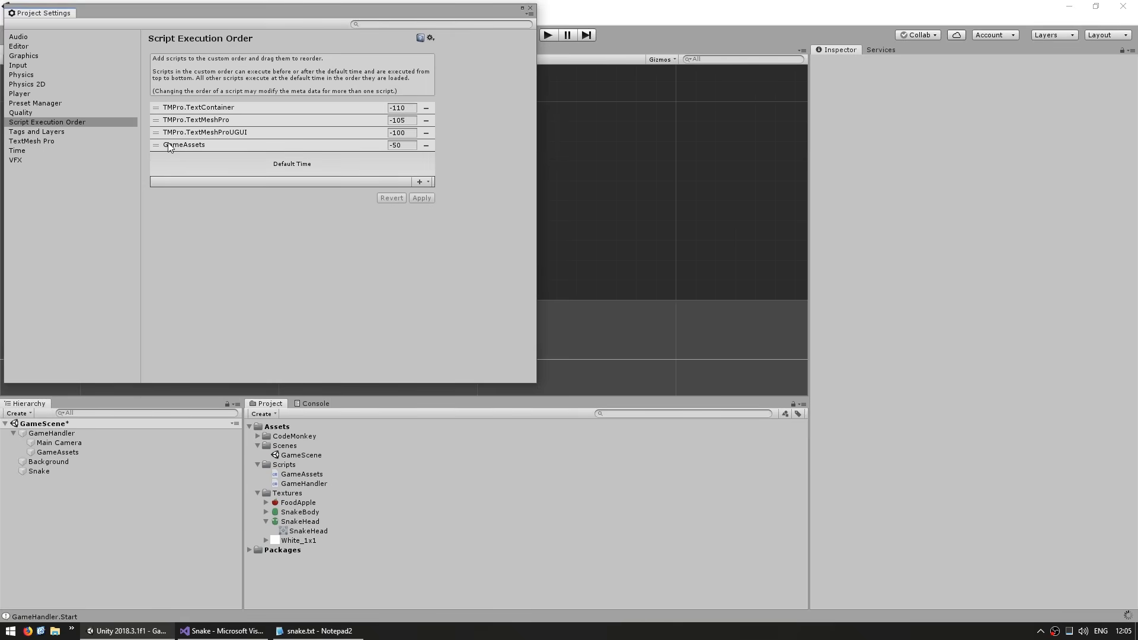
pyautogui.moveTo(188, 153)
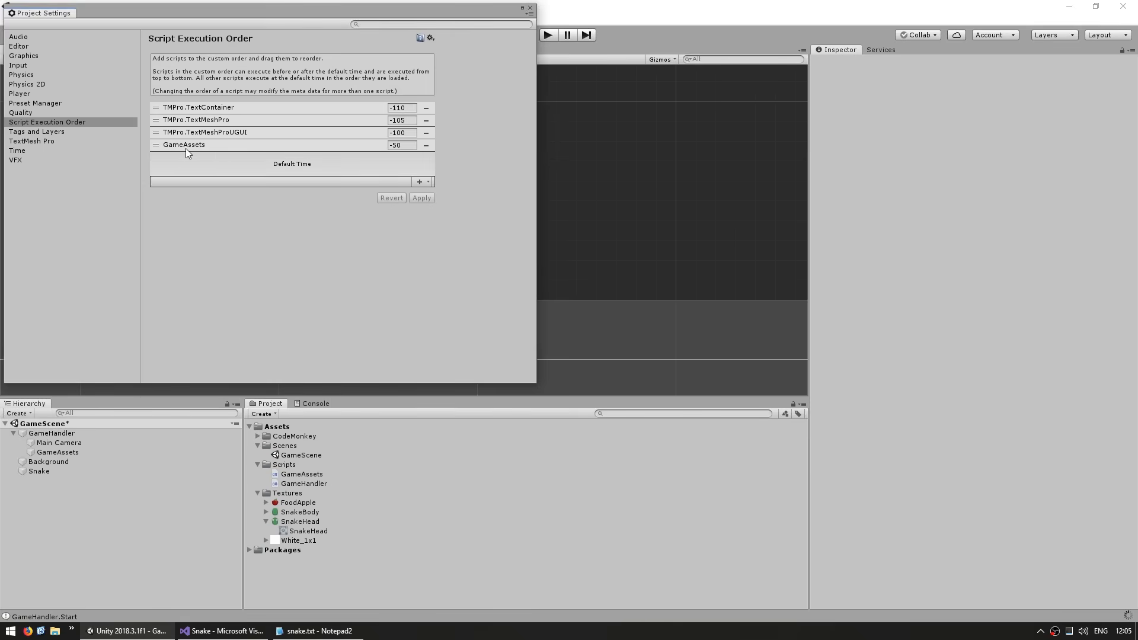
pyautogui.moveTo(328, 250)
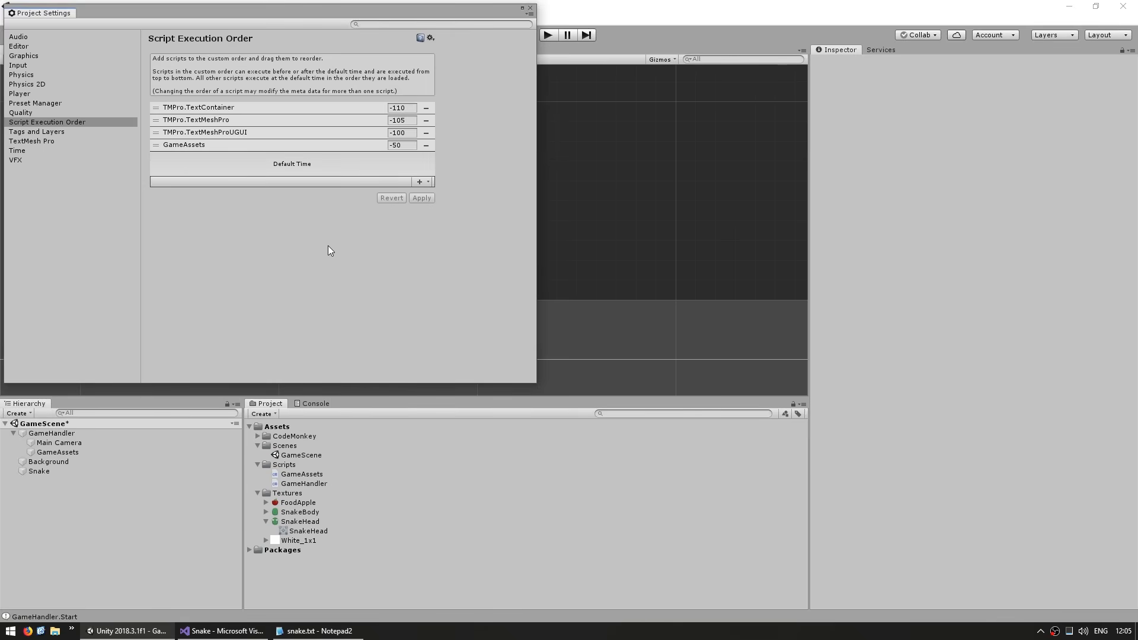
pyautogui.click(530, 7)
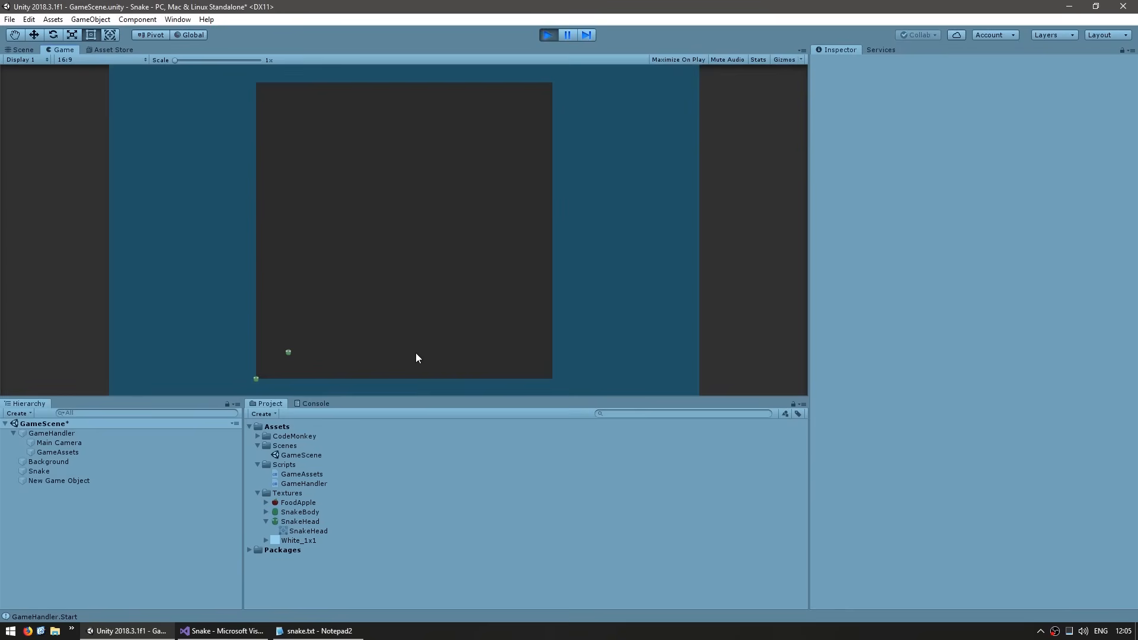